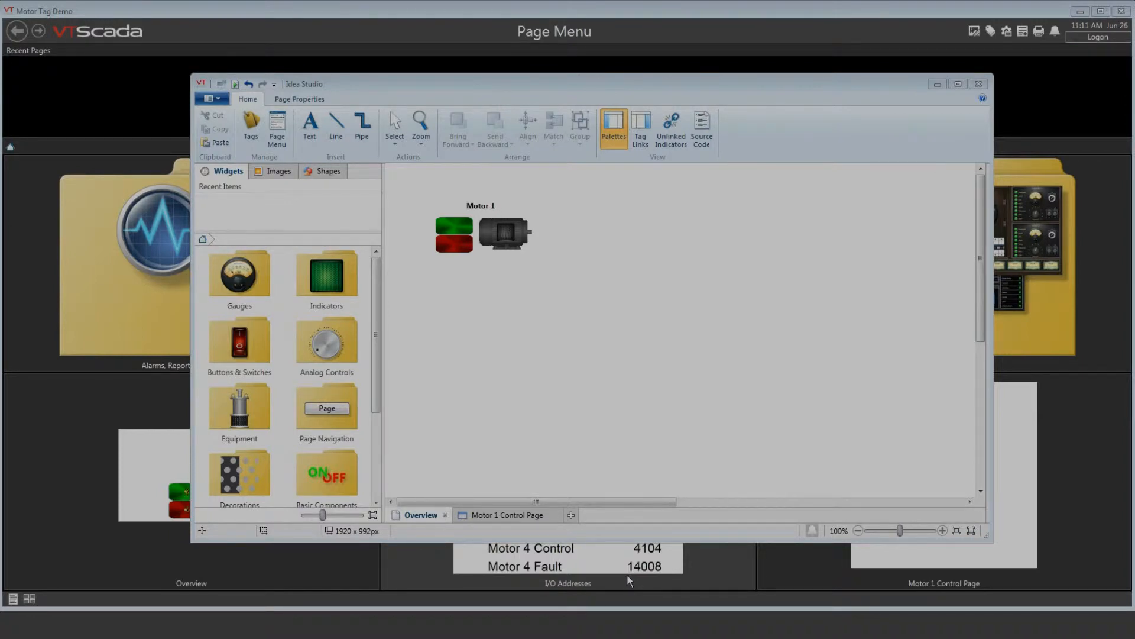
mouse_move(645, 310)
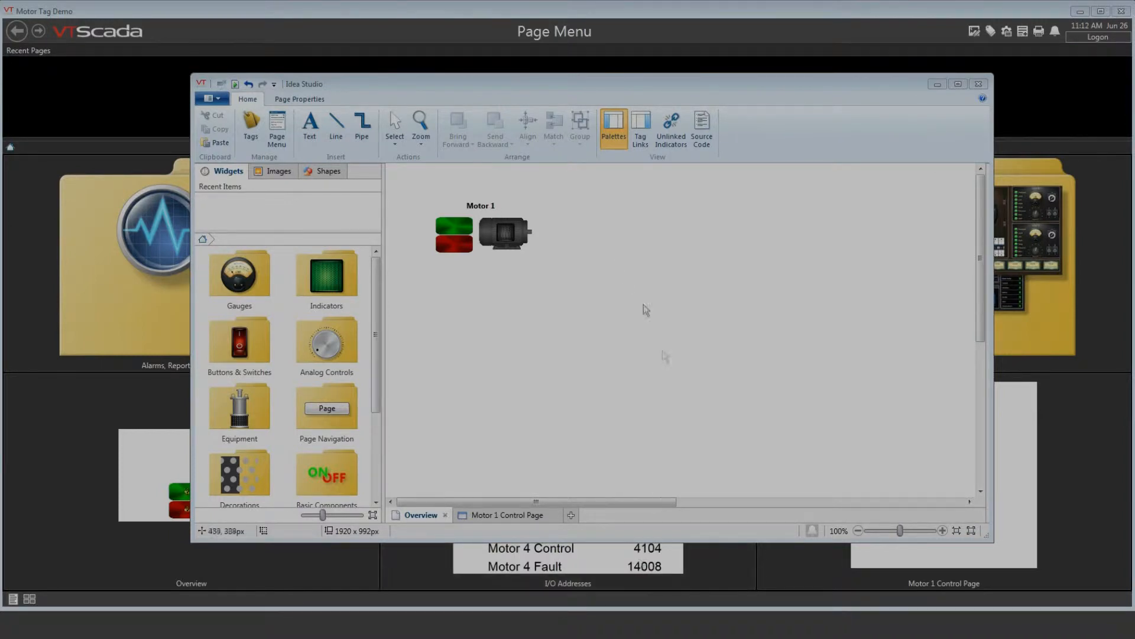
mouse_move(492, 211)
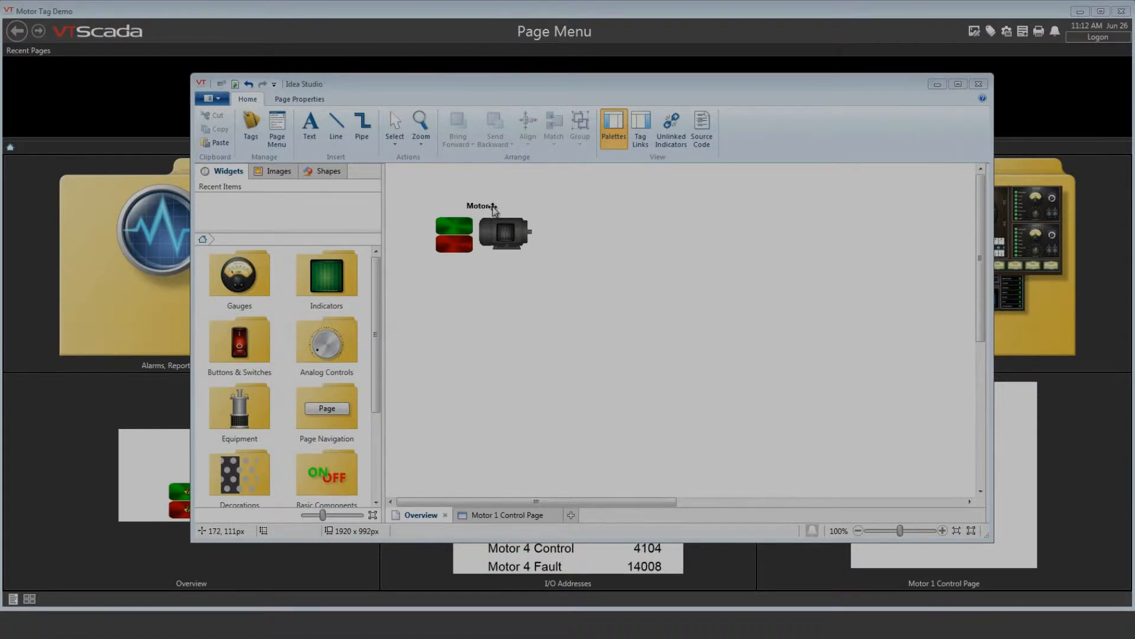
mouse_move(599, 414)
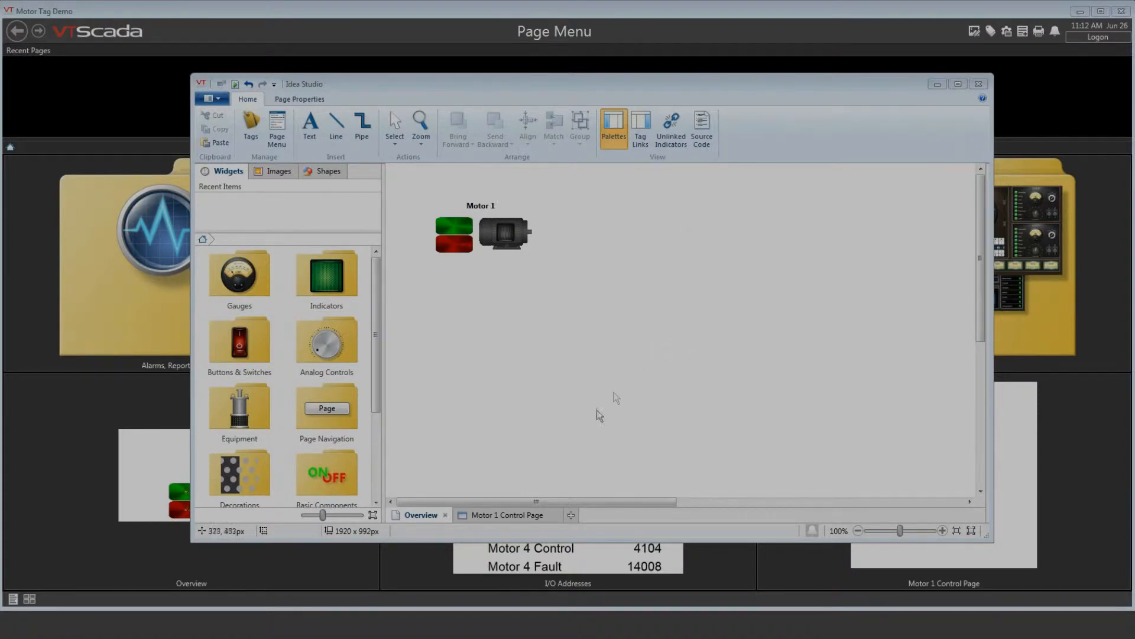
mouse_move(541, 522)
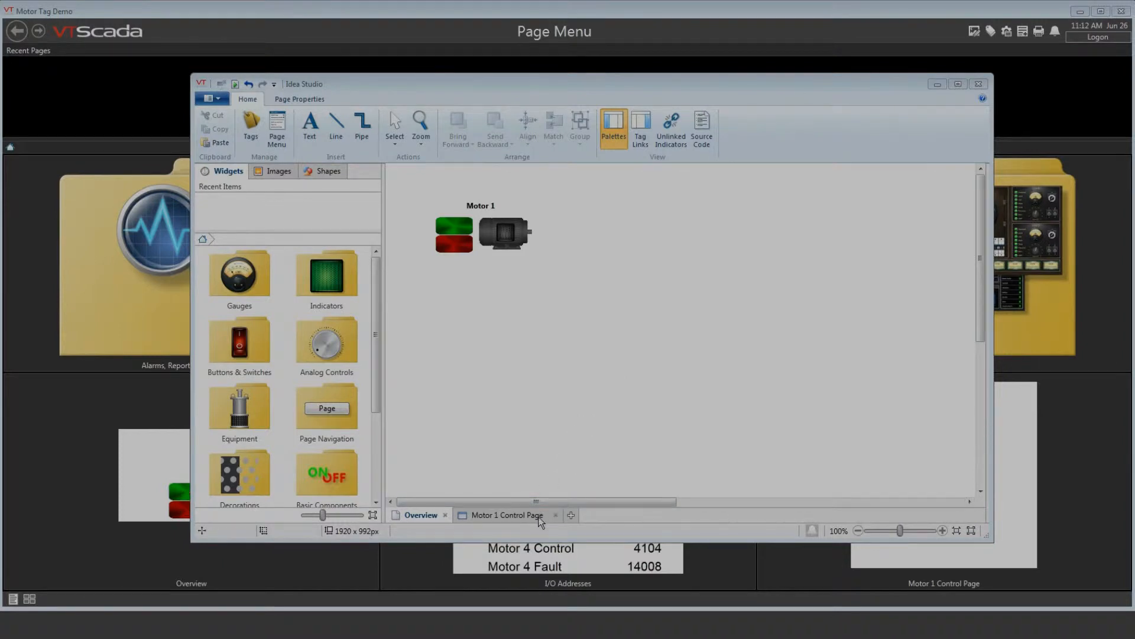
Duplicate the Motor 1 widget group below the original on the Overview page
click(505, 515)
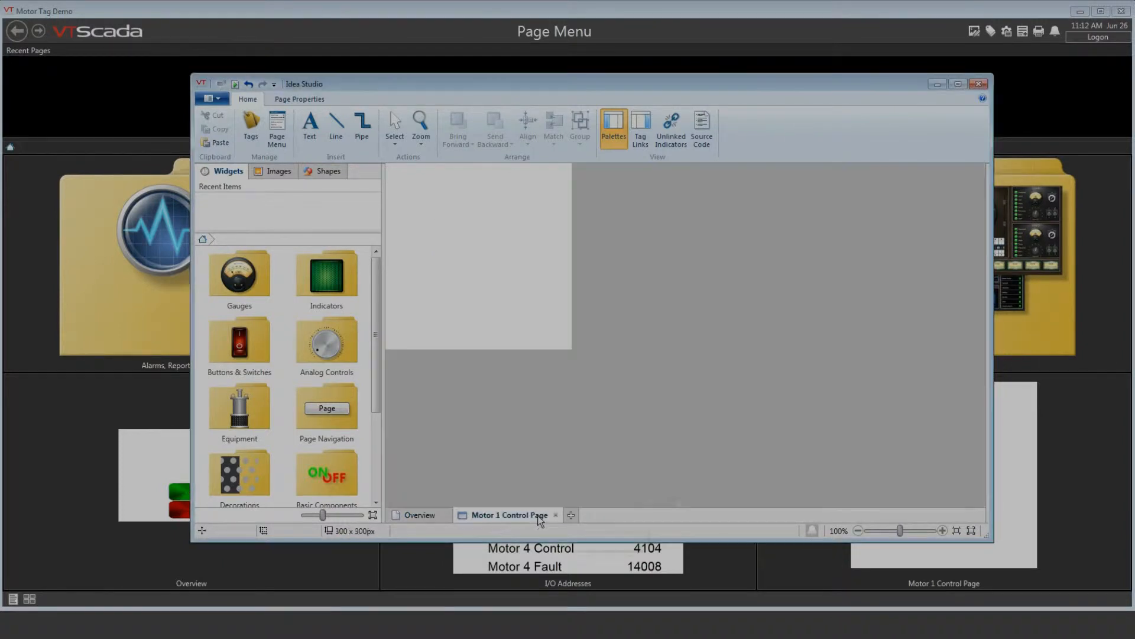
mouse_move(419, 515)
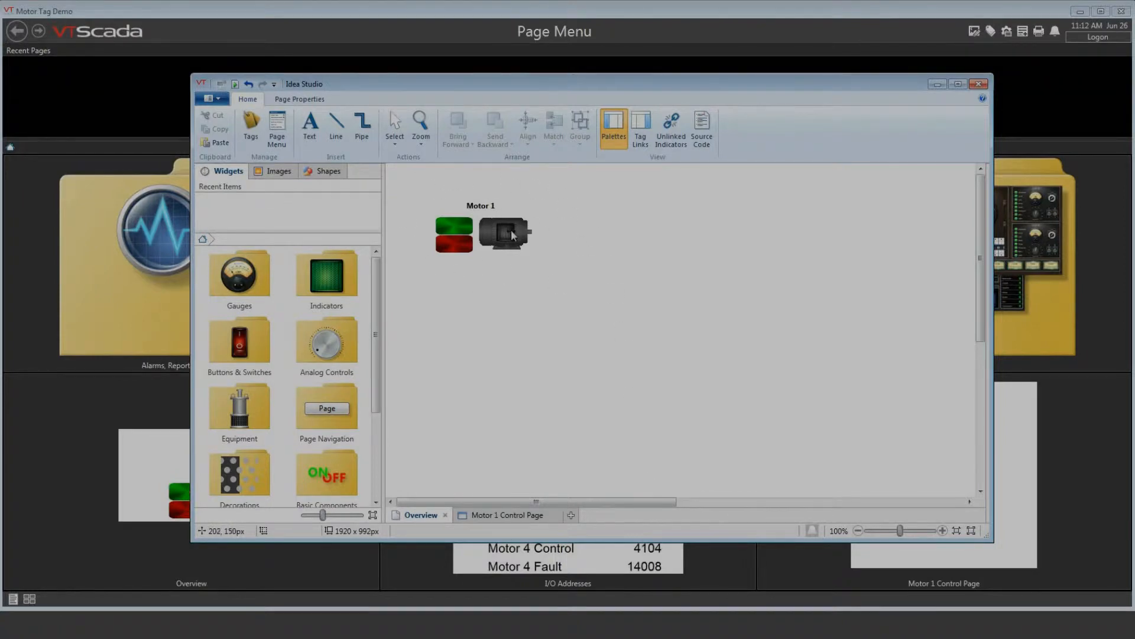
mouse_move(515, 236)
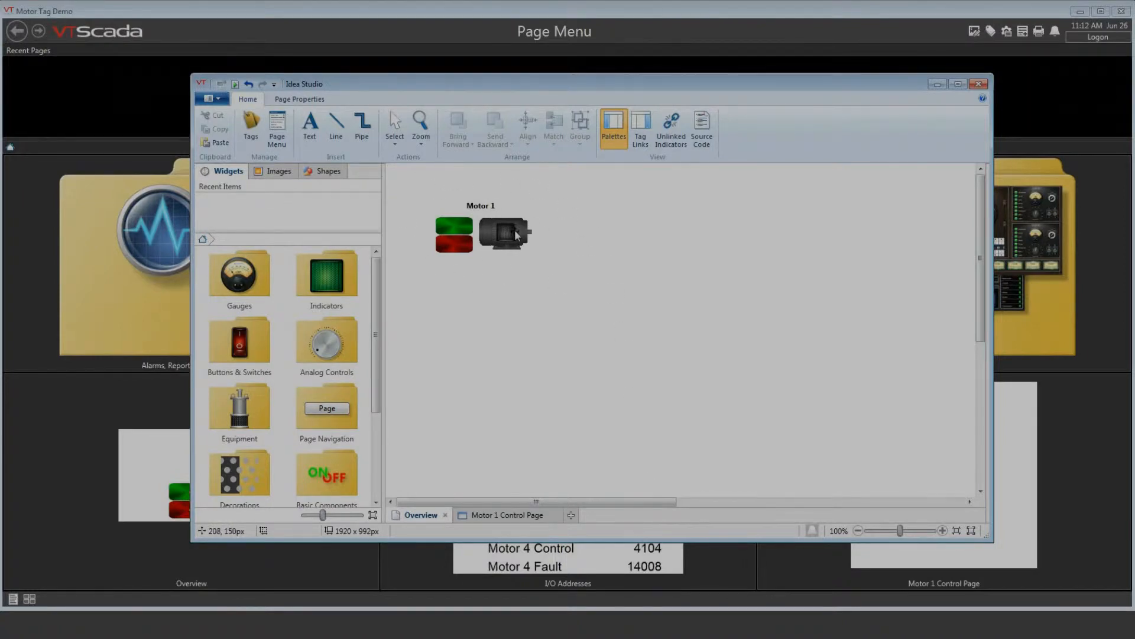
mouse_move(512, 234)
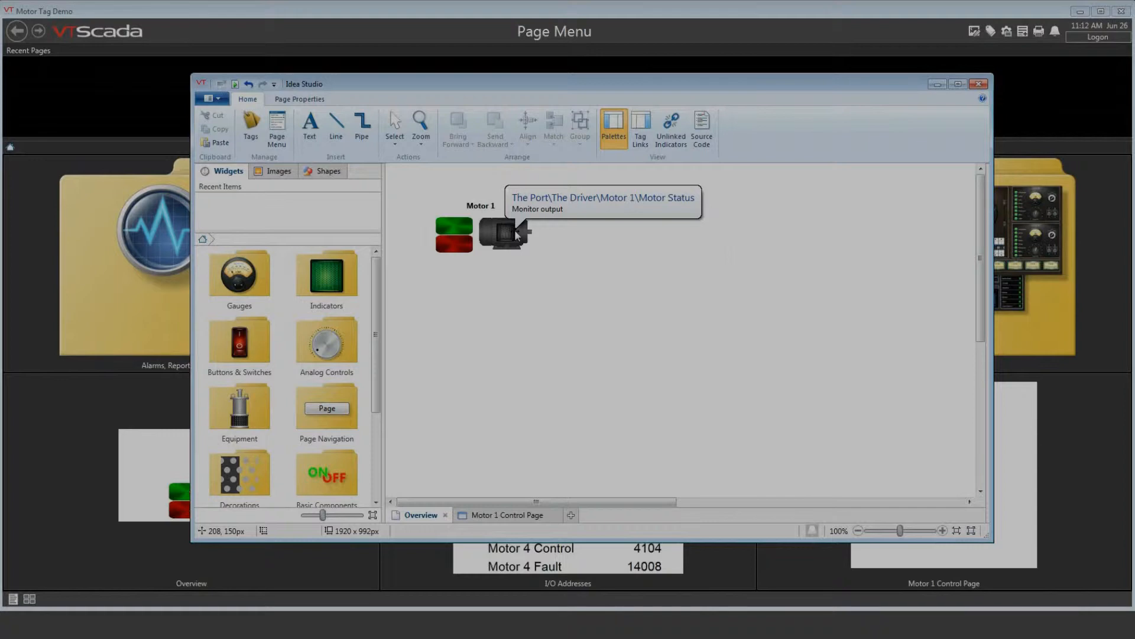
mouse_move(514, 236)
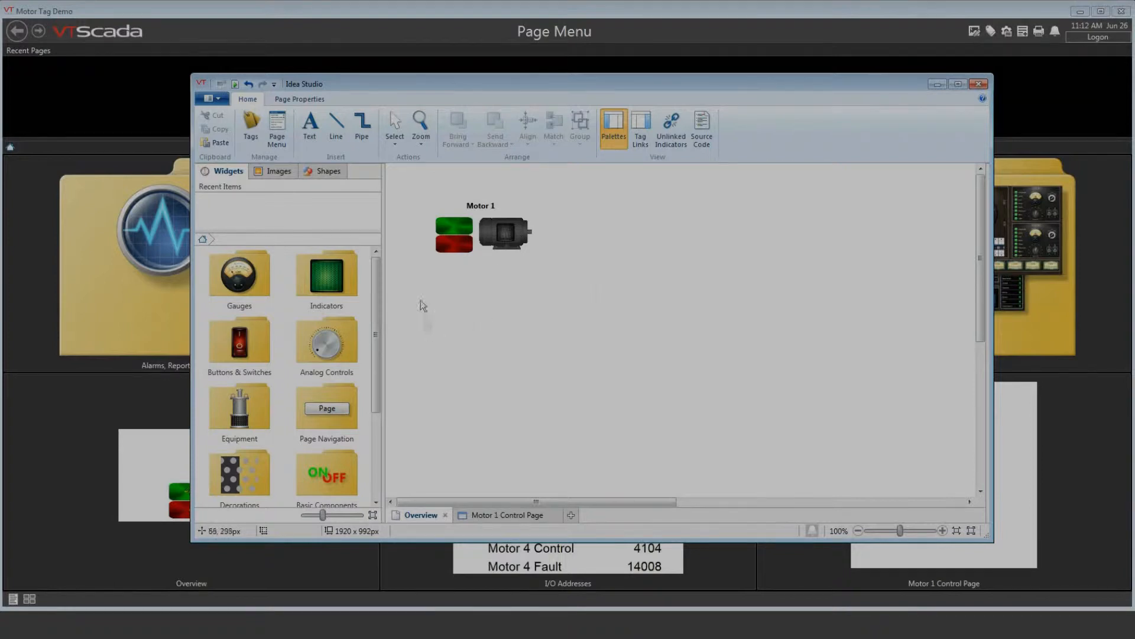
click(480, 232)
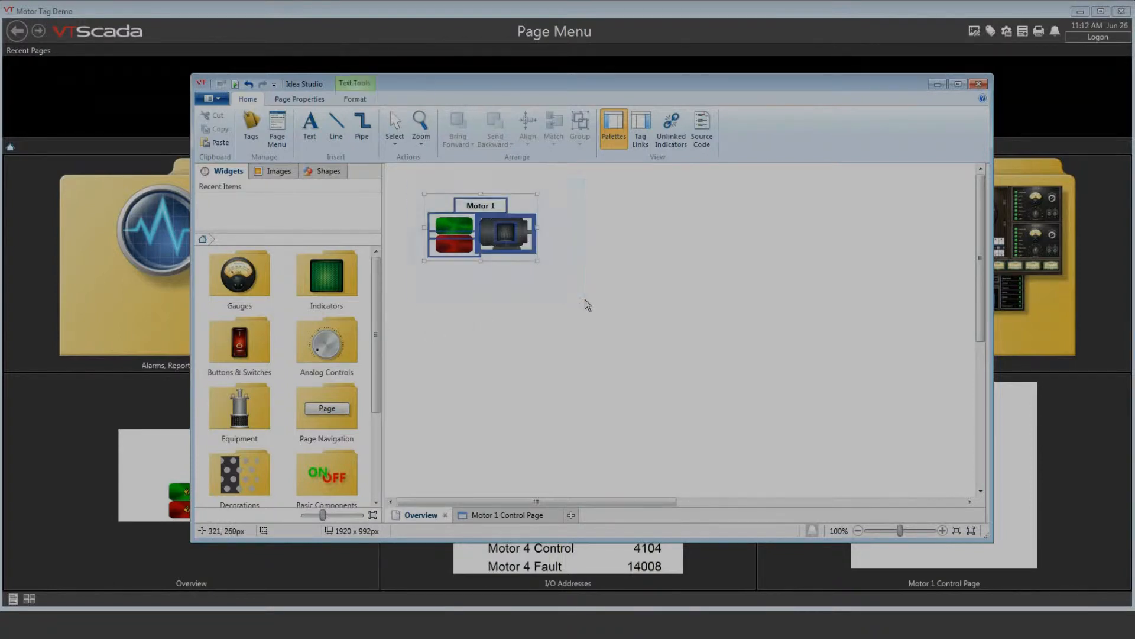
click(478, 232)
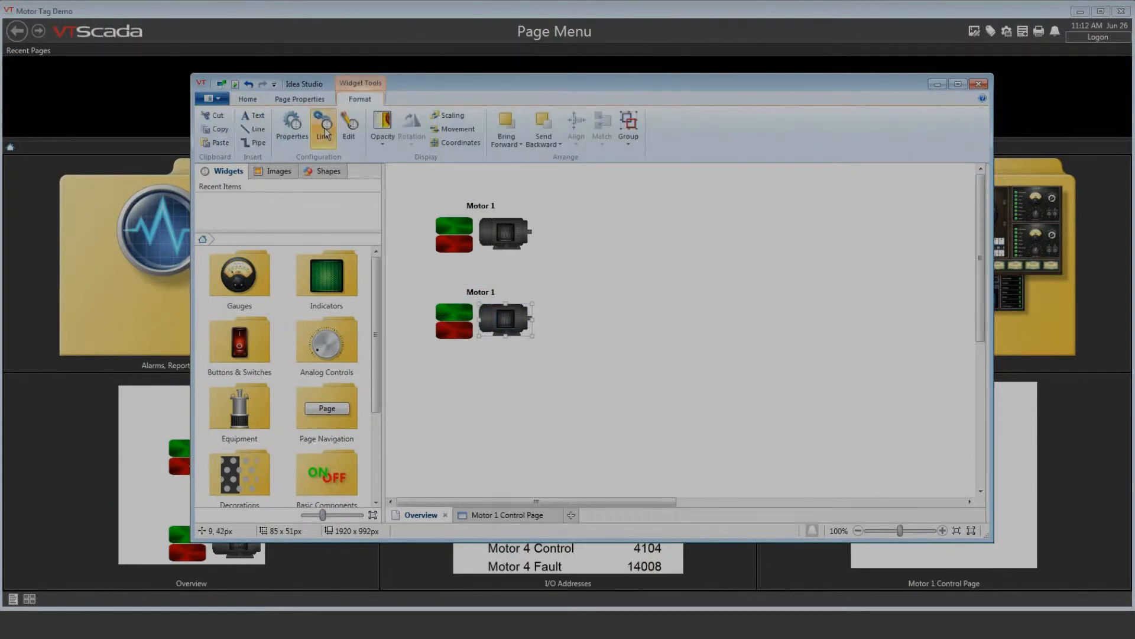
Browse to Motor 2's tags in the Tag Browser via Link, then close without linking
click(323, 127)
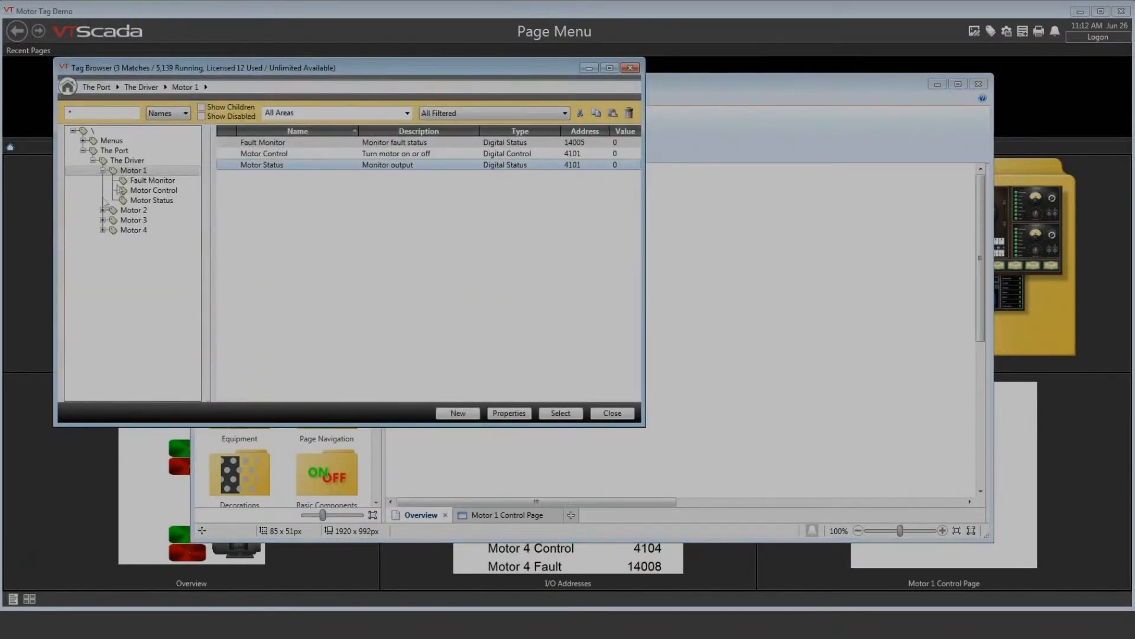
click(103, 211)
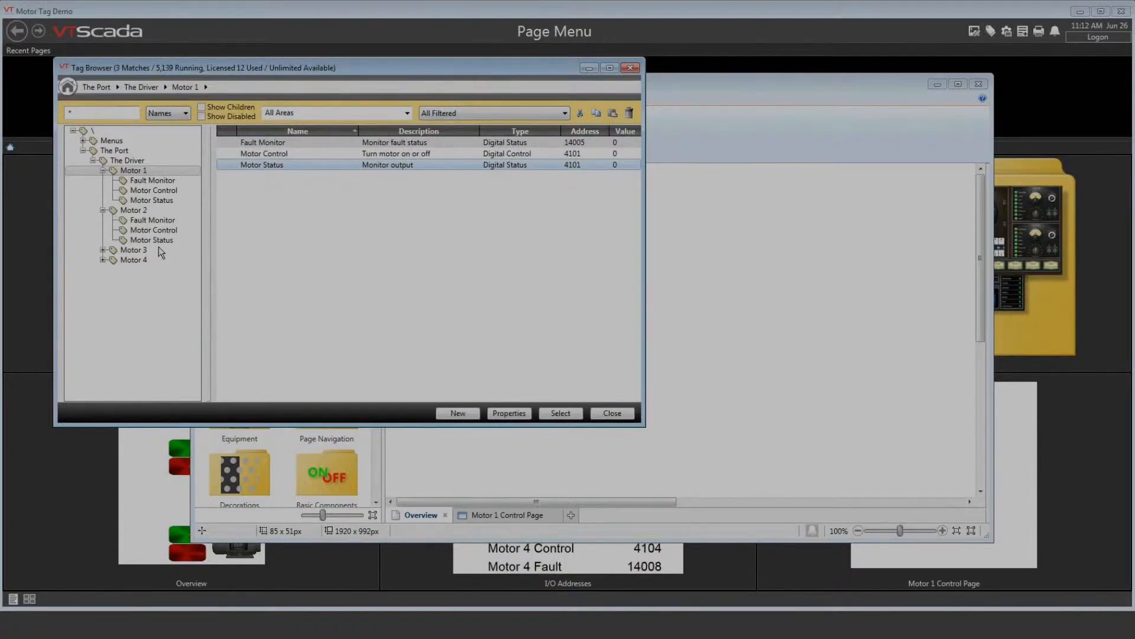
click(611, 413)
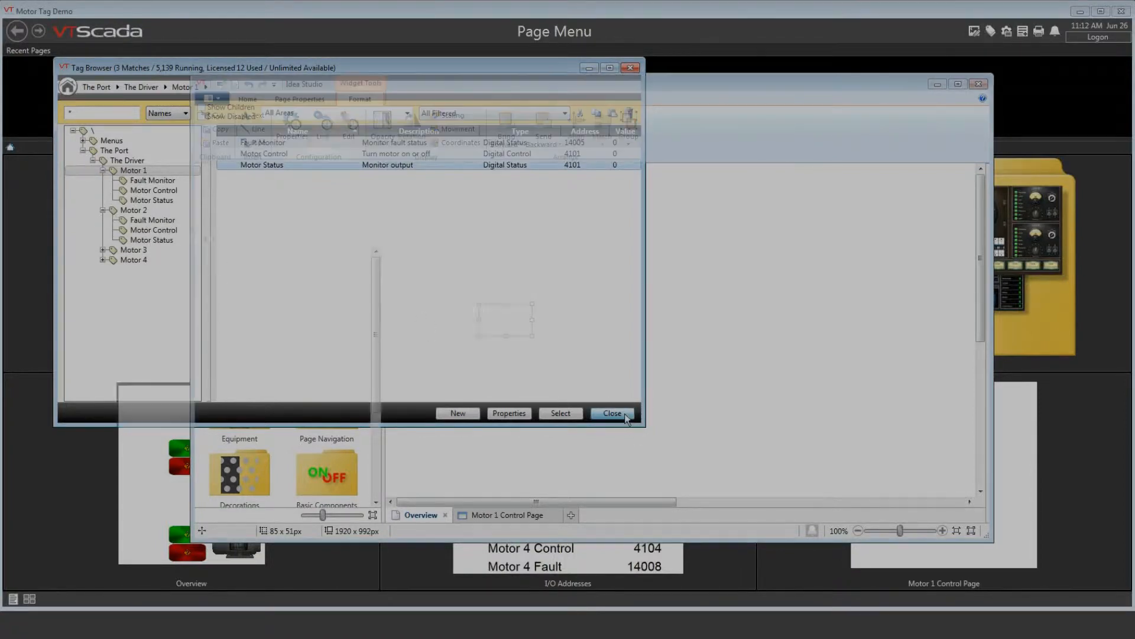
click(612, 413)
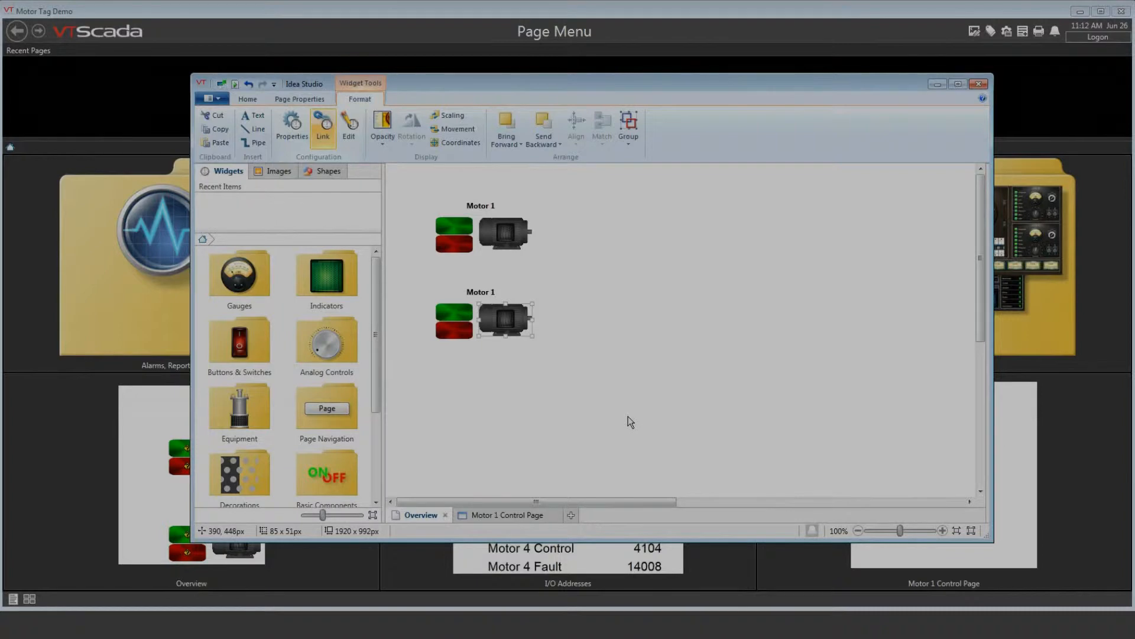
mouse_move(635, 415)
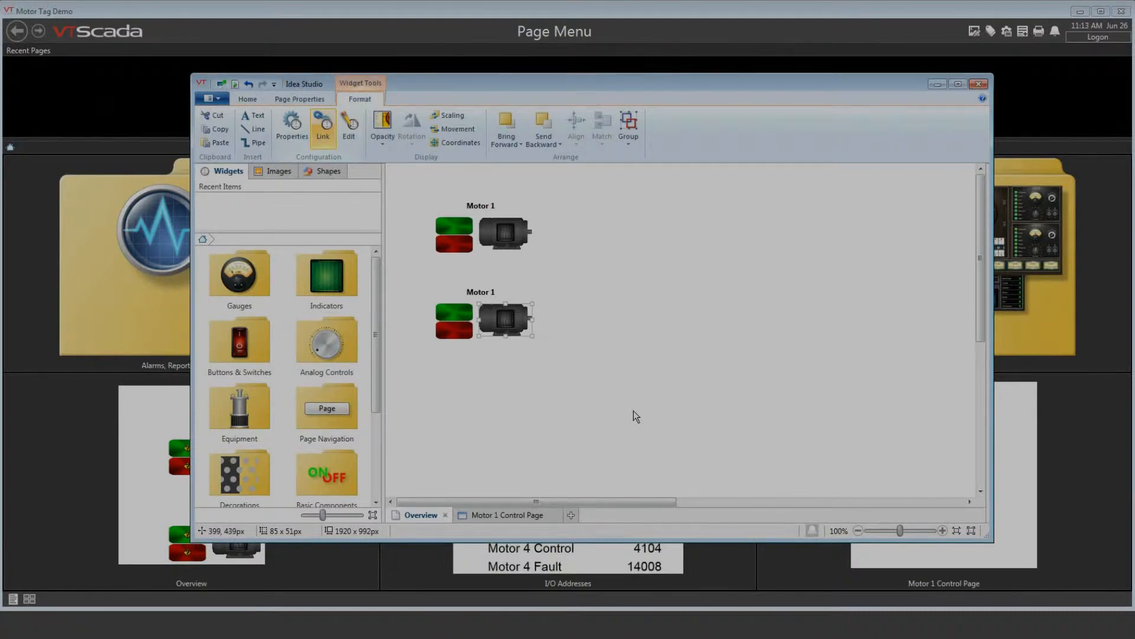
mouse_move(643, 418)
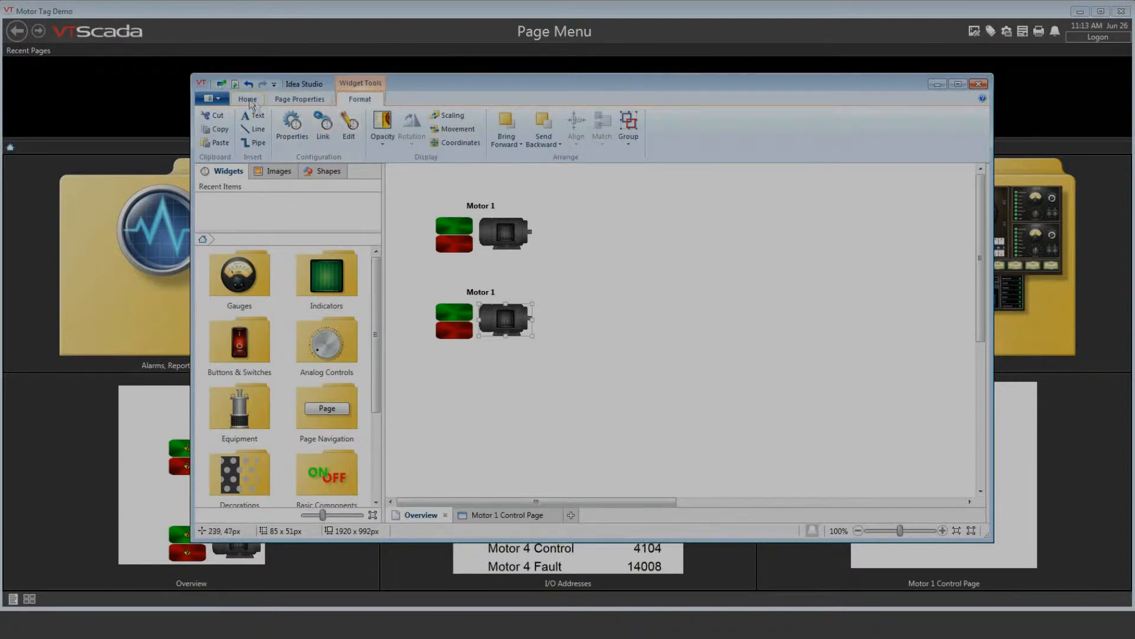
Show the Tag Links panel from the Home tab, listing eight links to Motor 1 tags
click(247, 99)
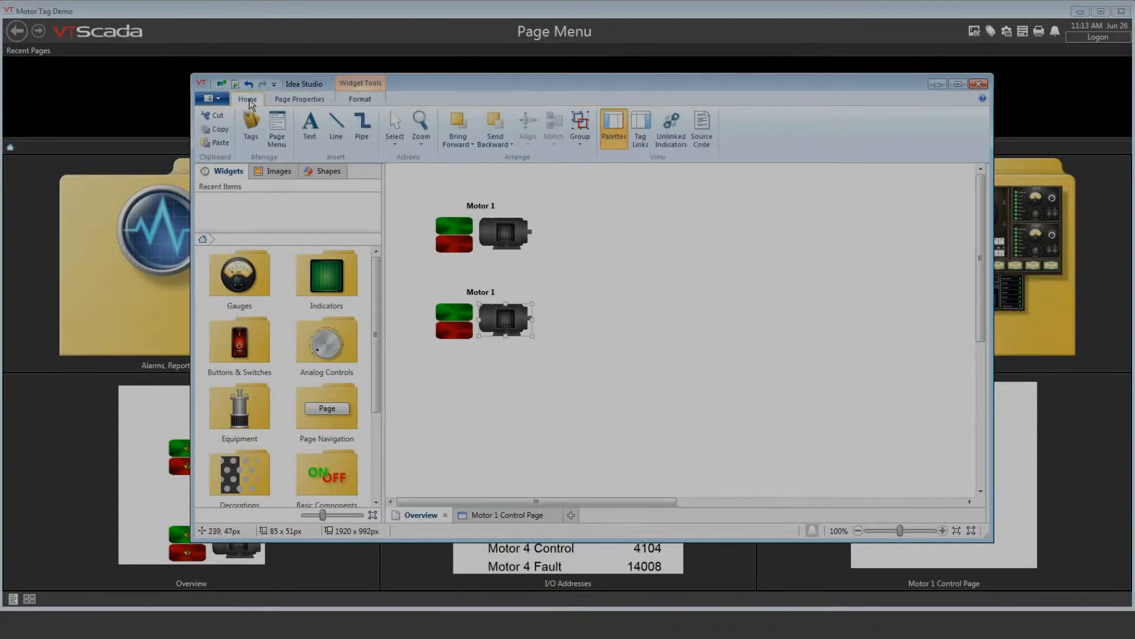
mouse_move(640, 128)
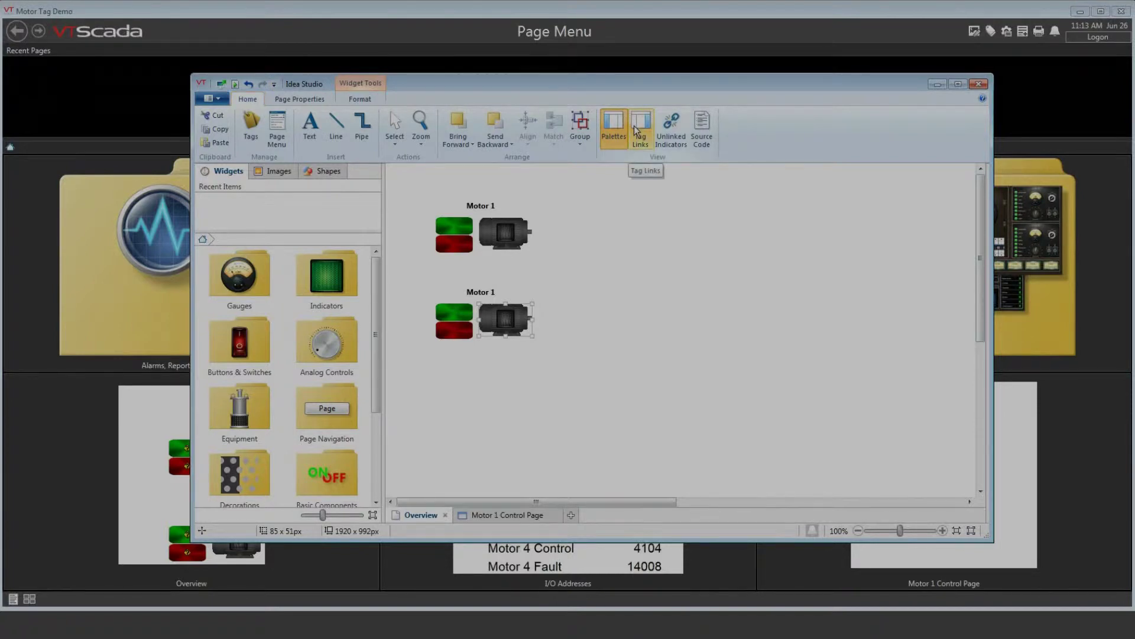
mouse_move(251, 123)
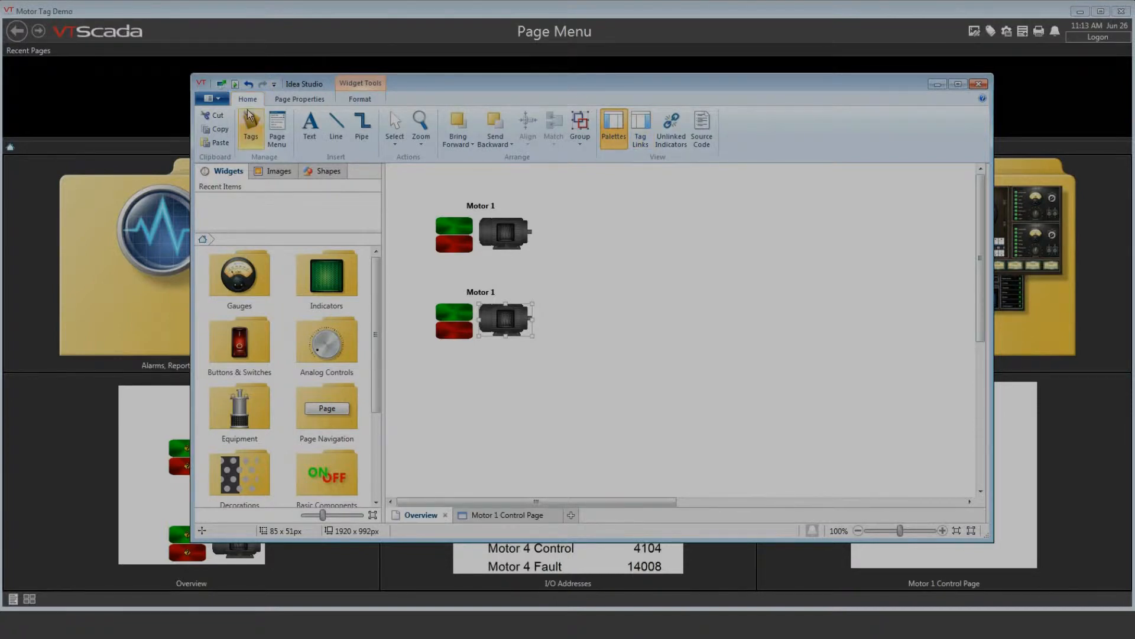
mouse_move(250, 109)
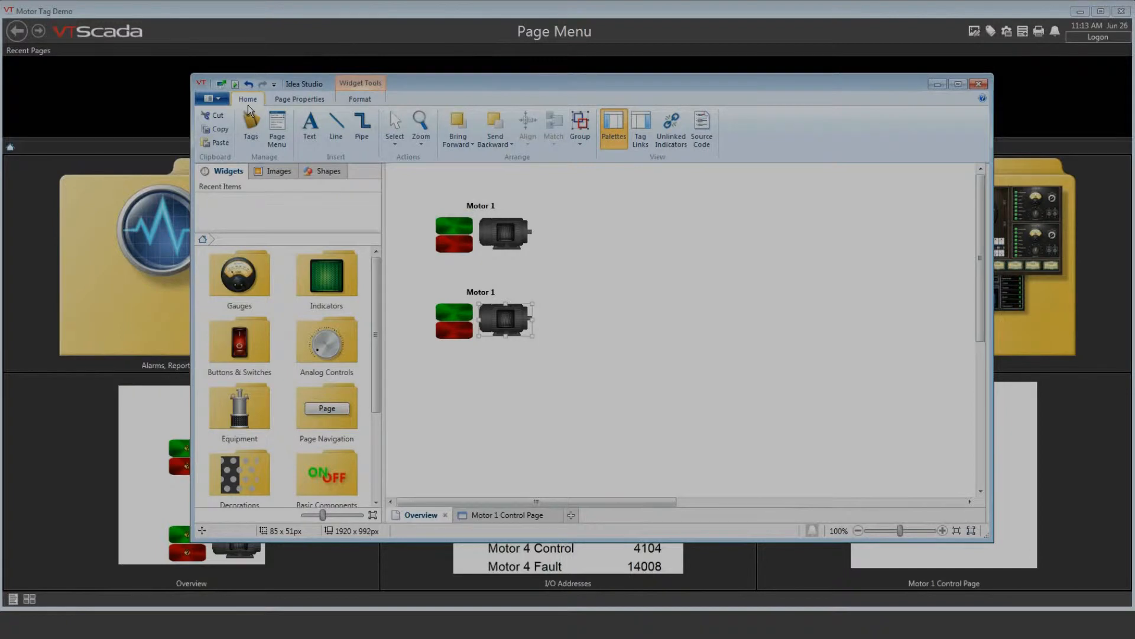
mouse_move(640, 126)
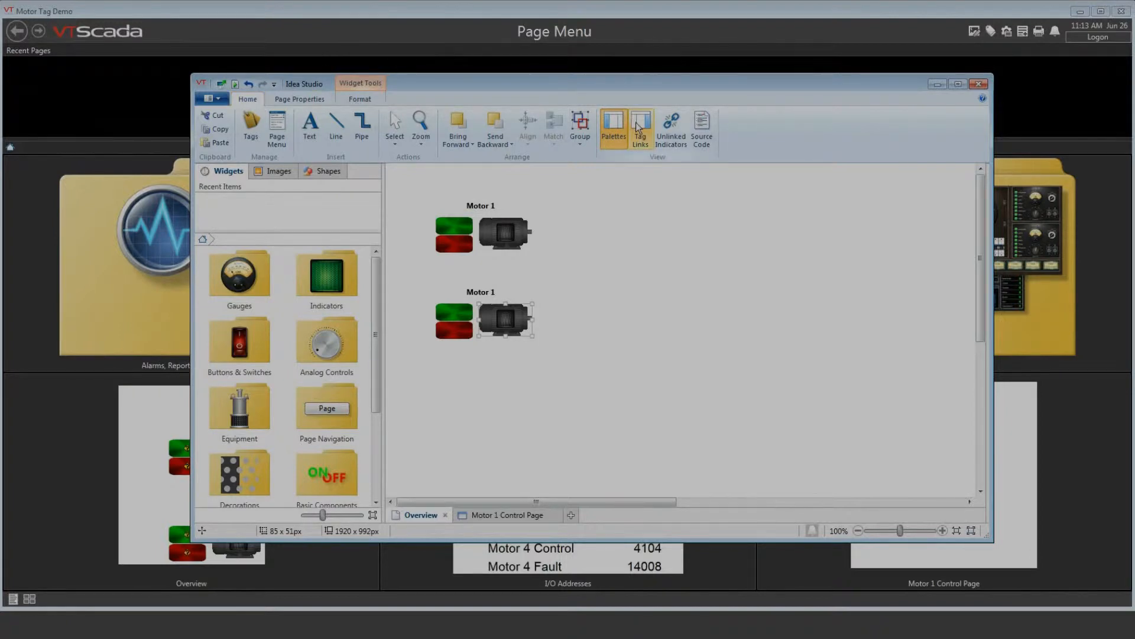
mouse_move(640, 129)
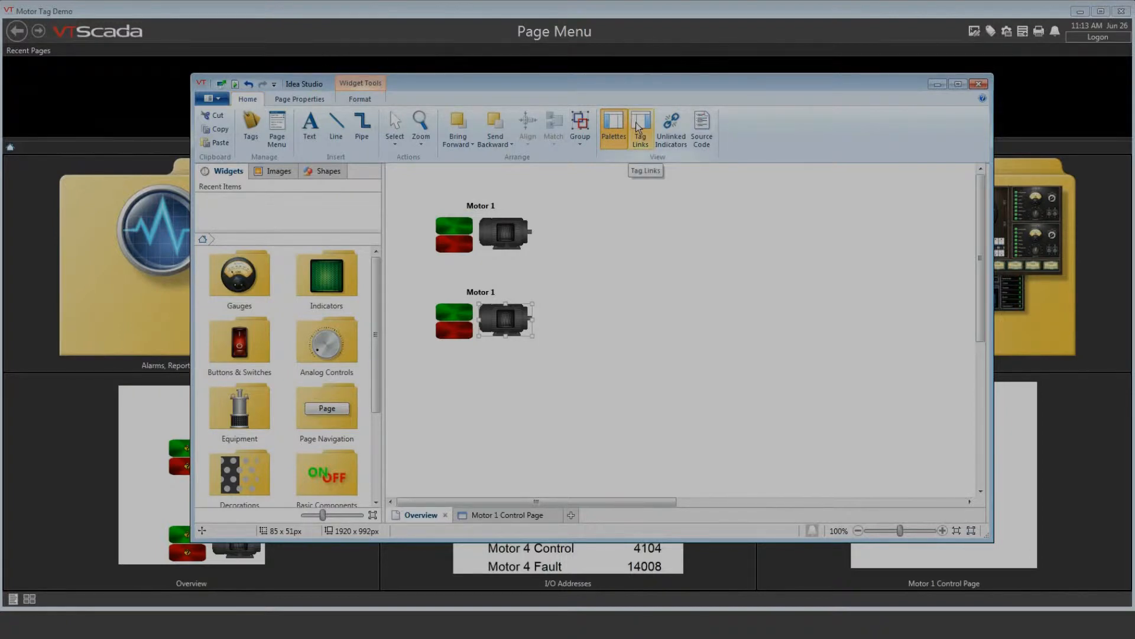
click(640, 126)
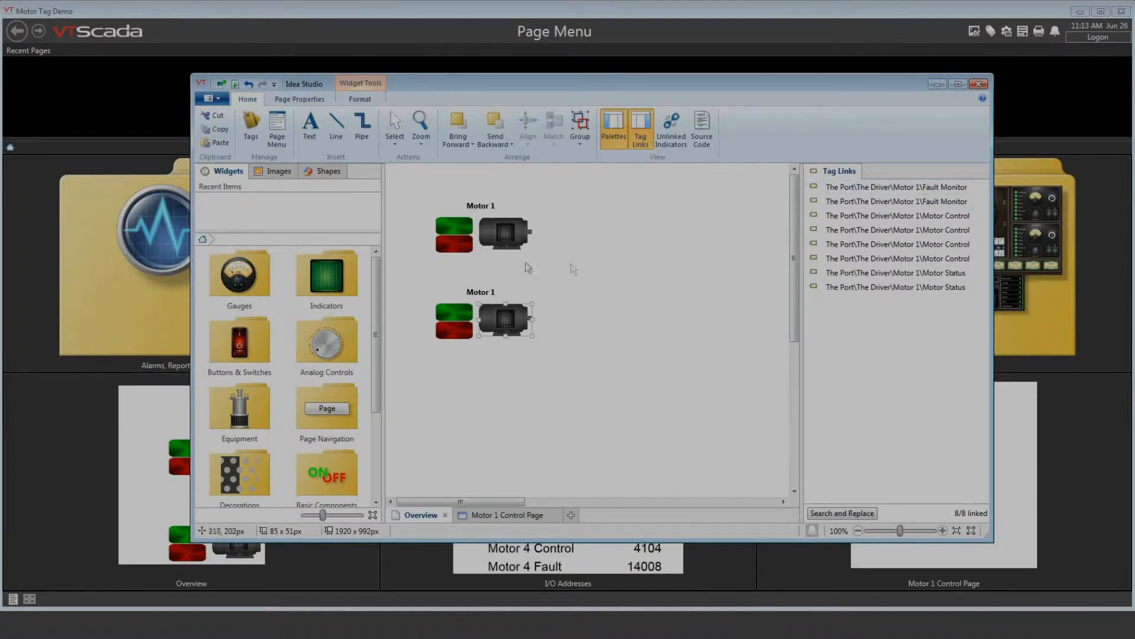
mouse_move(441, 299)
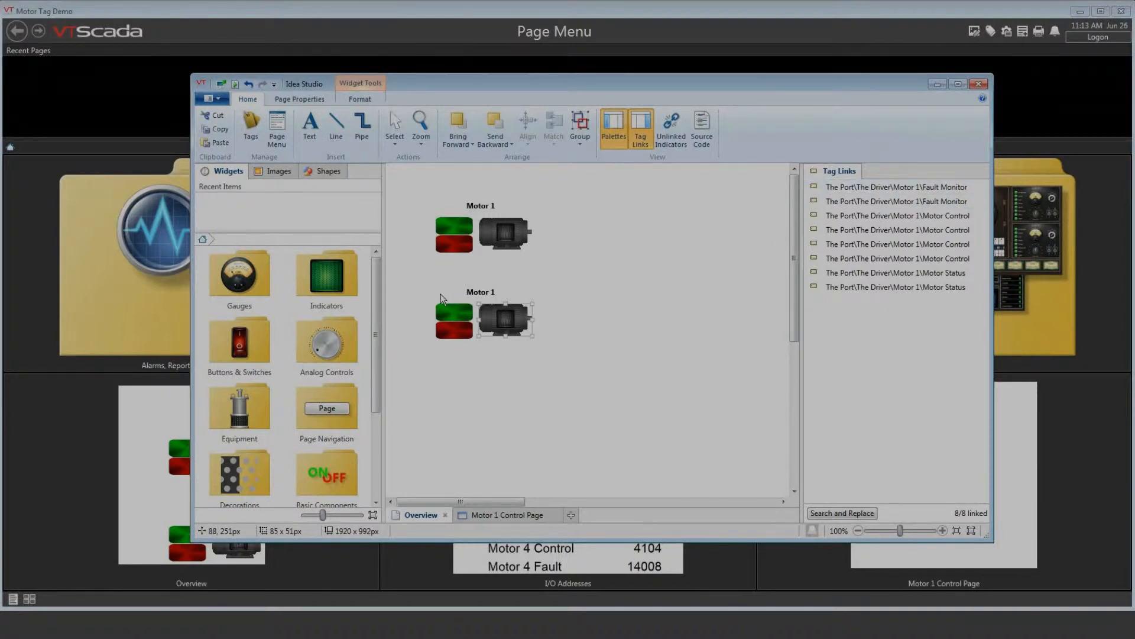
mouse_move(584, 350)
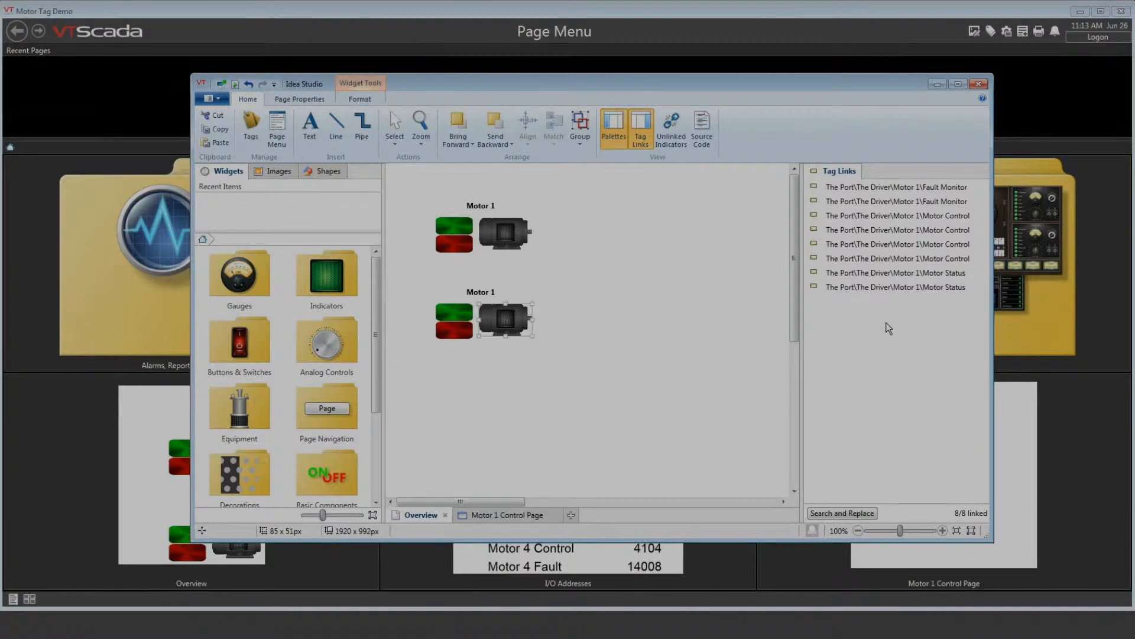
mouse_move(564, 317)
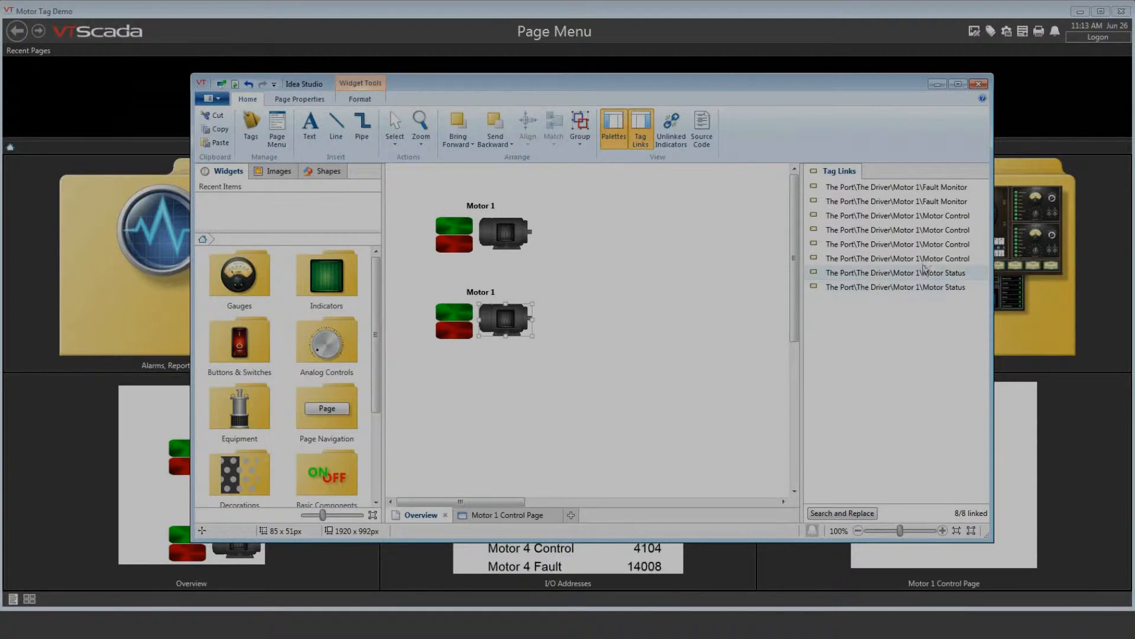
Edit the first Fault Monitor link, expand Motor 2, then close the Tag Browser unchanged
click(896, 201)
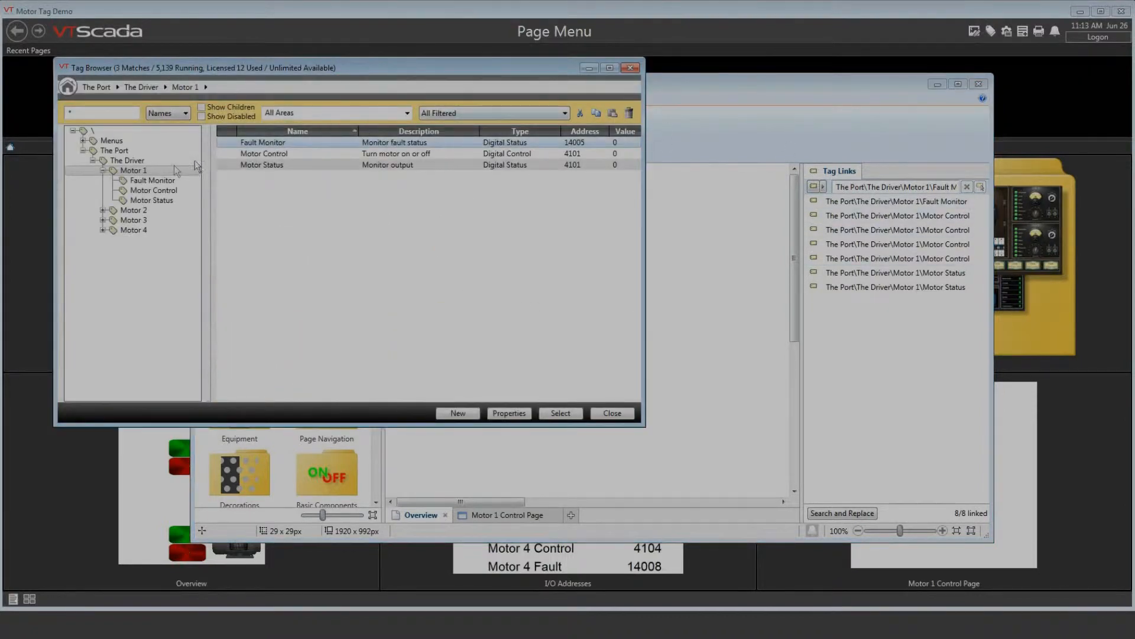
click(104, 210)
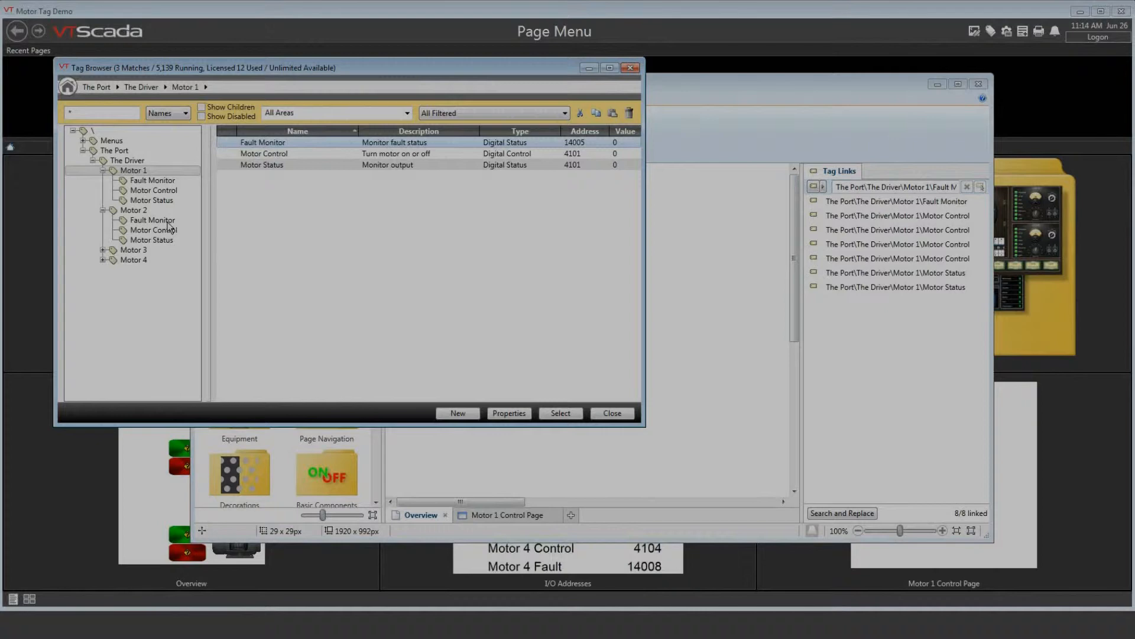
mouse_move(214, 217)
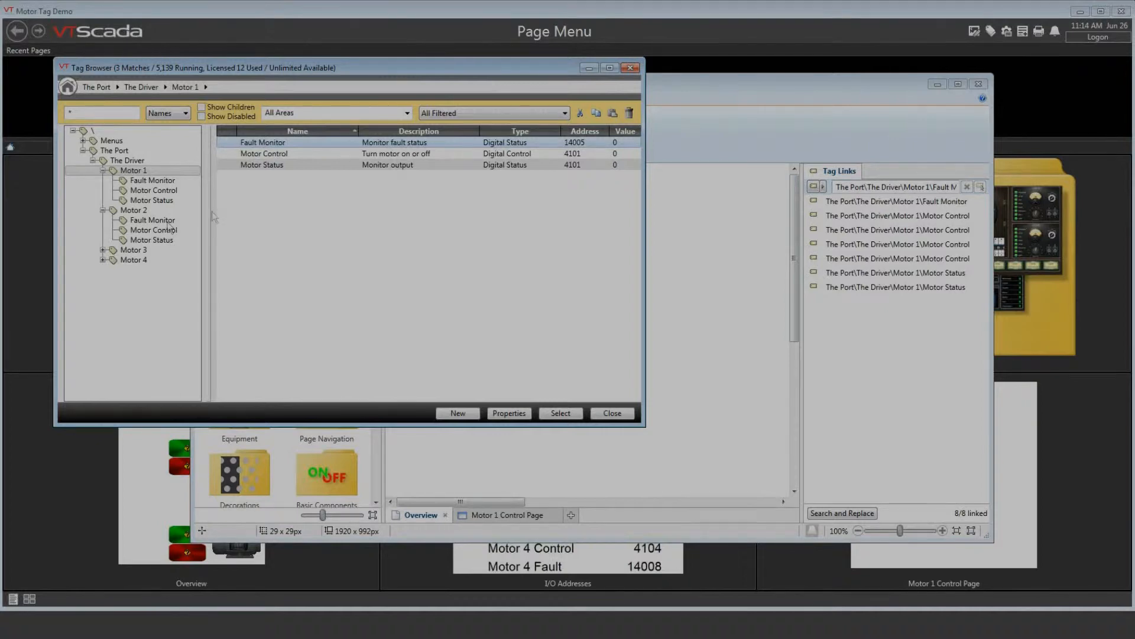
click(610, 413)
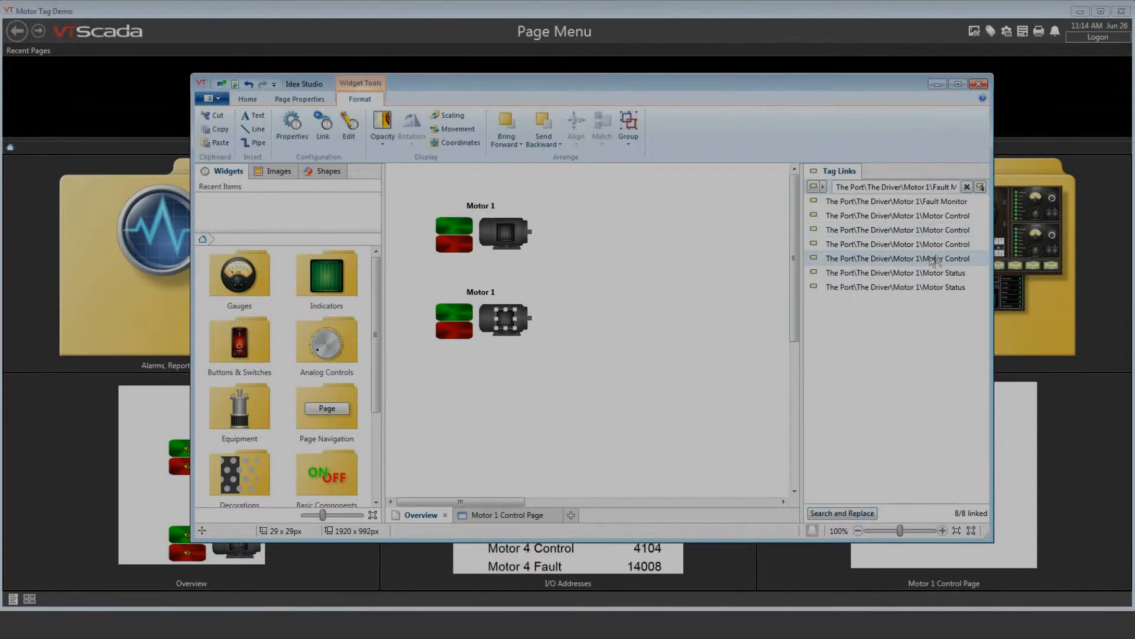
mouse_move(842, 512)
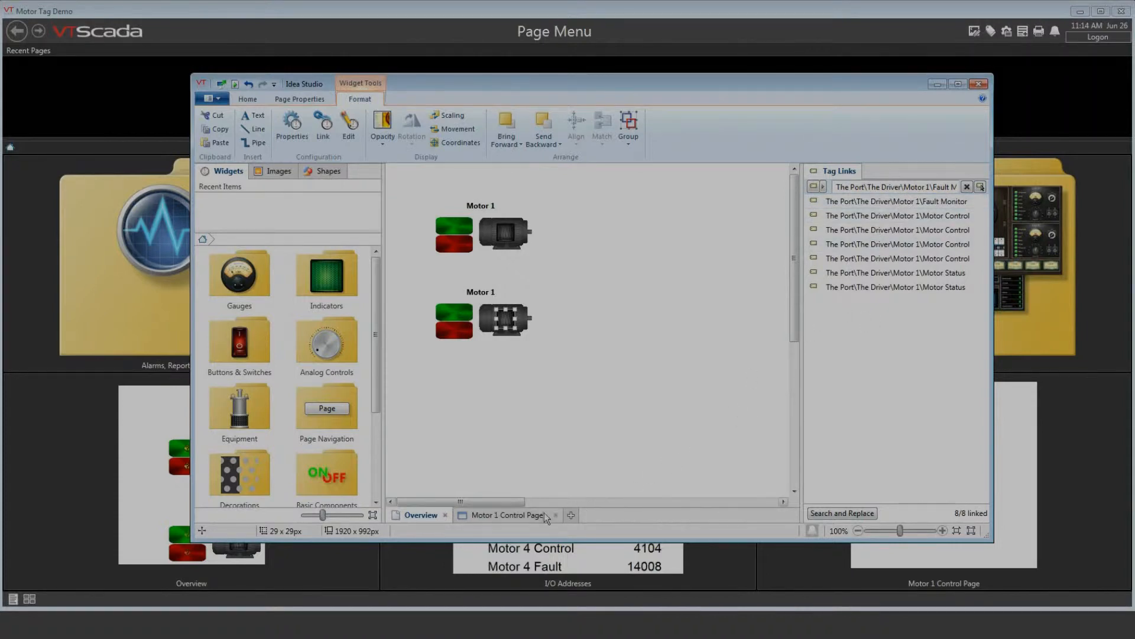
Switch to the Motor 1 Control Page
click(507, 514)
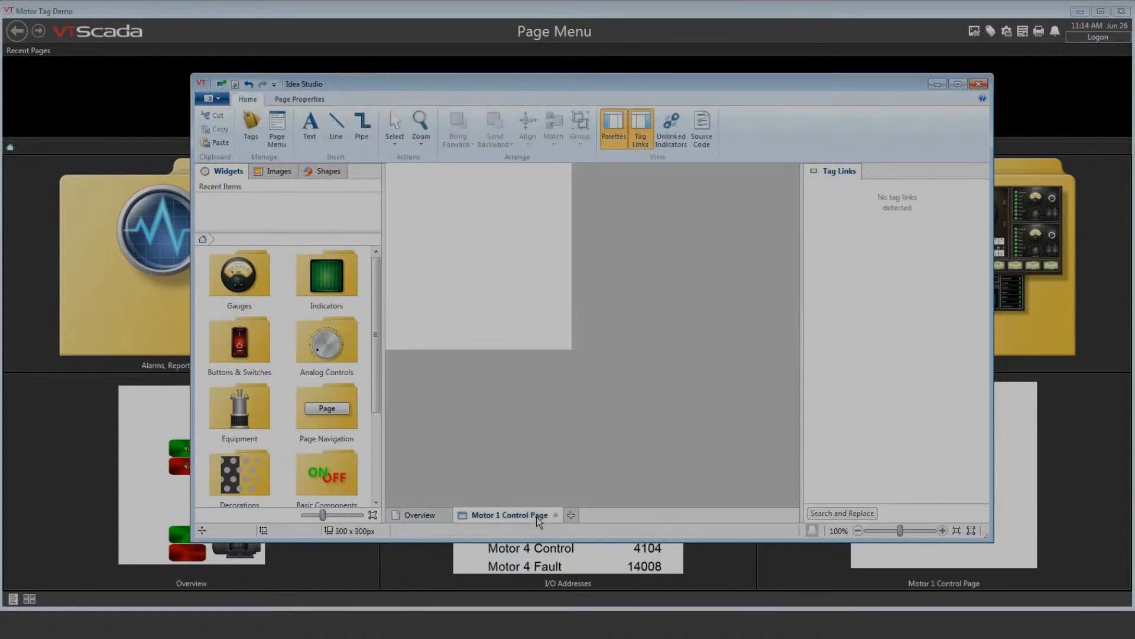
mouse_move(537, 317)
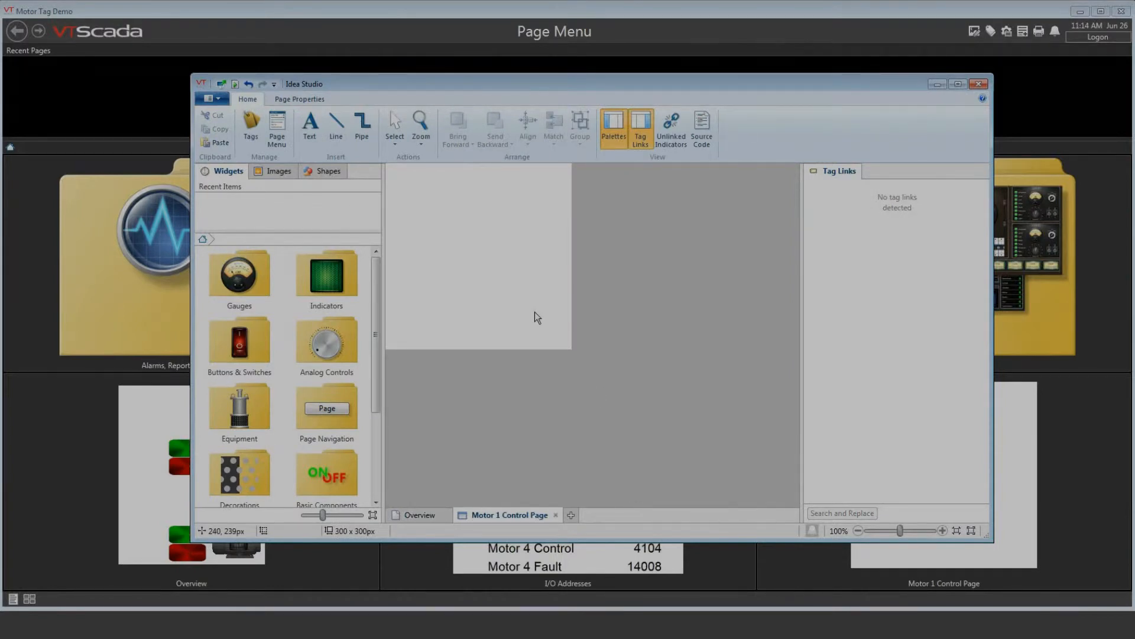
mouse_move(215, 142)
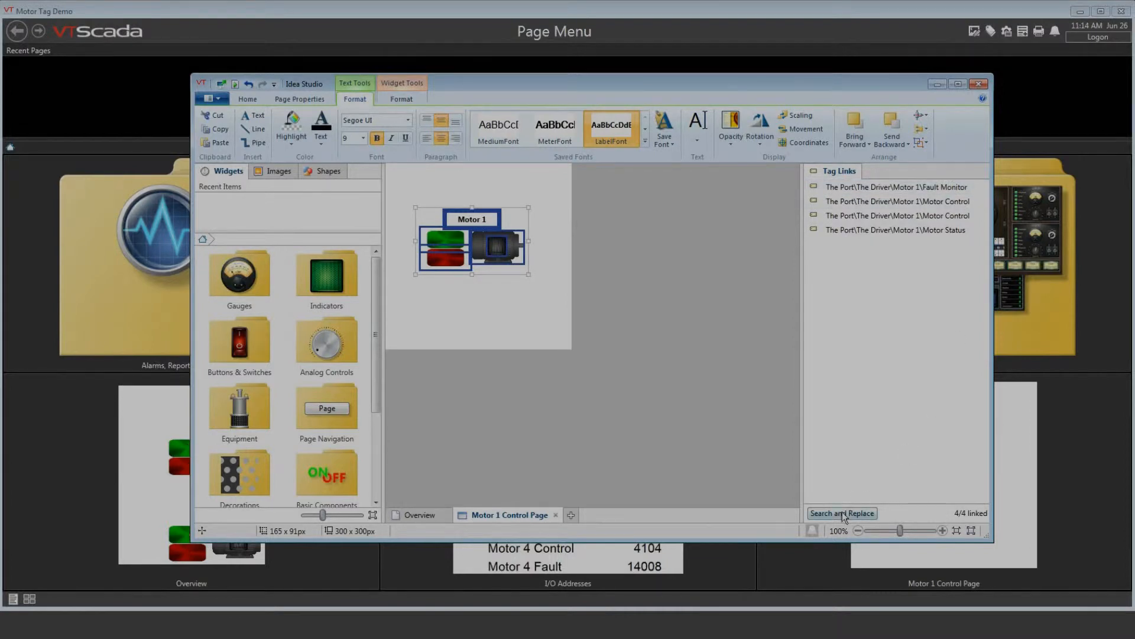
Search-and-replace the four tag links from 1 to 2 so they point to Motor 2
click(841, 512)
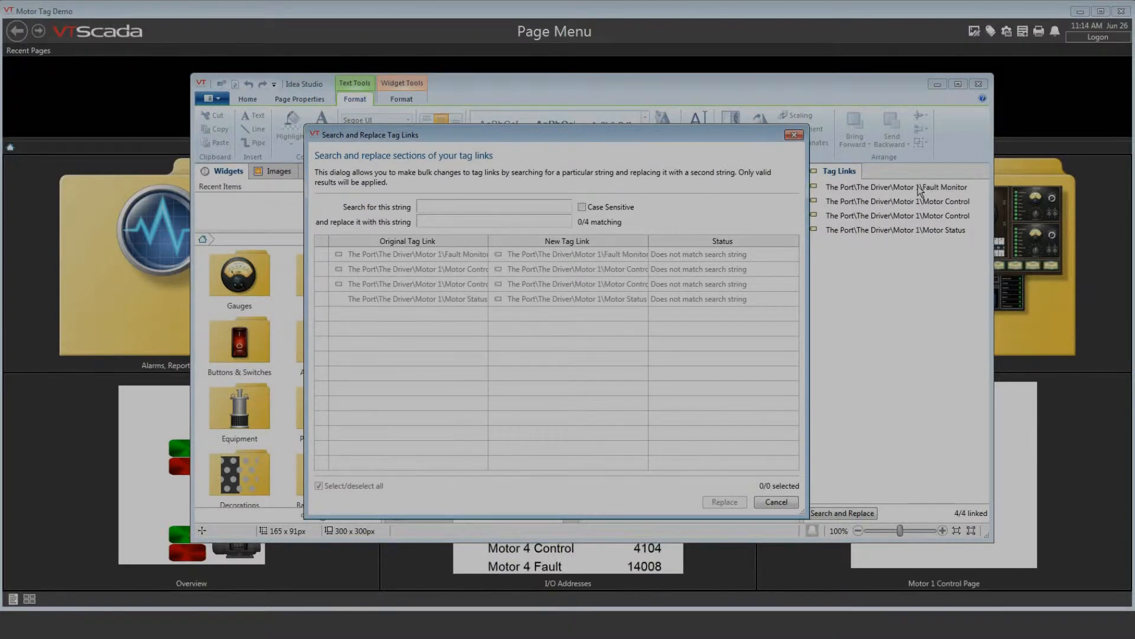
mouse_move(730, 179)
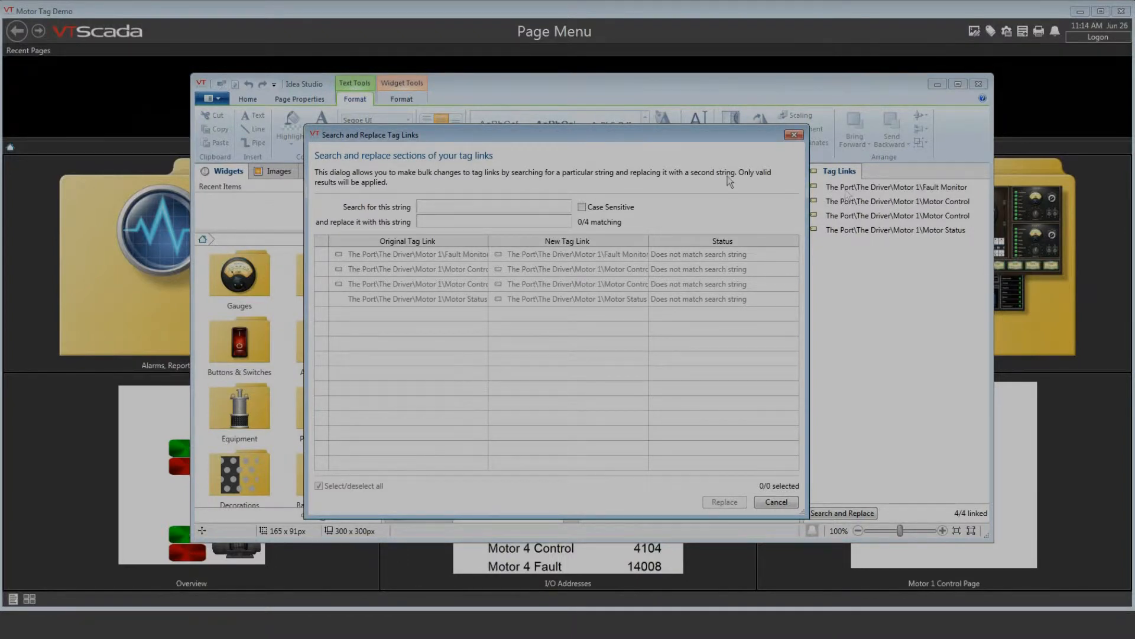
text(1)
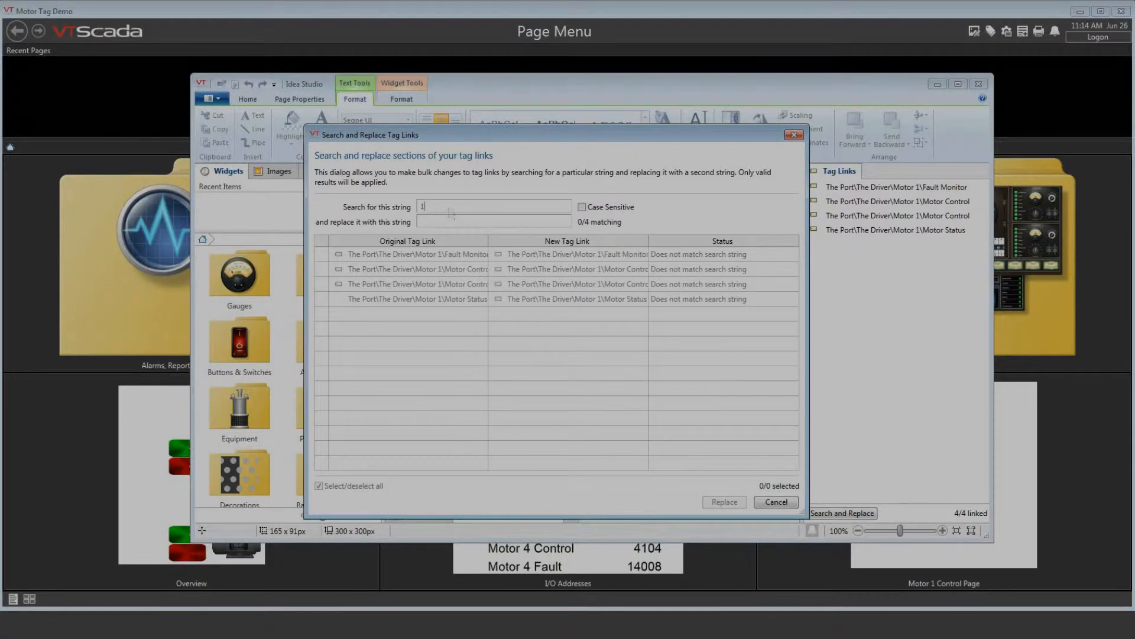
click(493, 221)
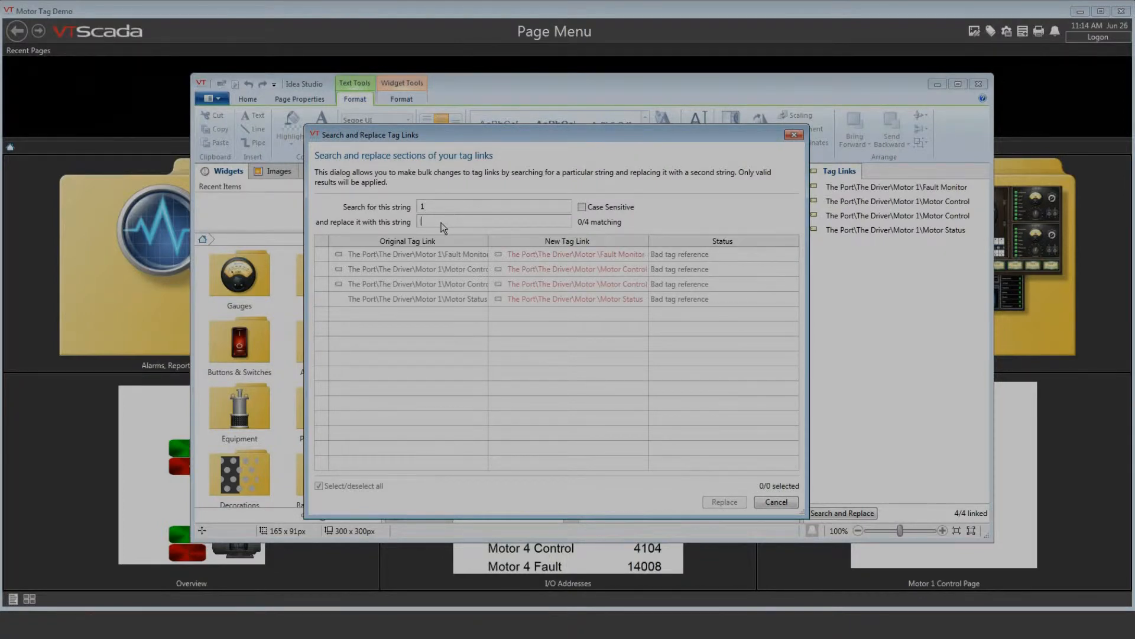
text(2)
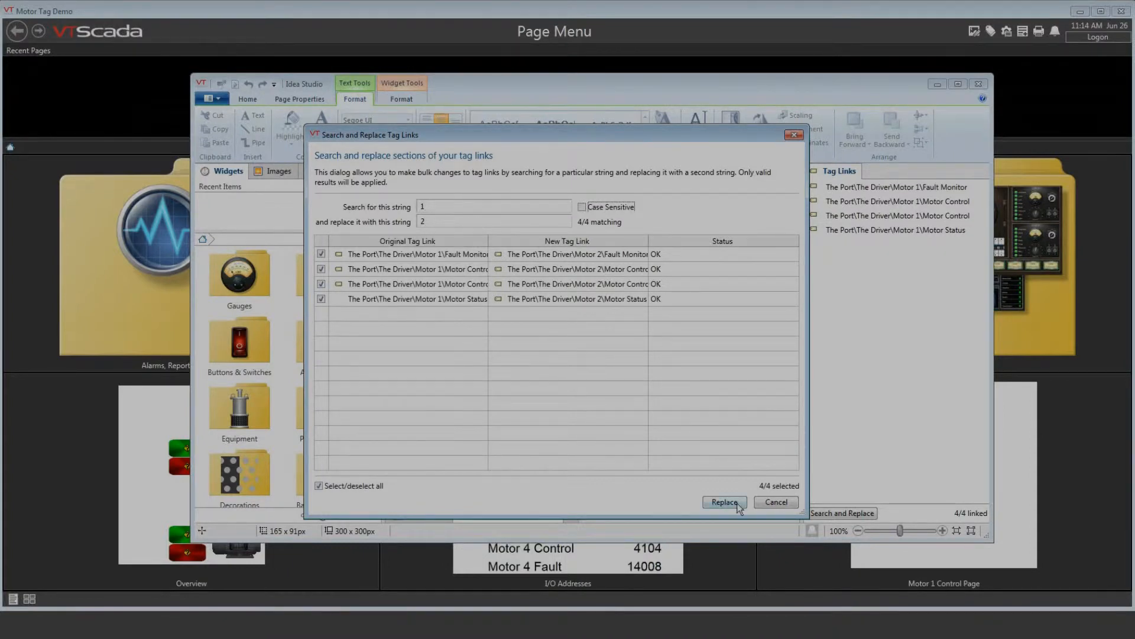
click(724, 502)
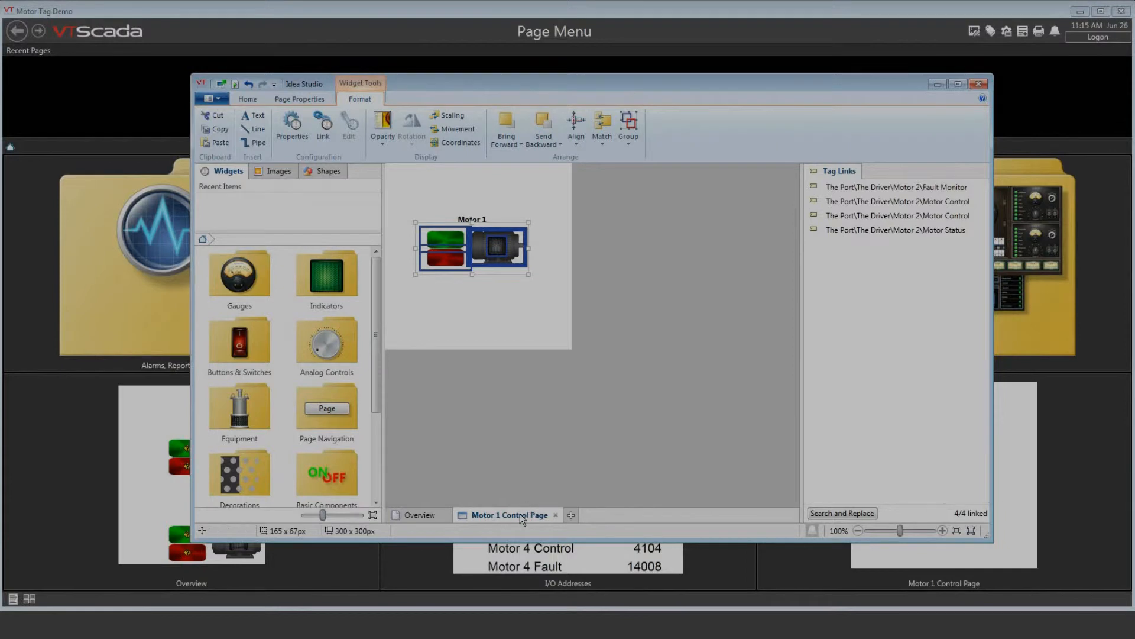
Show the page options (Close, Rename, Clone, Delete) for the Motor 1 Control Page
right_click(511, 514)
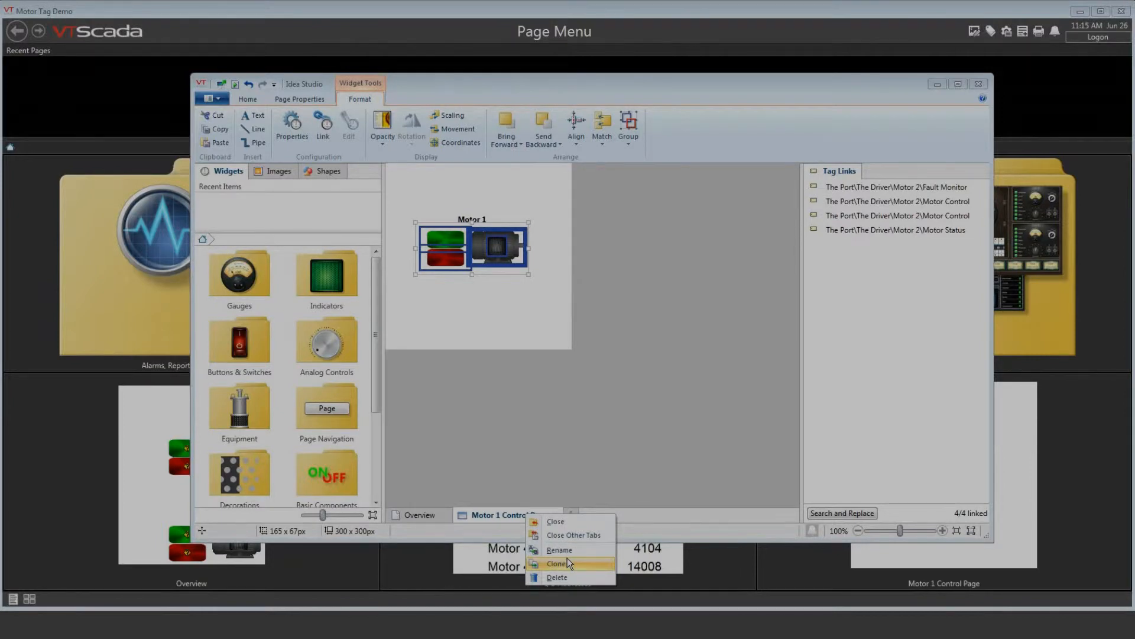
mouse_move(559, 550)
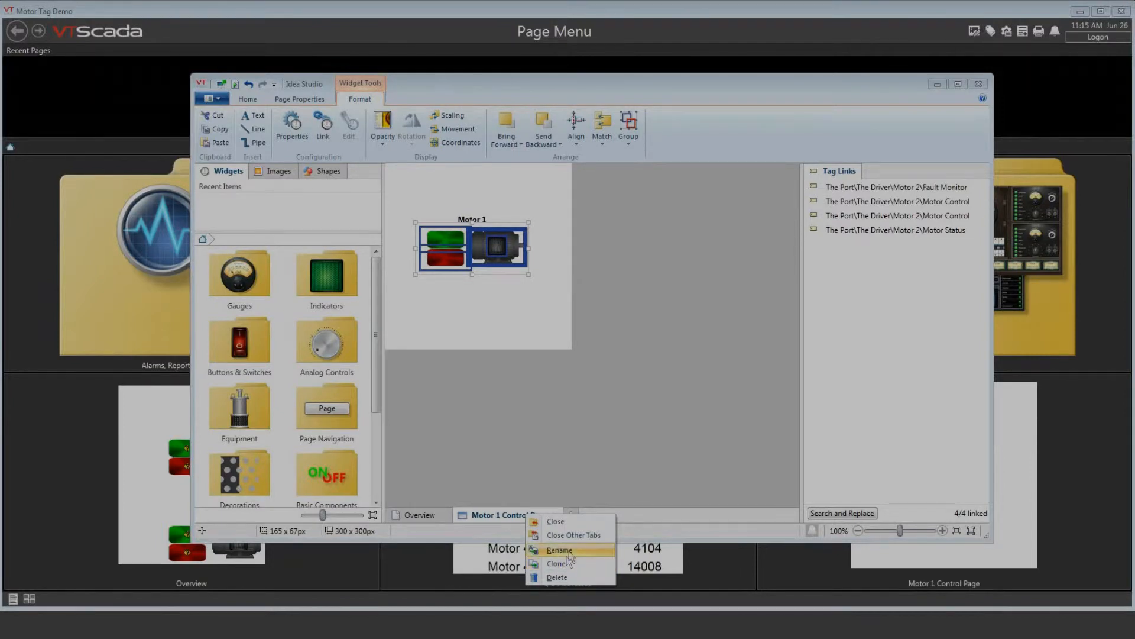
mouse_move(570, 552)
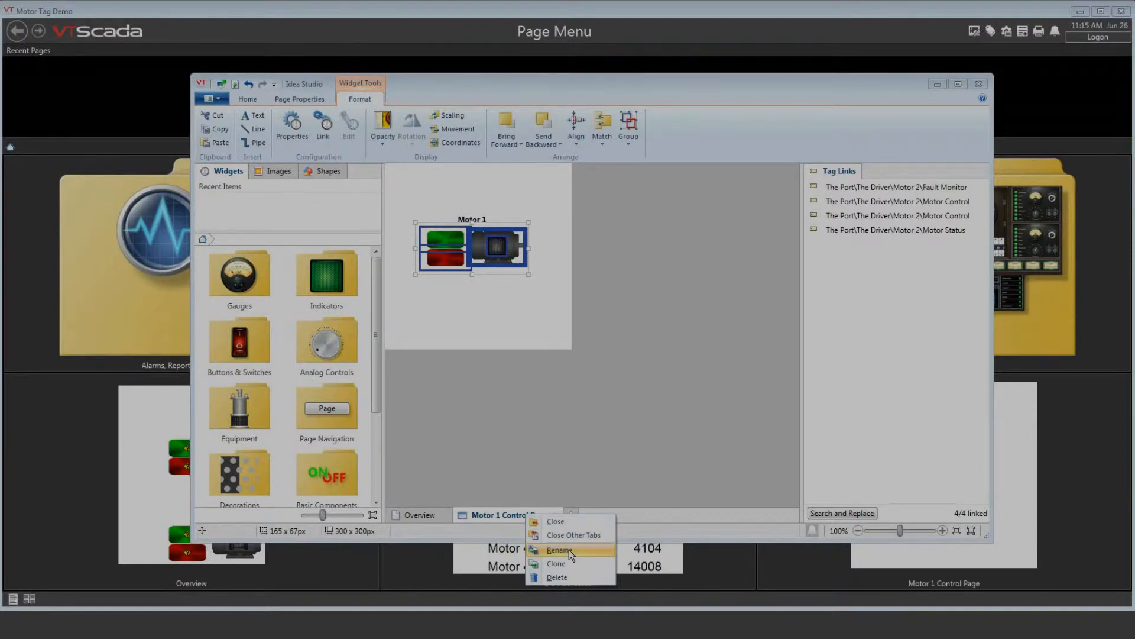
mouse_move(571, 553)
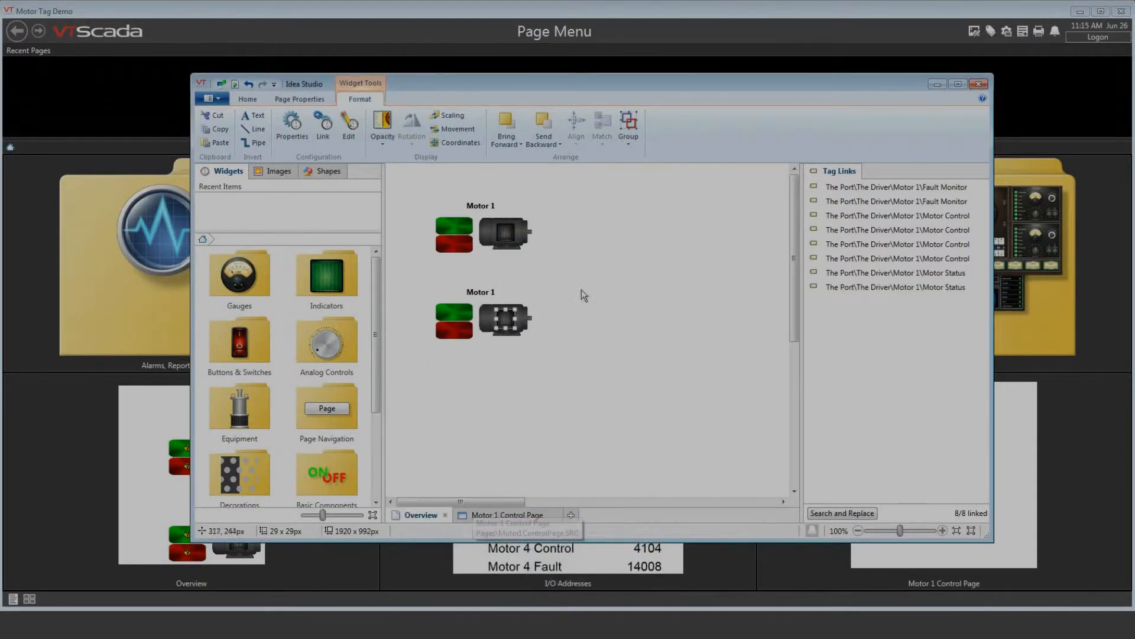
Delete the duplicate graphics, select the Motor 1 parts and show the Group choices
click(502, 318)
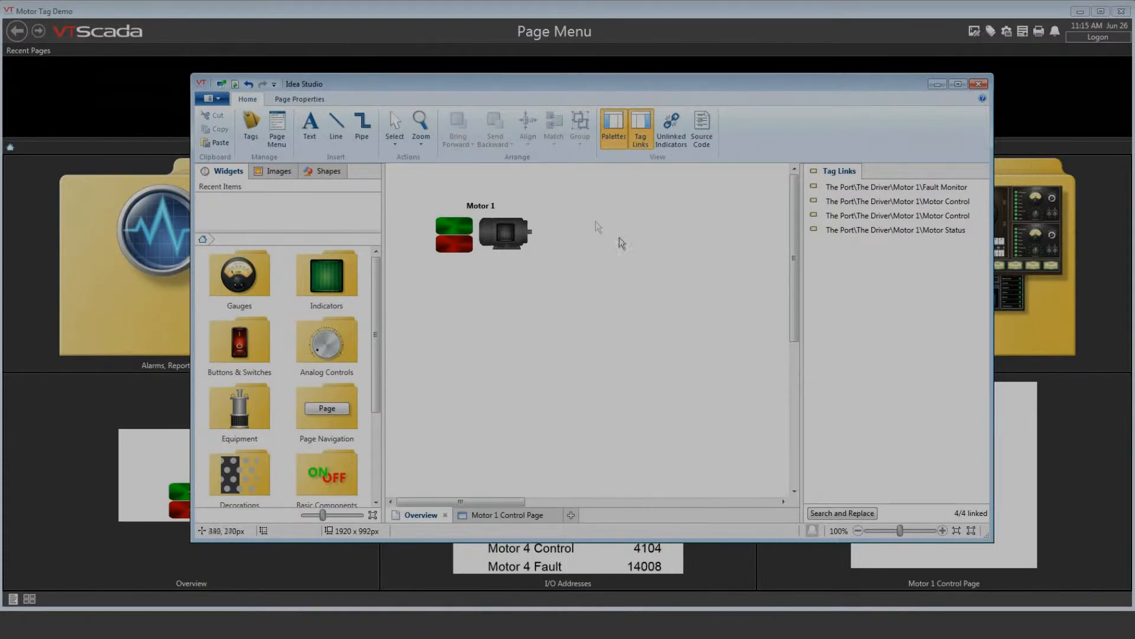
mouse_move(413, 185)
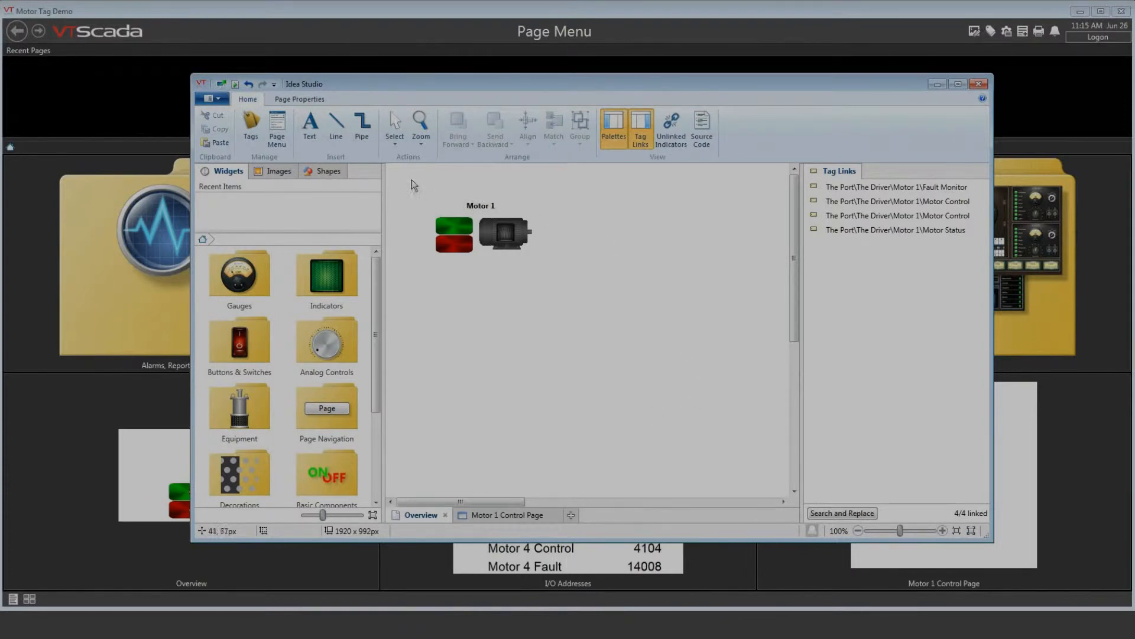
click(480, 228)
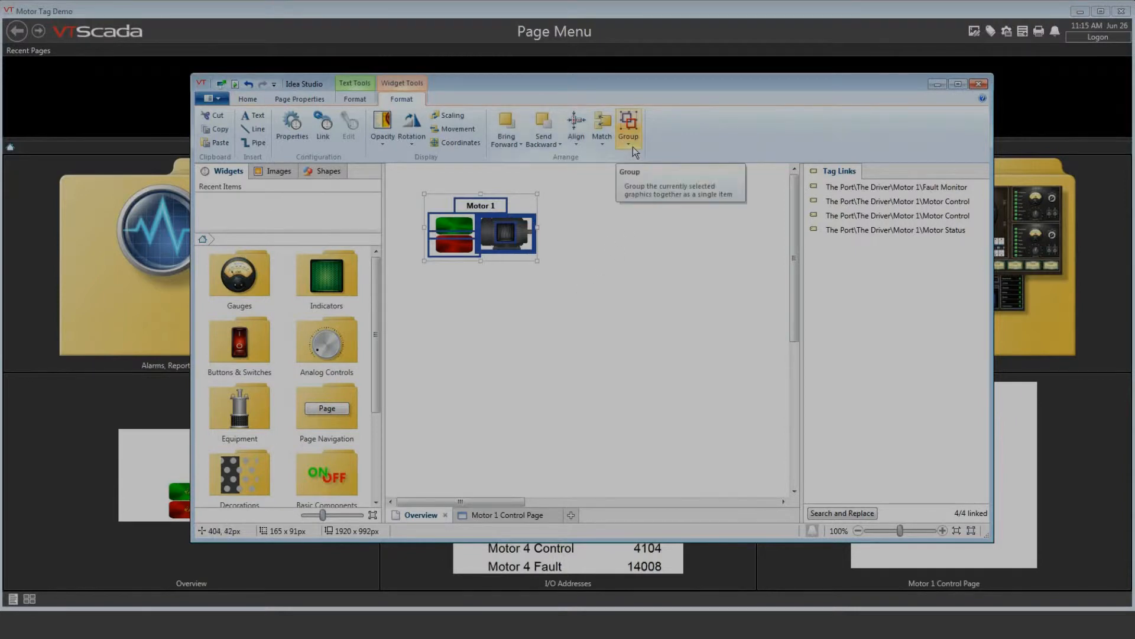
click(640, 145)
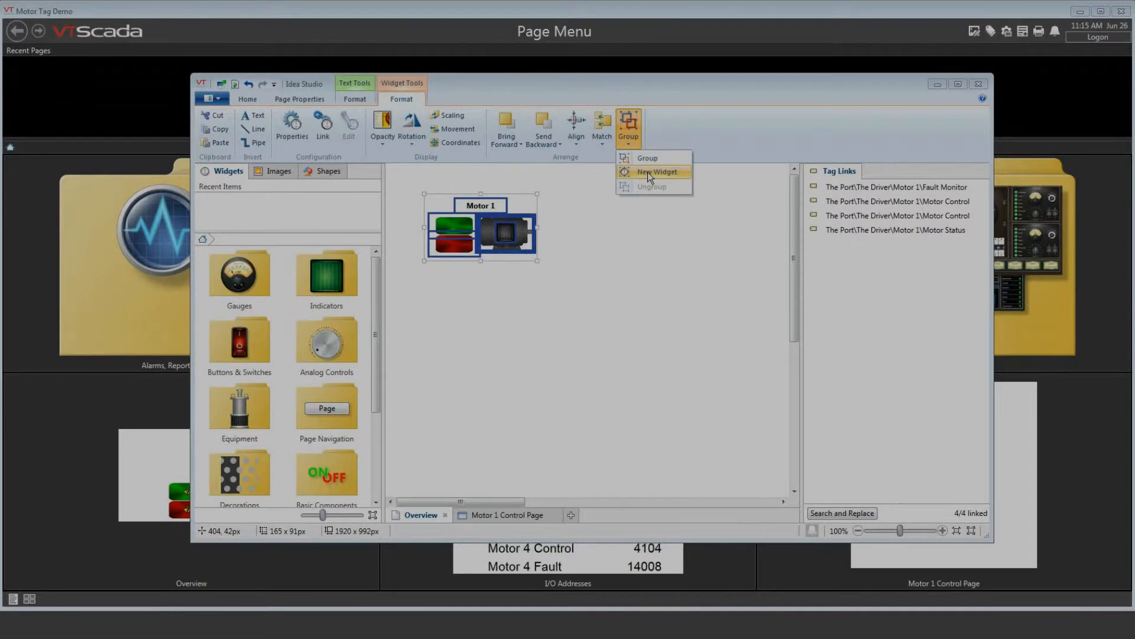
Start a New Tag Widget titled wMotorControl from the Motor 1 parts, based on the Motor 1 tag
click(656, 171)
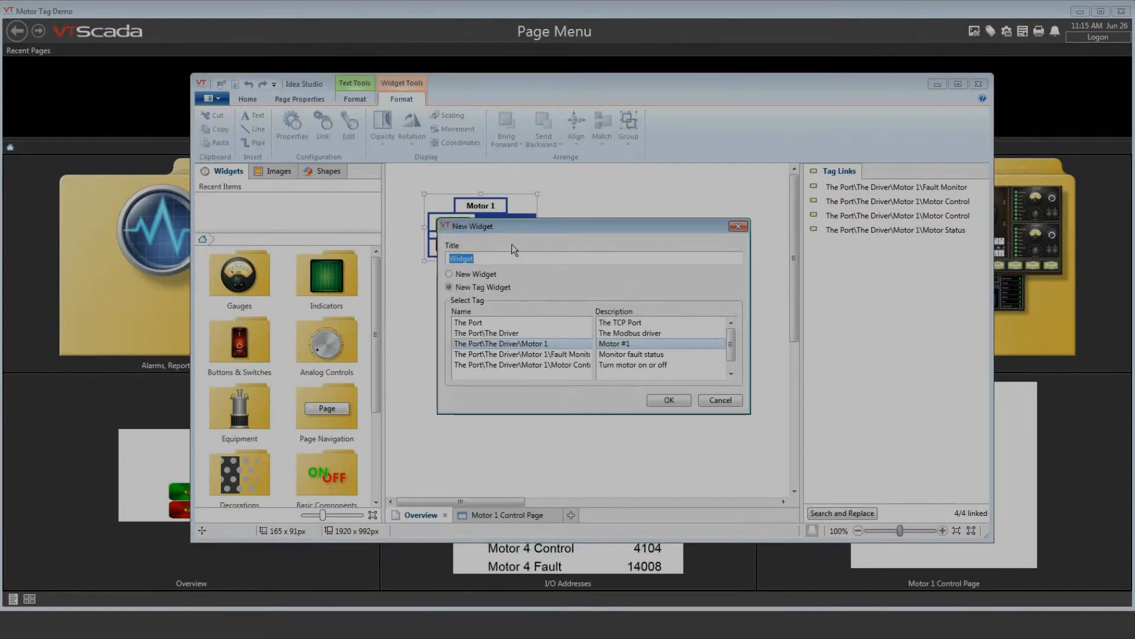
text(MotorControl)
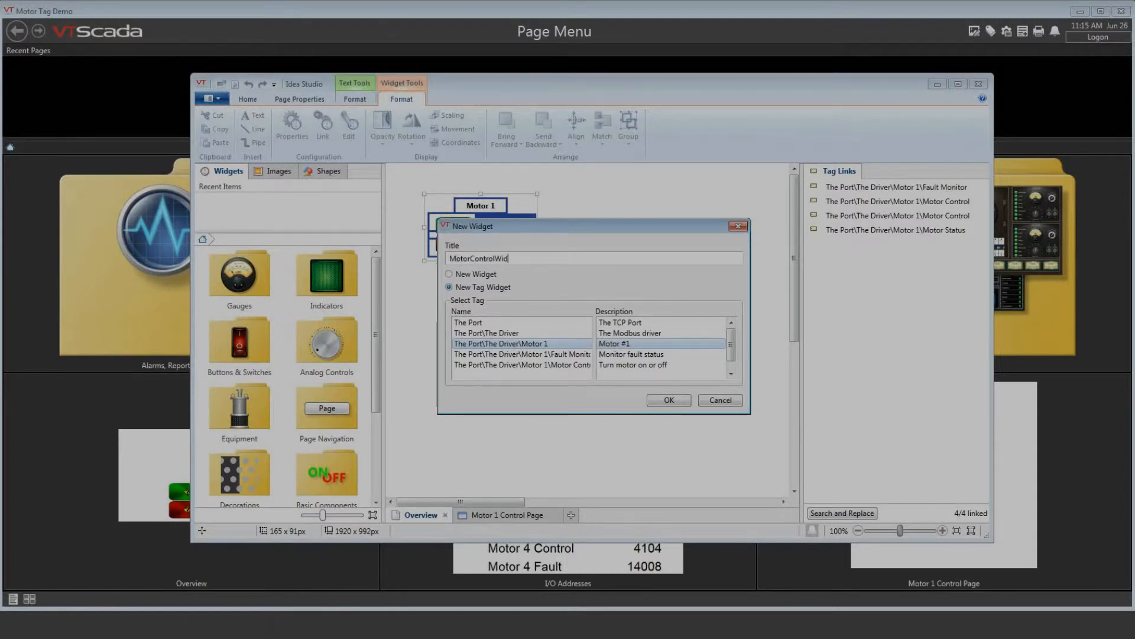
text(get)
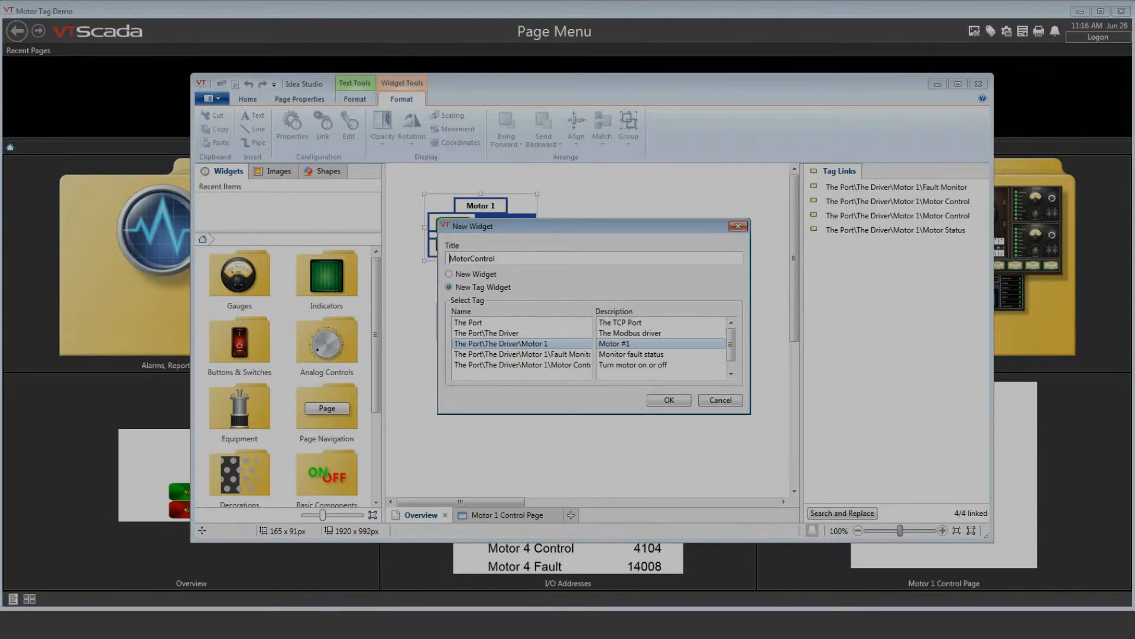
text(w)
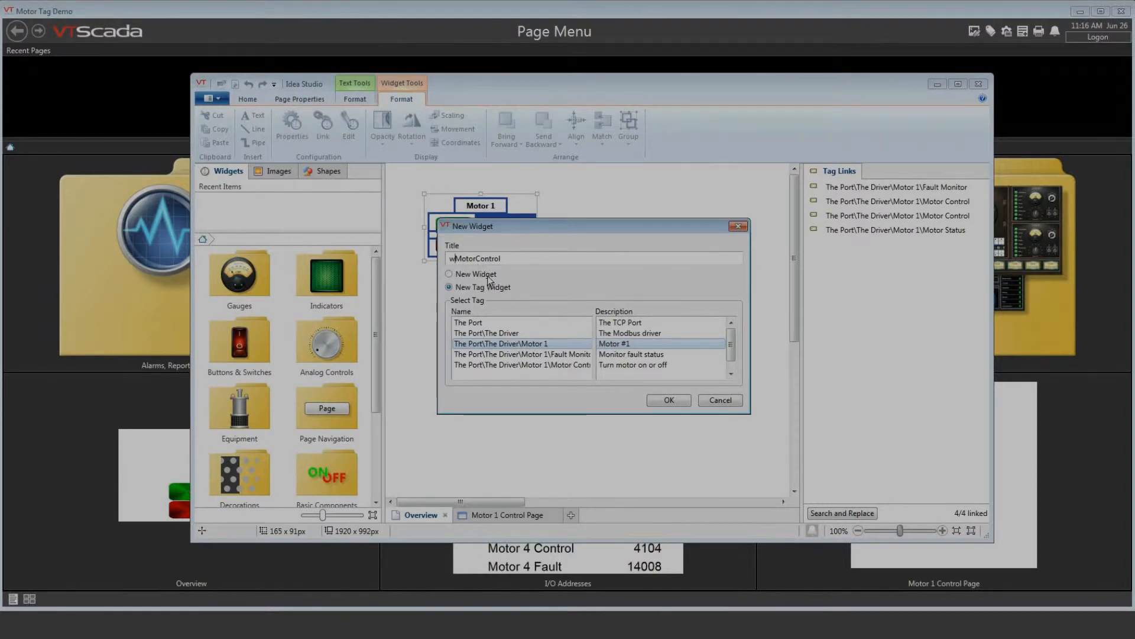
click(449, 273)
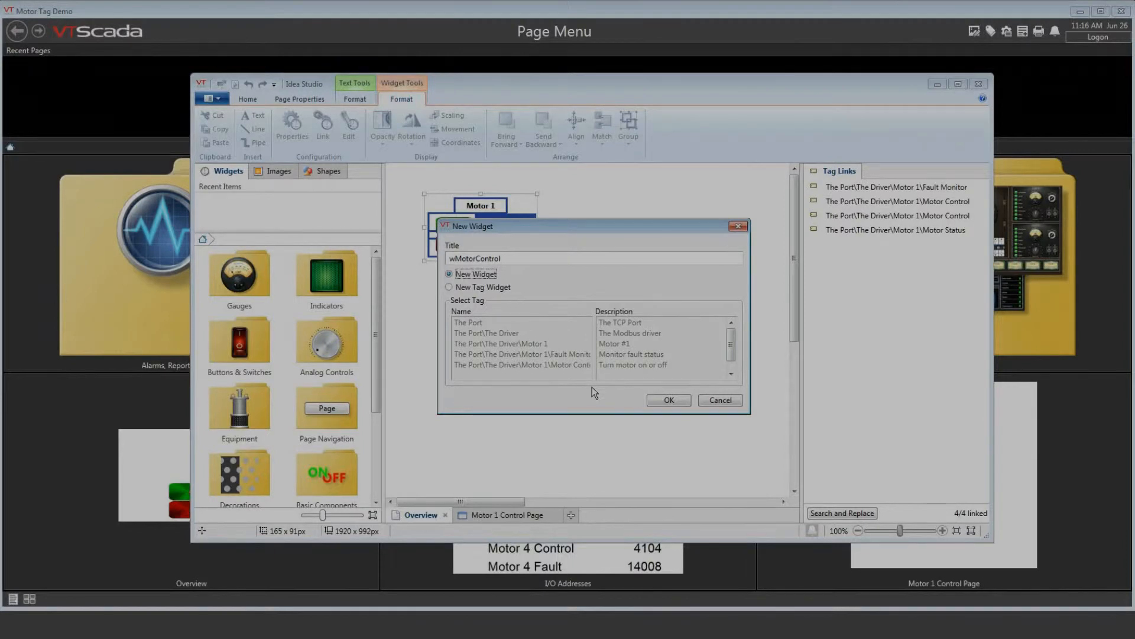
mouse_move(591, 385)
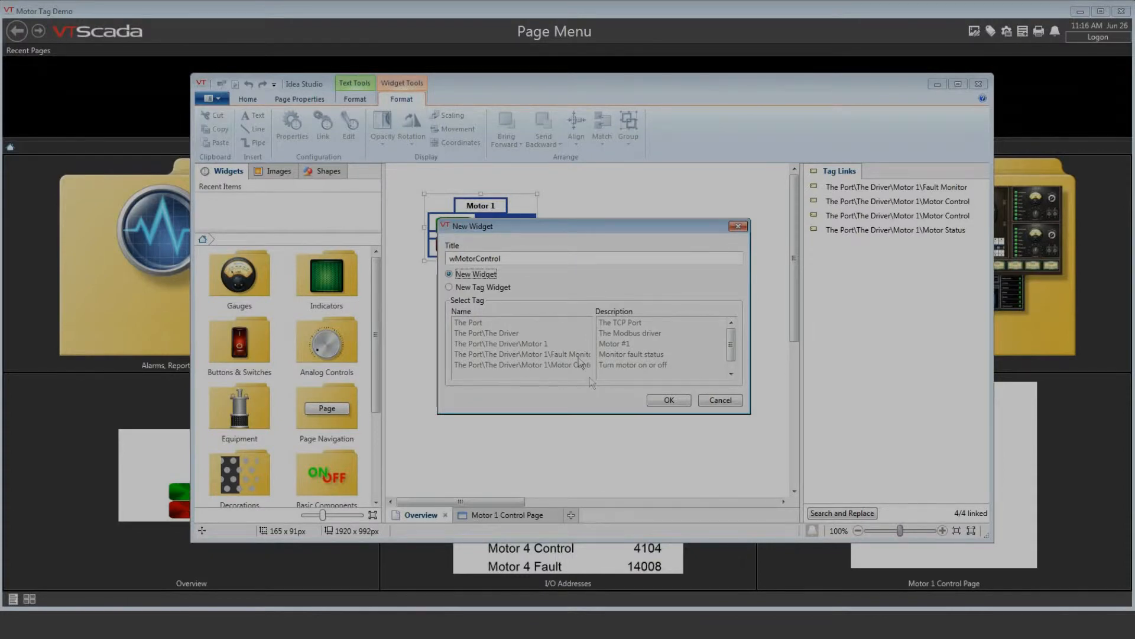
click(449, 286)
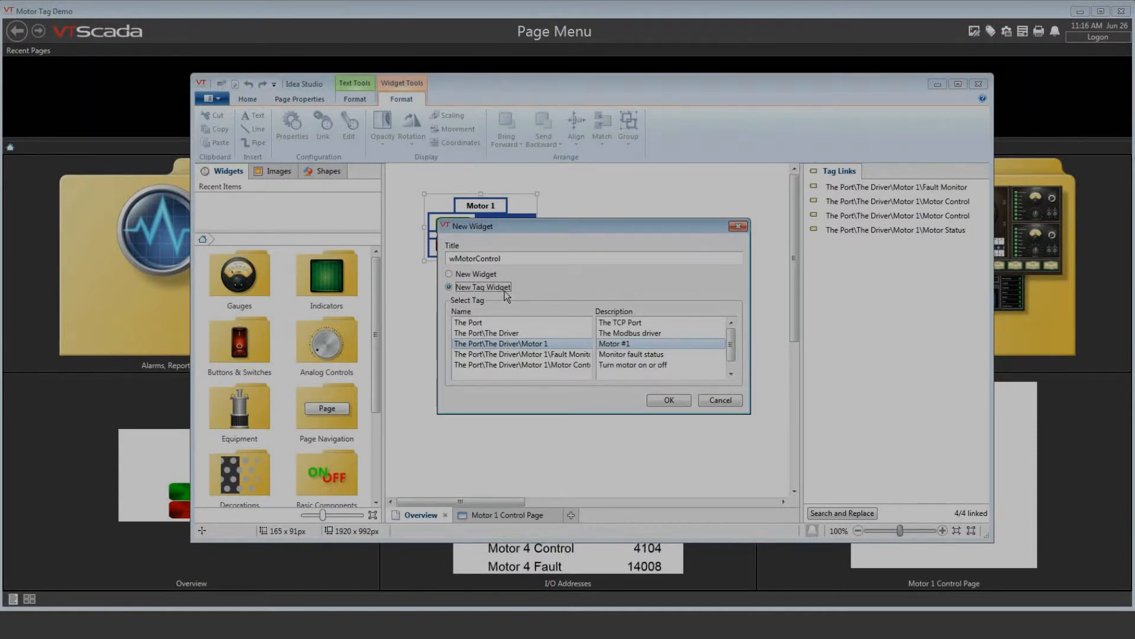
mouse_move(597, 354)
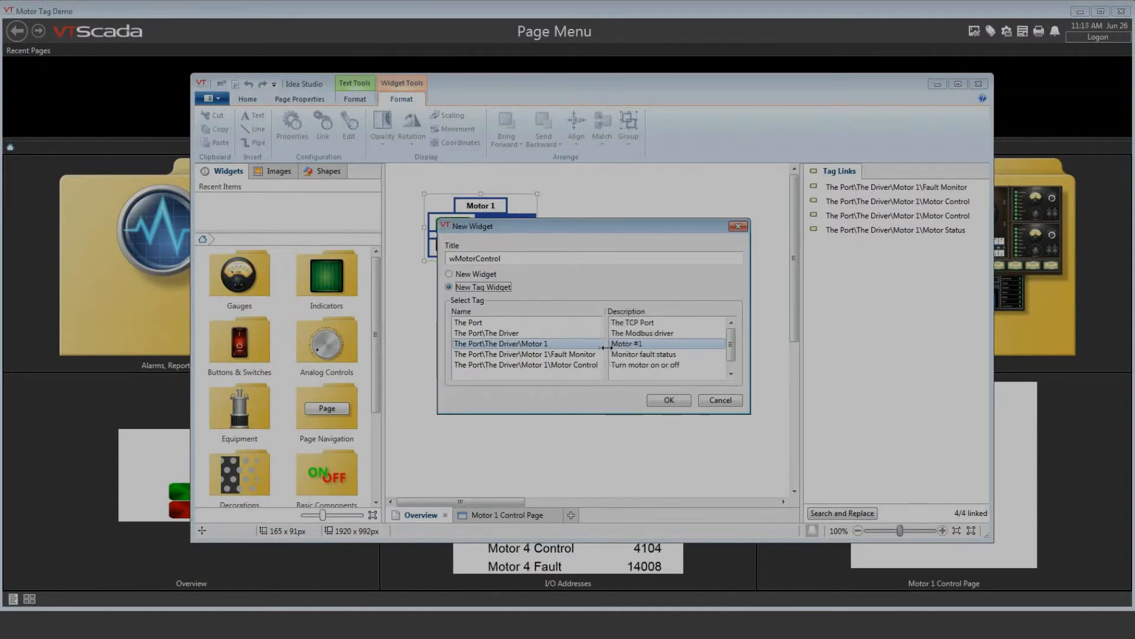
scroll(down, 3)
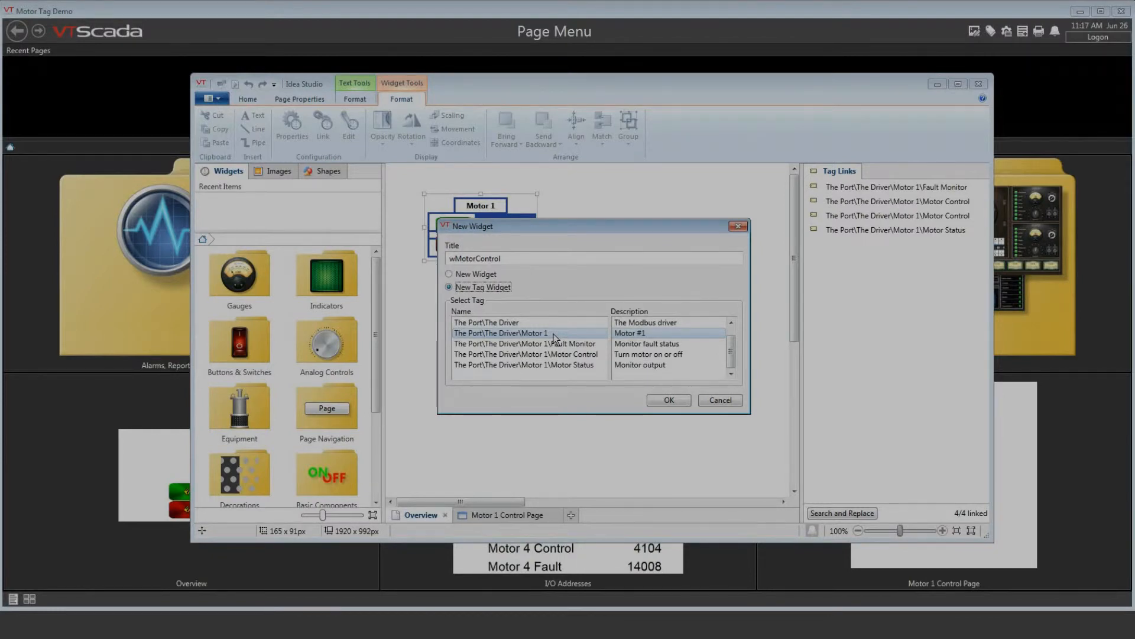
mouse_move(550, 333)
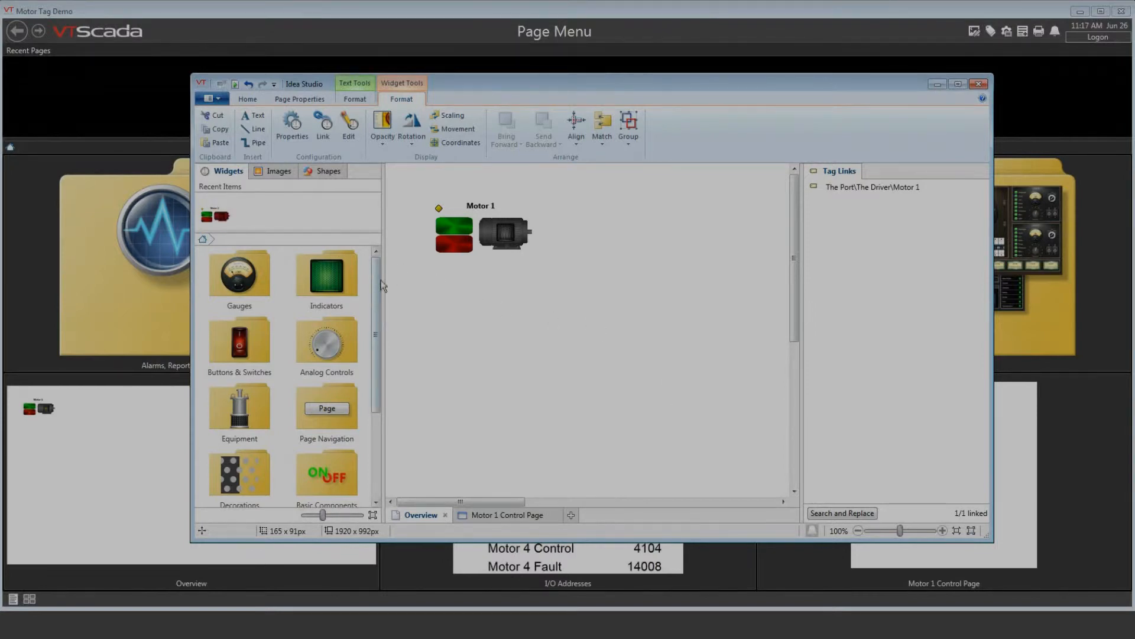
Copy the wMotorControl widget and paste a second instance below the original
scroll(down, 3)
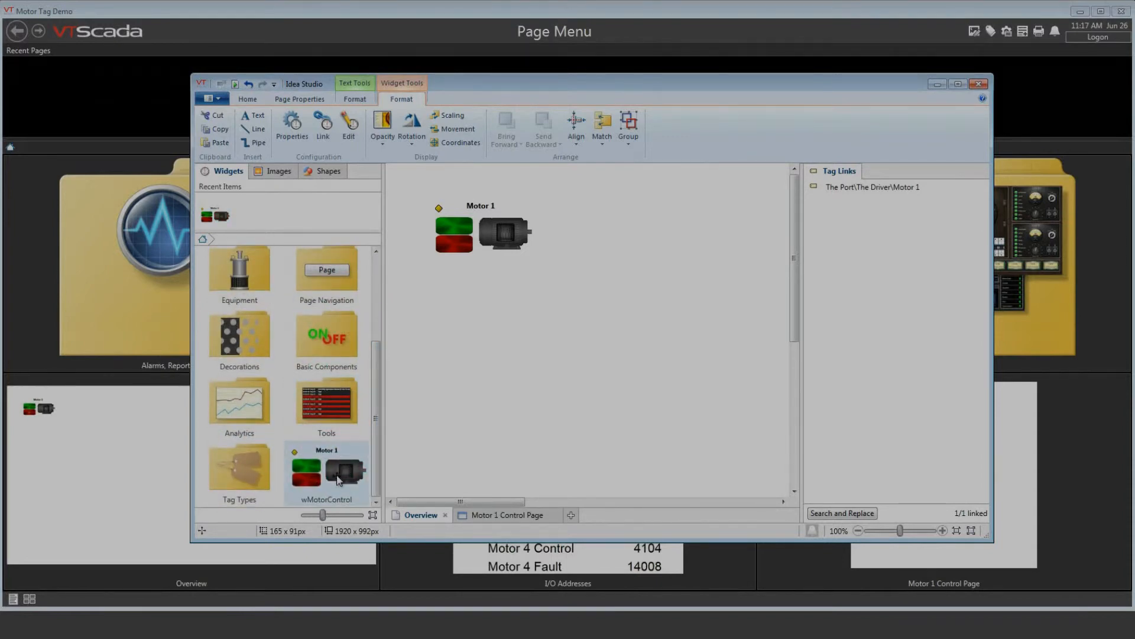
right_click(326, 474)
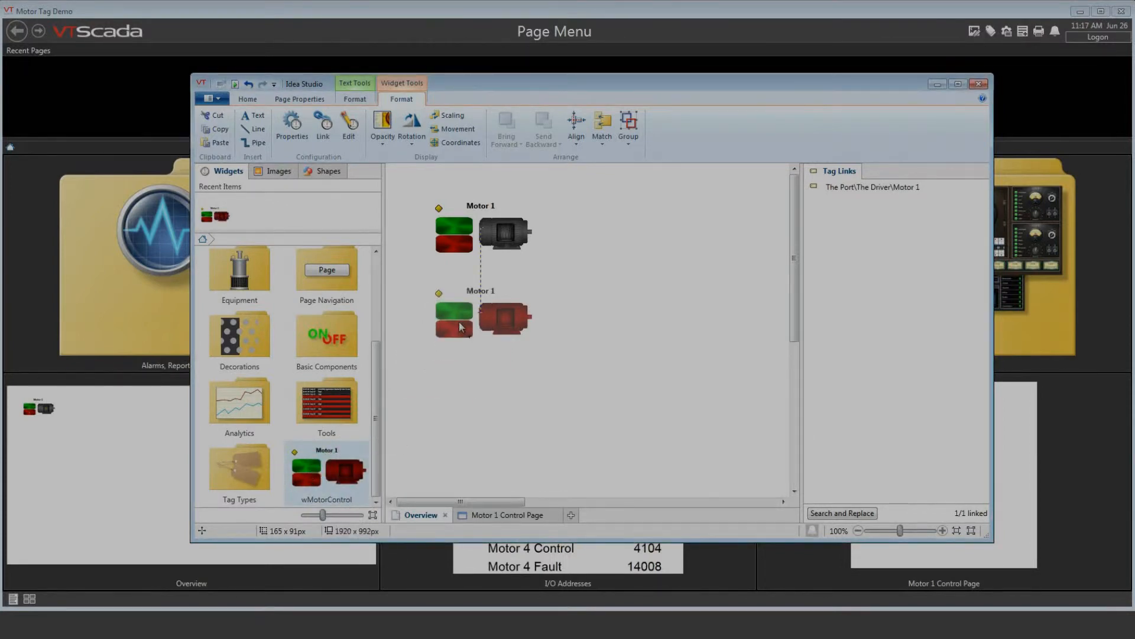
click(477, 312)
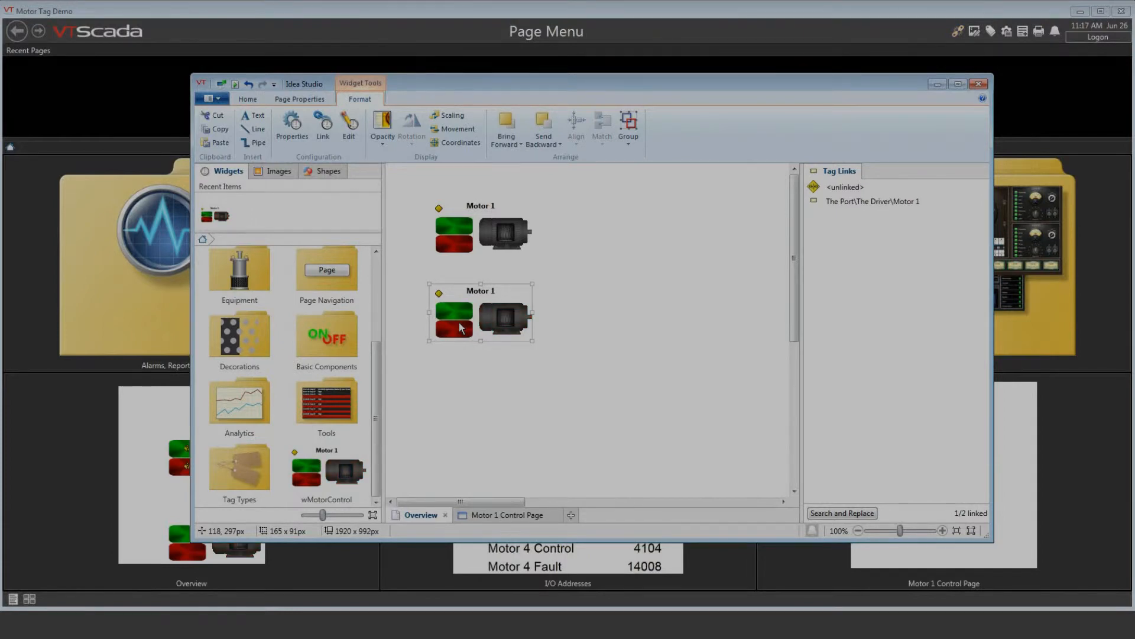
Link the copied wMotorControl widget to the Motor 2 tag
right_click(460, 327)
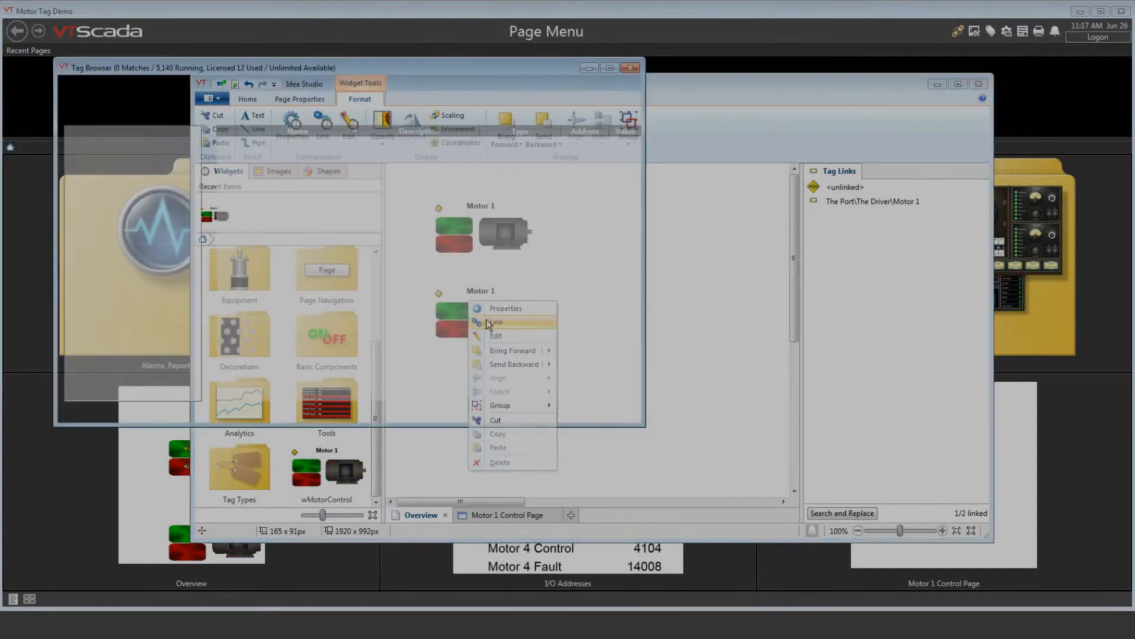
click(493, 321)
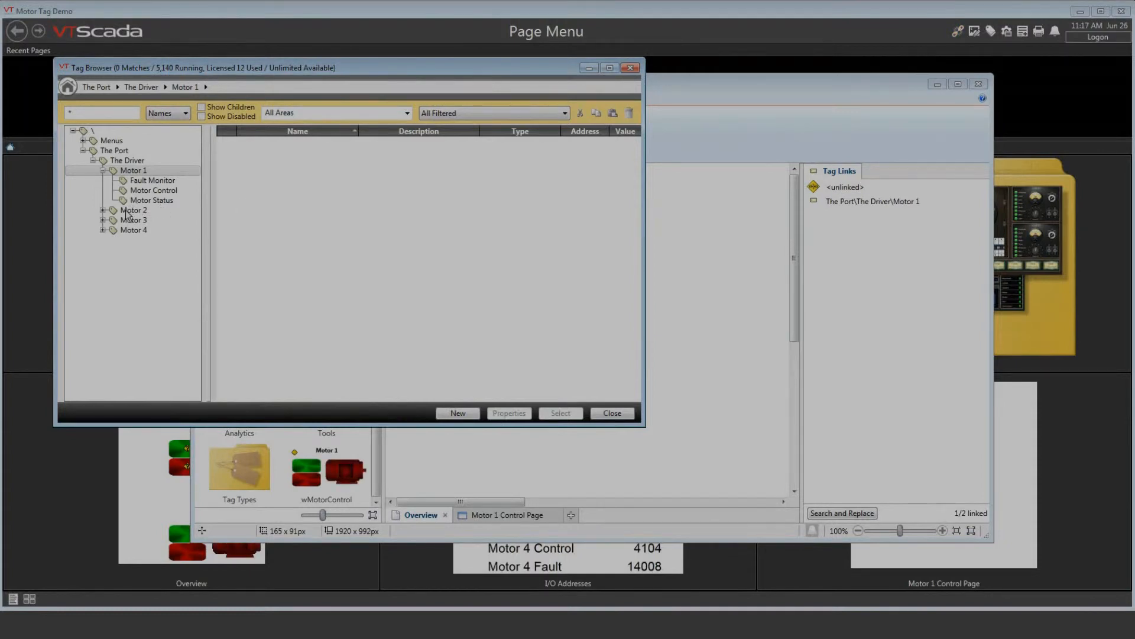
right_click(134, 211)
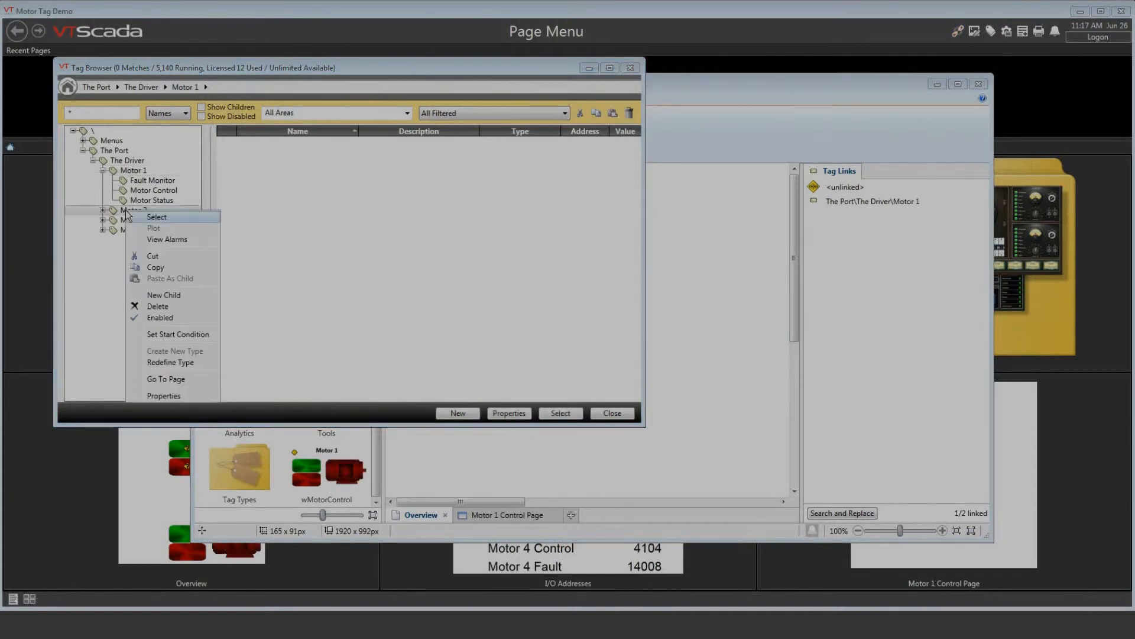
click(156, 218)
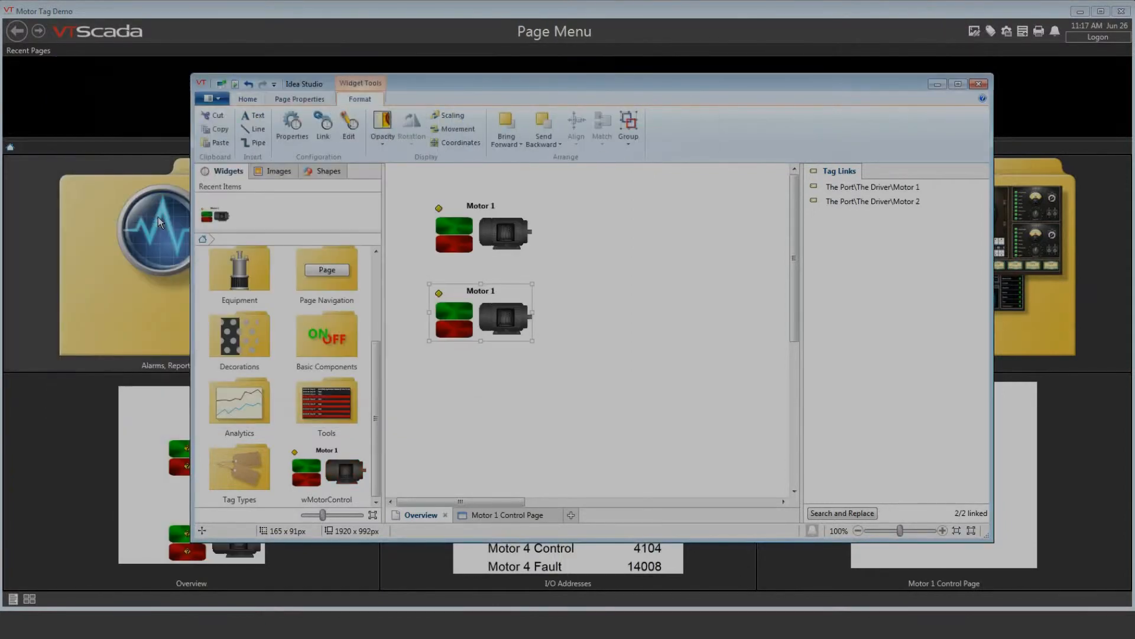
mouse_move(566, 339)
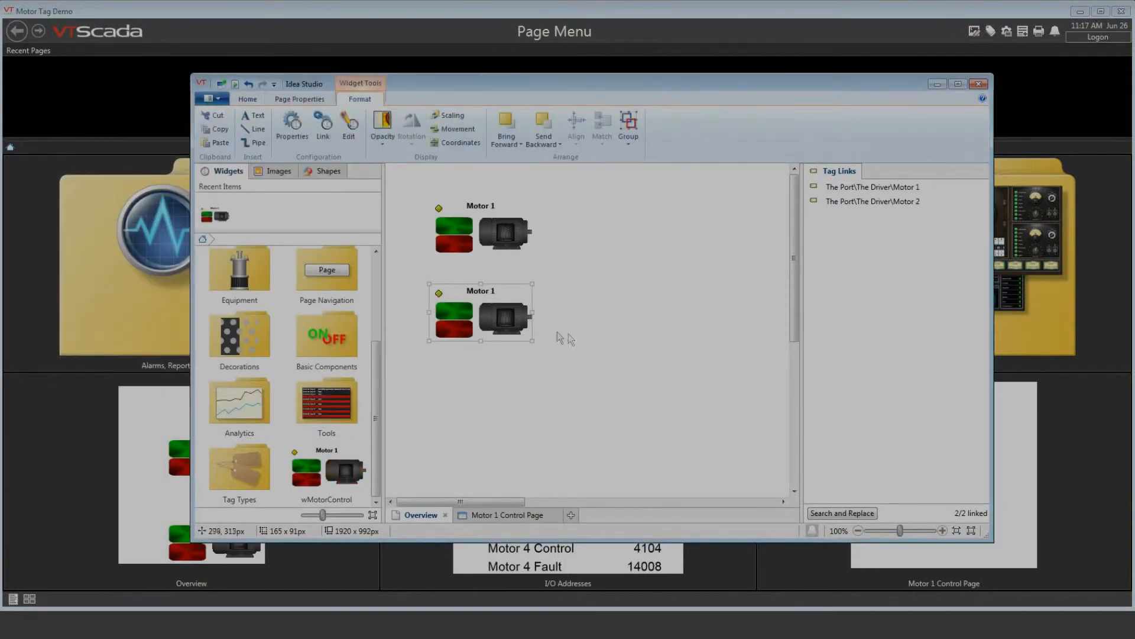
click(593, 328)
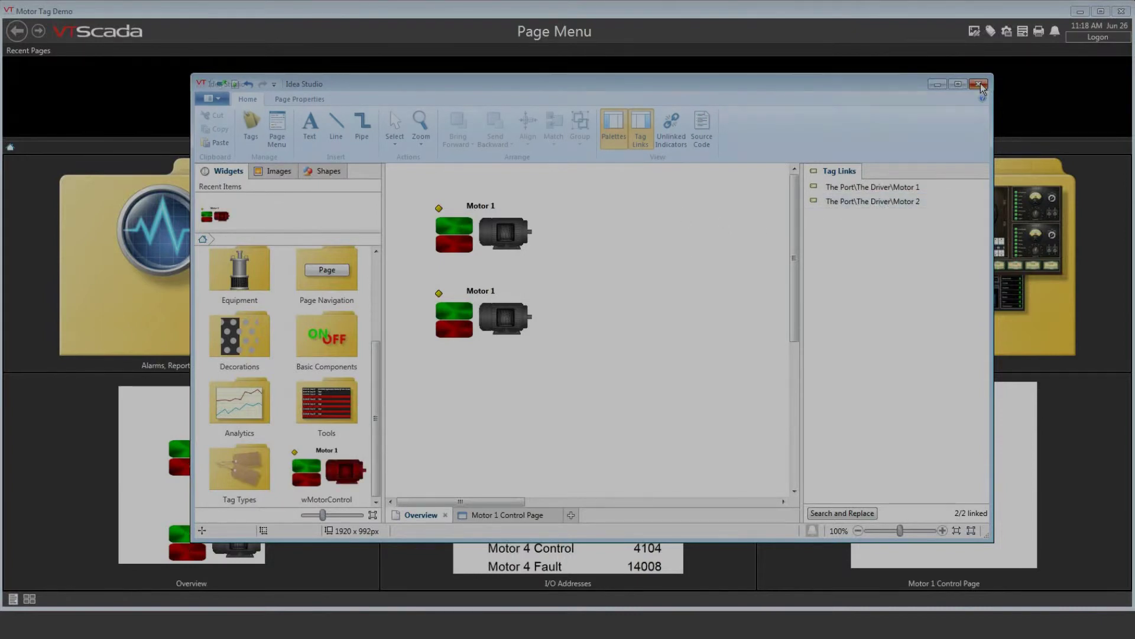
Close Idea Studio, try the first motor widget on the live Overview and dismiss the Historical Data Viewer windows
click(979, 84)
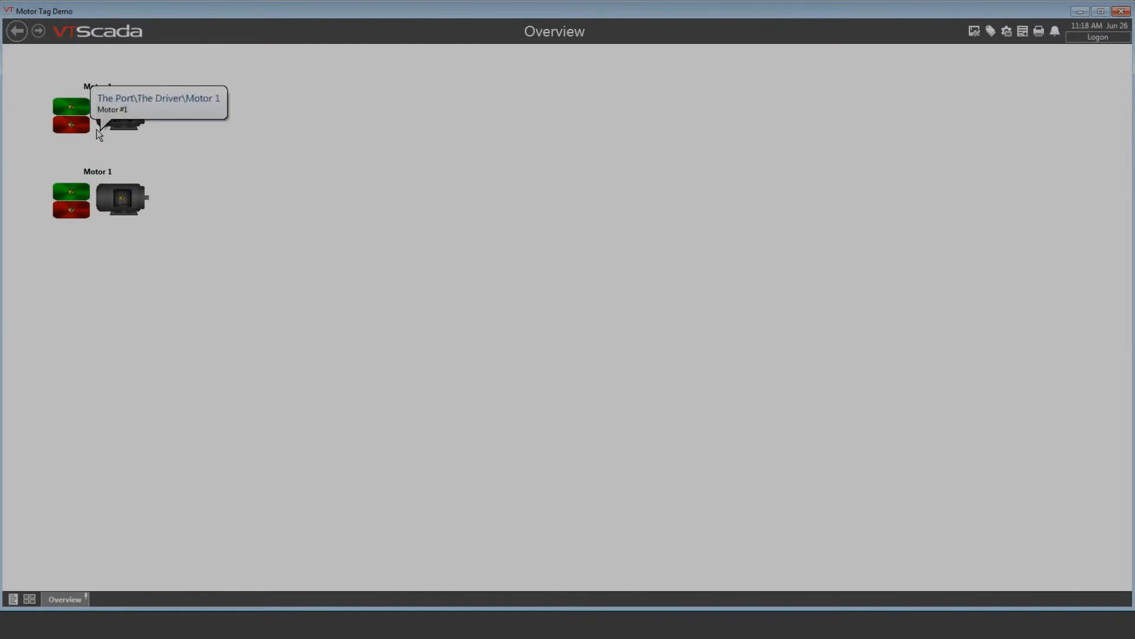
mouse_move(124, 129)
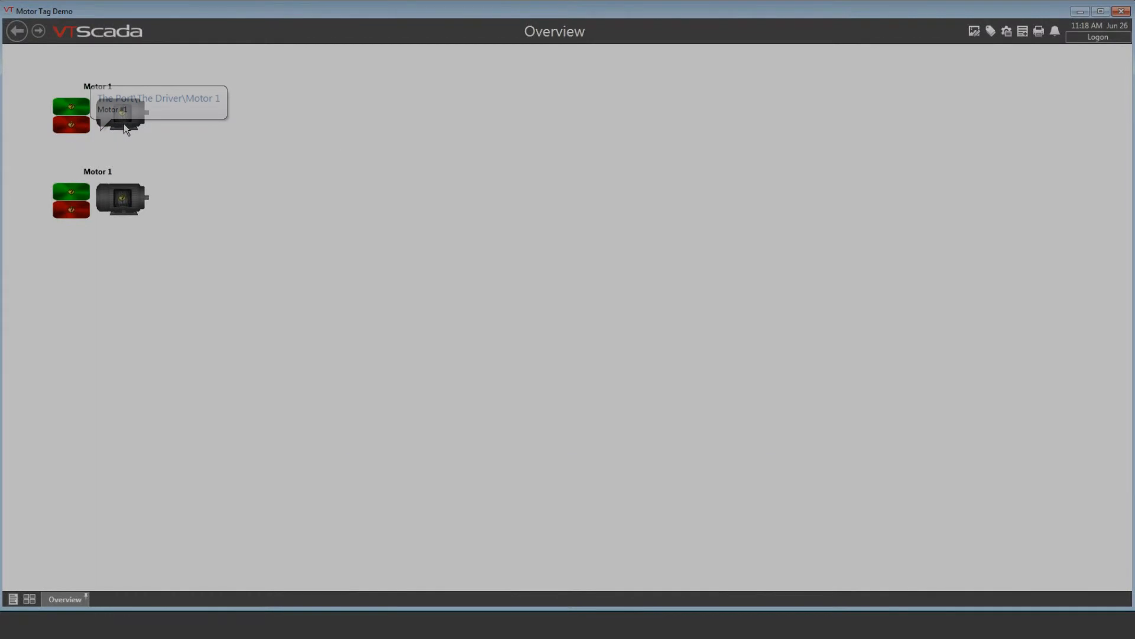
click(122, 116)
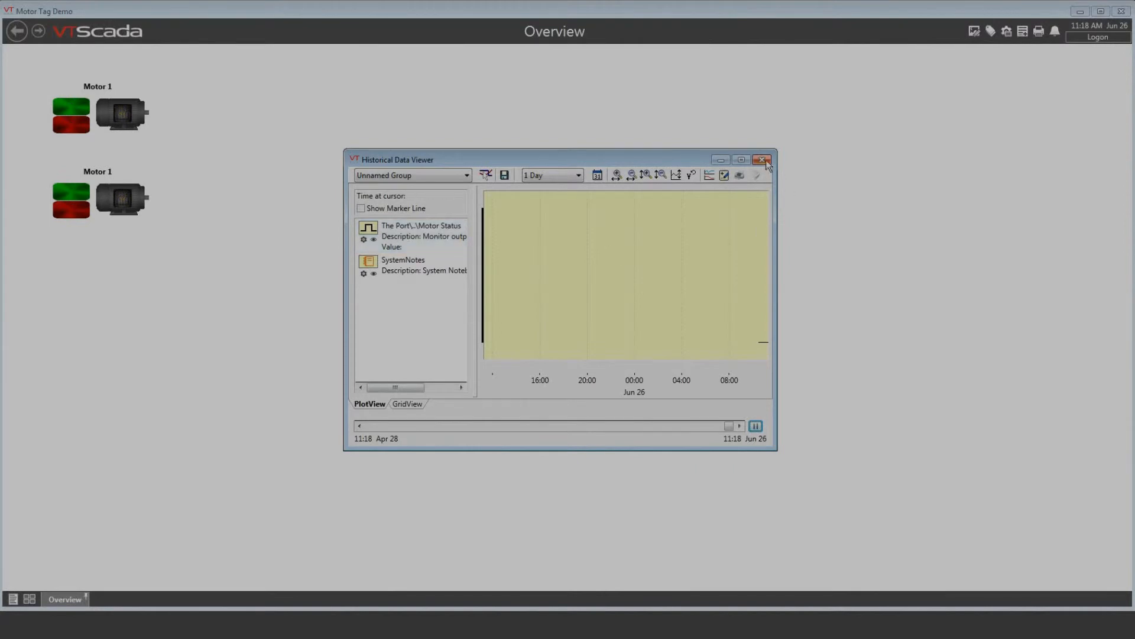
click(761, 160)
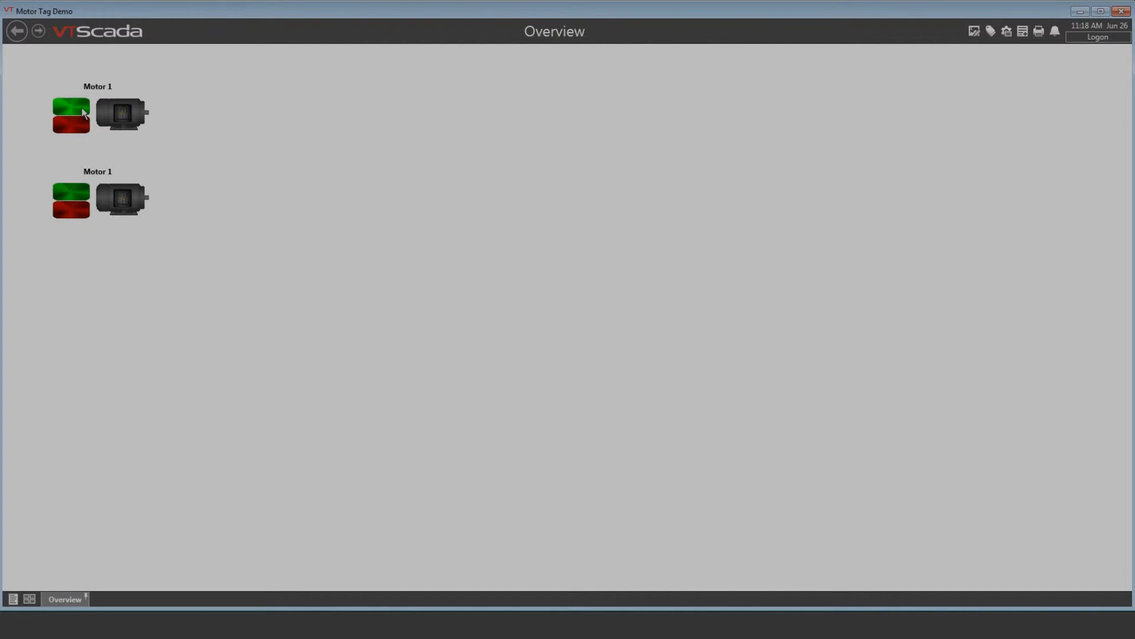
click(123, 114)
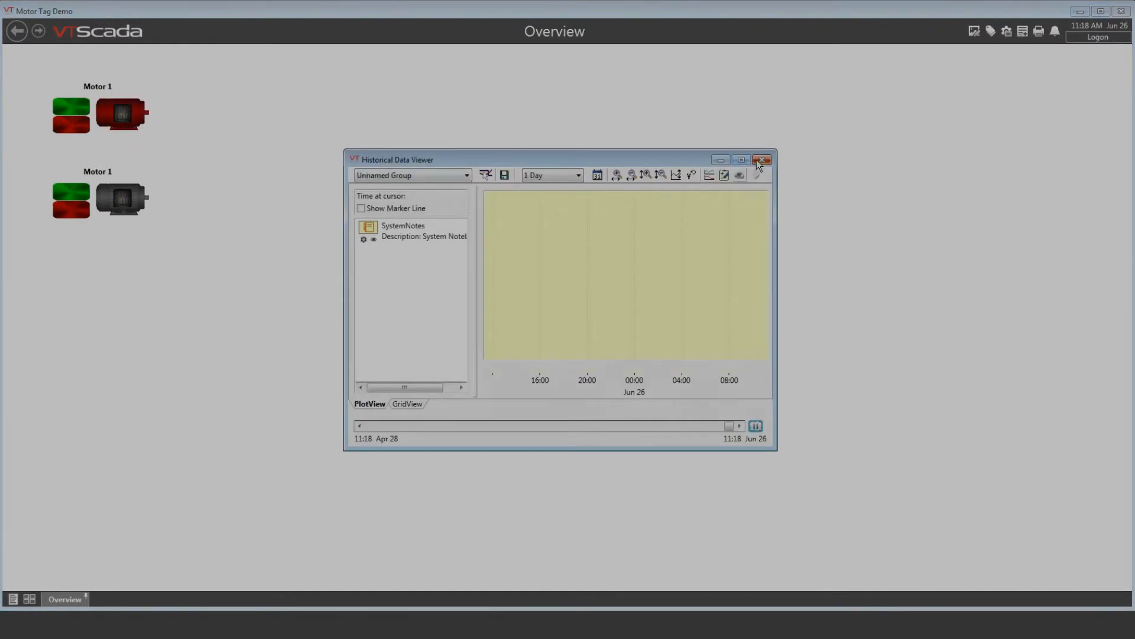
click(760, 159)
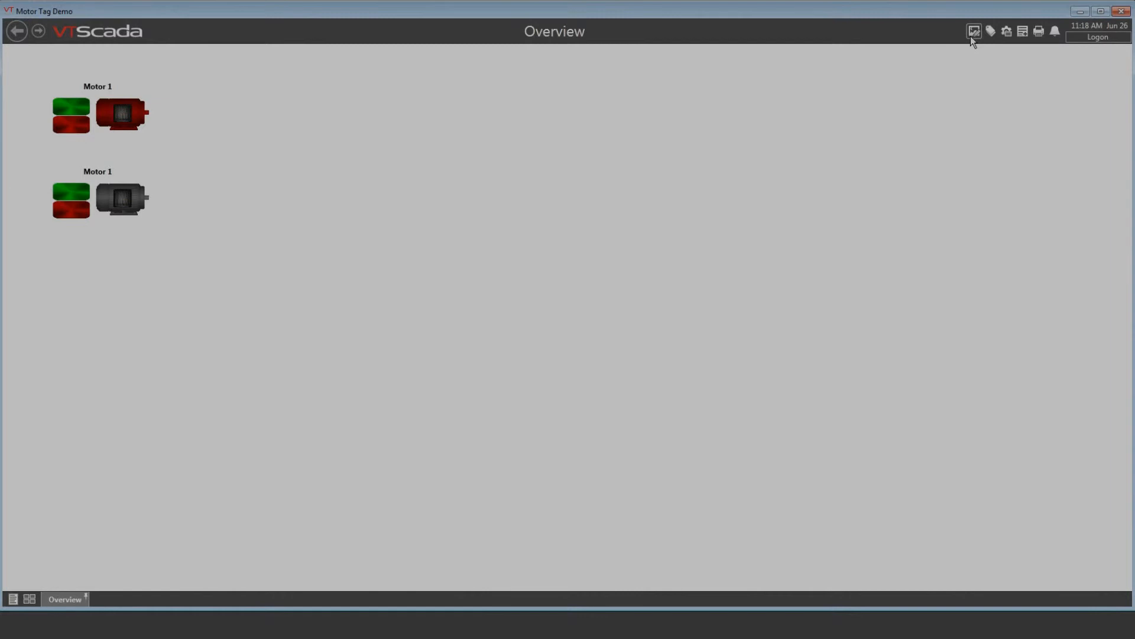
Reopen Overview for editing and set DisableTrend and DisableNavigation on the Motor 1 widget
click(973, 31)
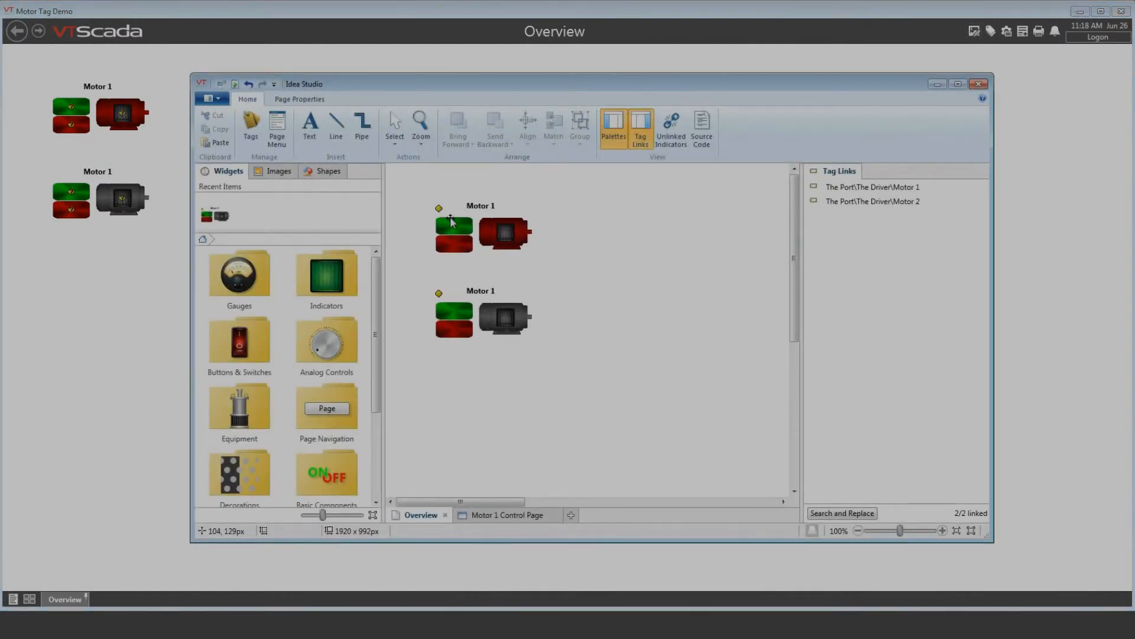
right_click(454, 234)
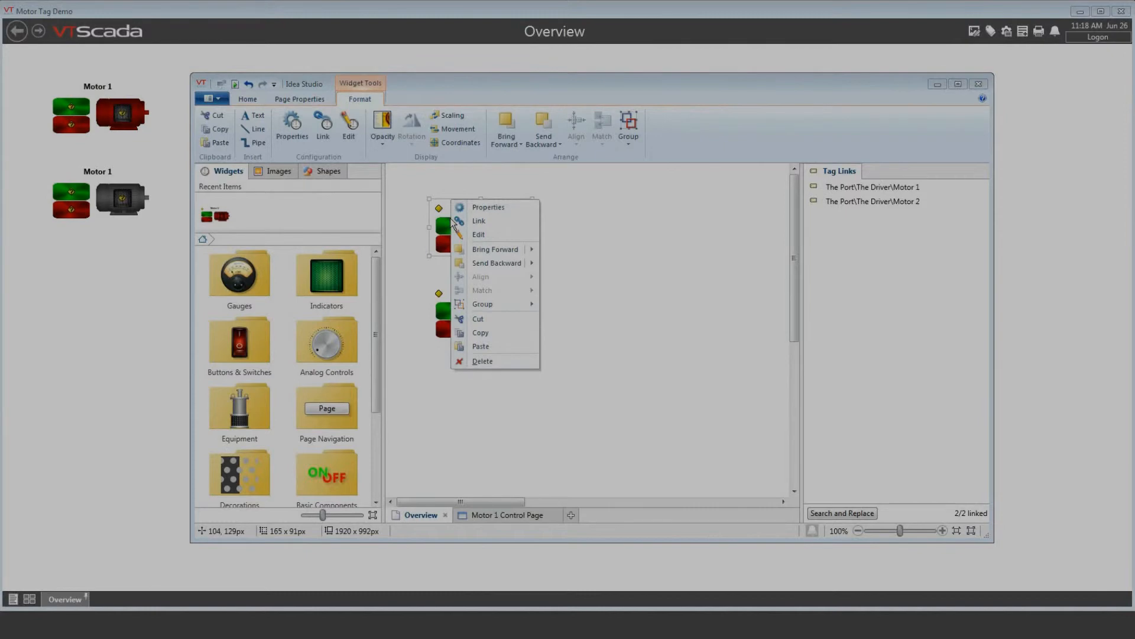
click(488, 205)
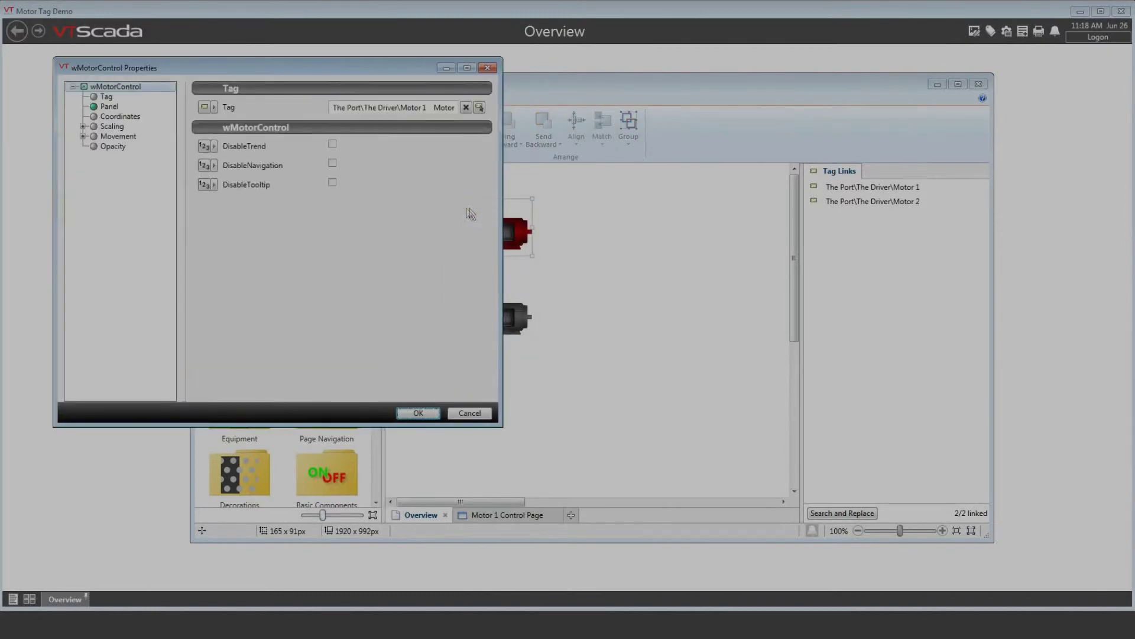
click(331, 144)
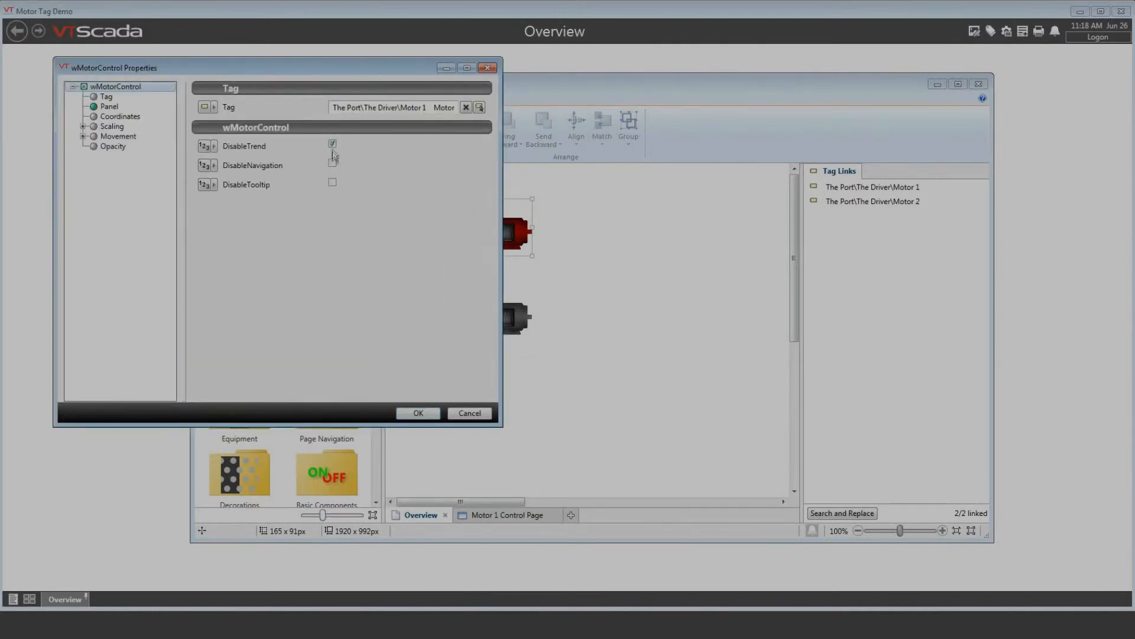
click(332, 165)
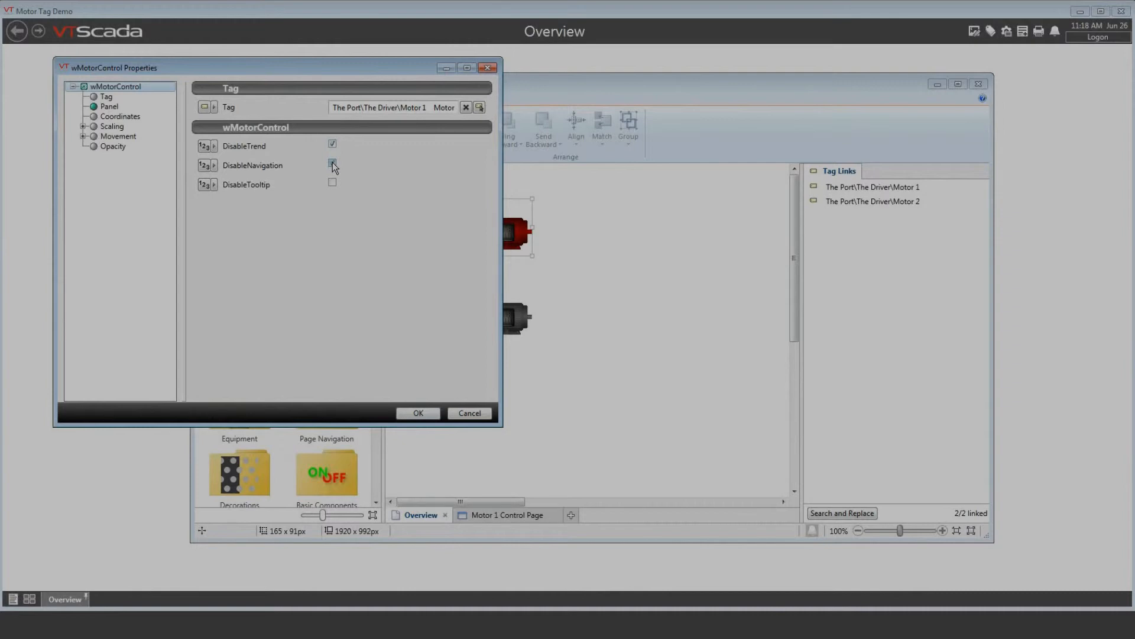
click(417, 413)
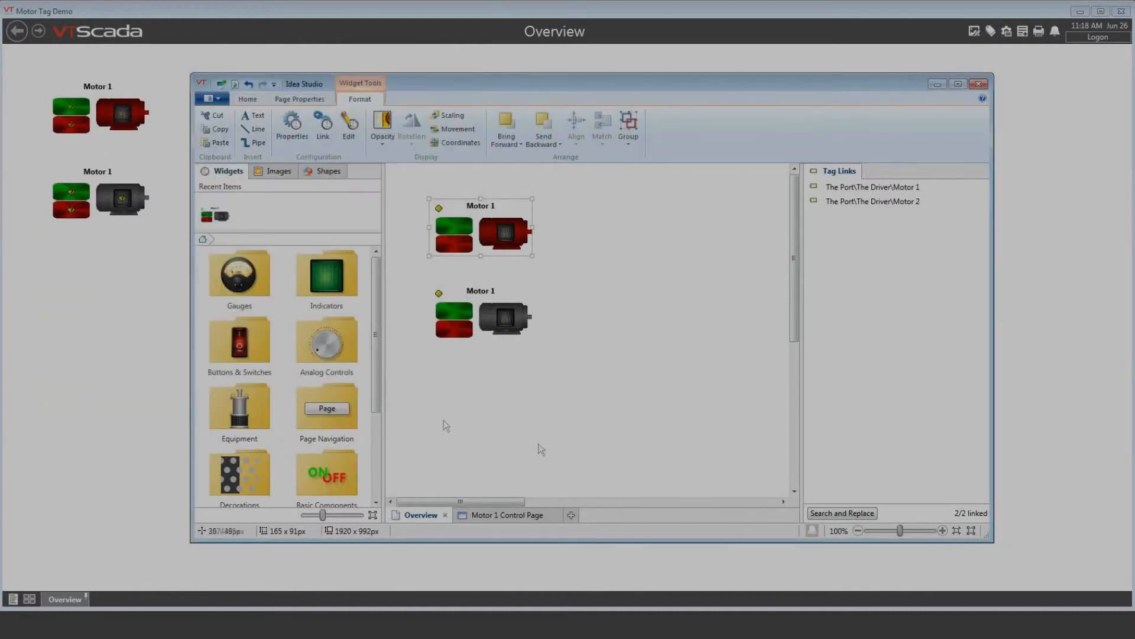
Set DisableNavigation on the Motor 2 widget and apply its properties
right_click(480, 311)
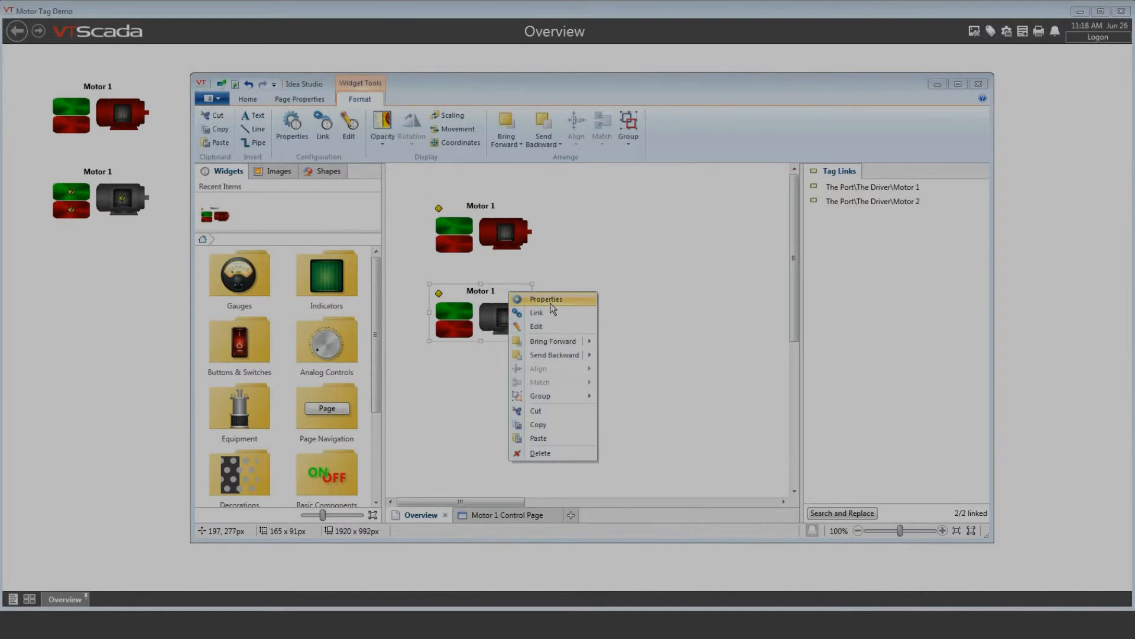
click(545, 300)
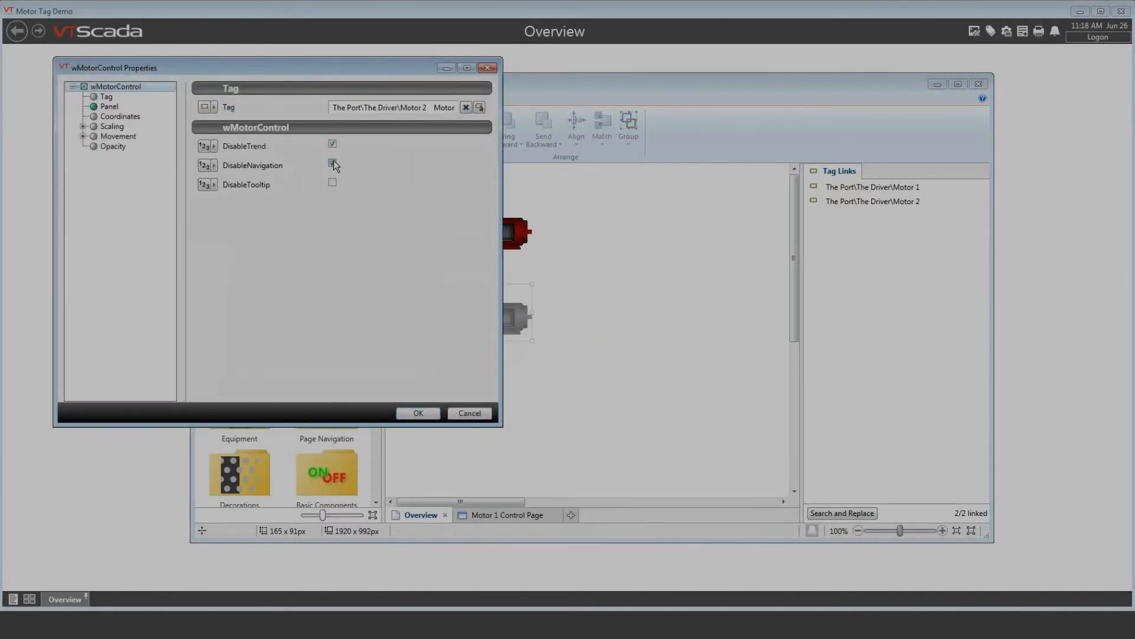
click(331, 163)
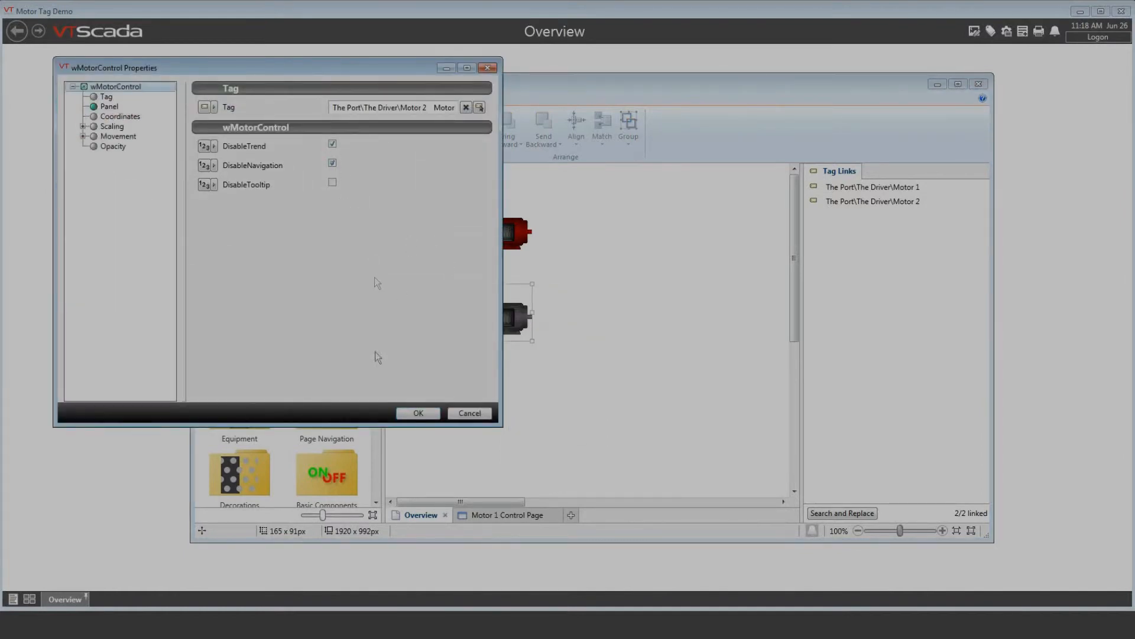
click(417, 412)
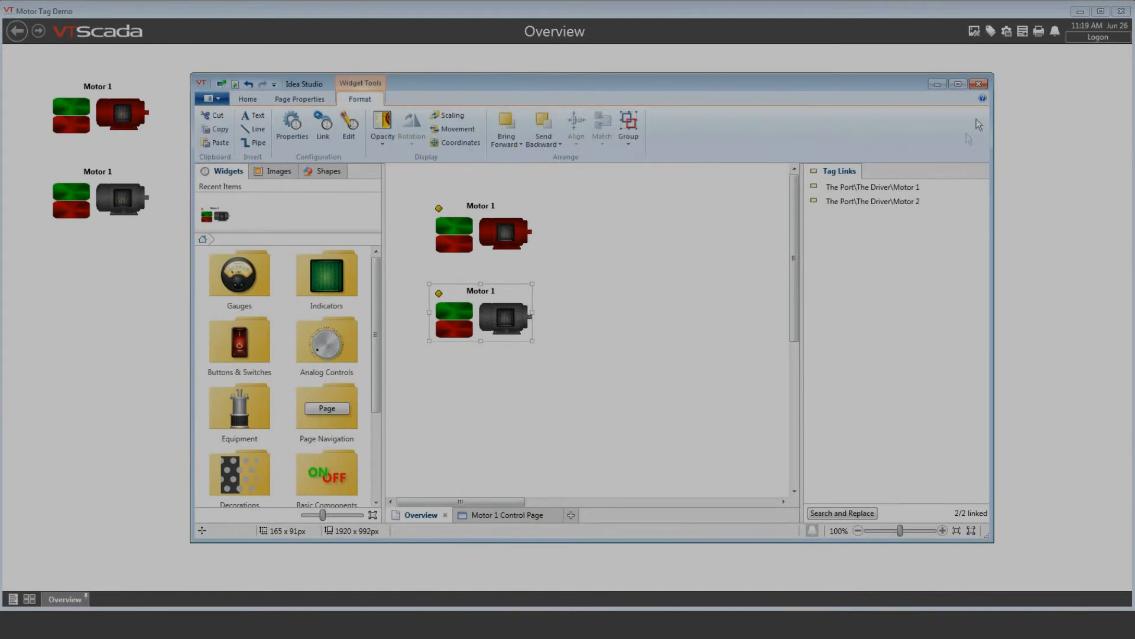
Return to the live Overview, try the first motor widget and close the Historical Data Viewer
click(978, 84)
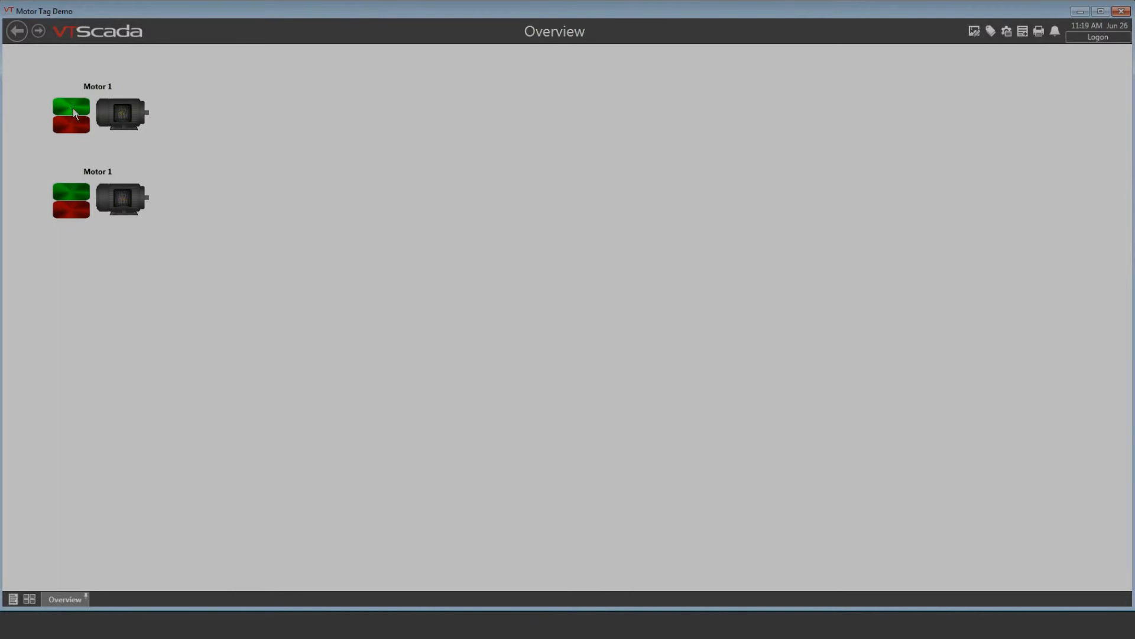
click(71, 104)
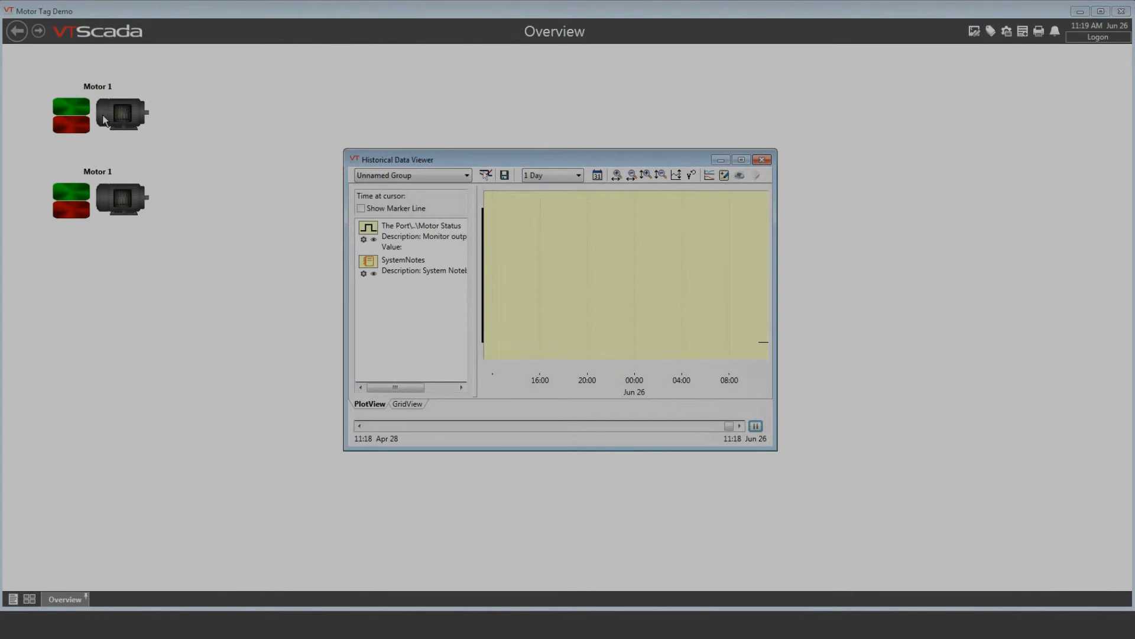
mouse_move(396, 160)
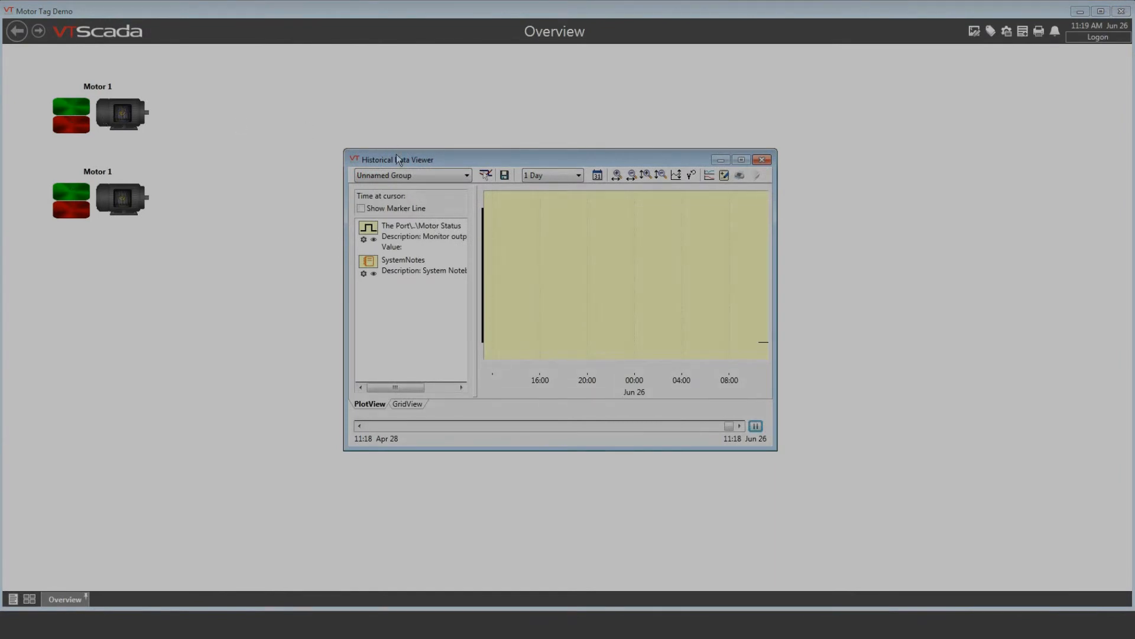
mouse_move(398, 167)
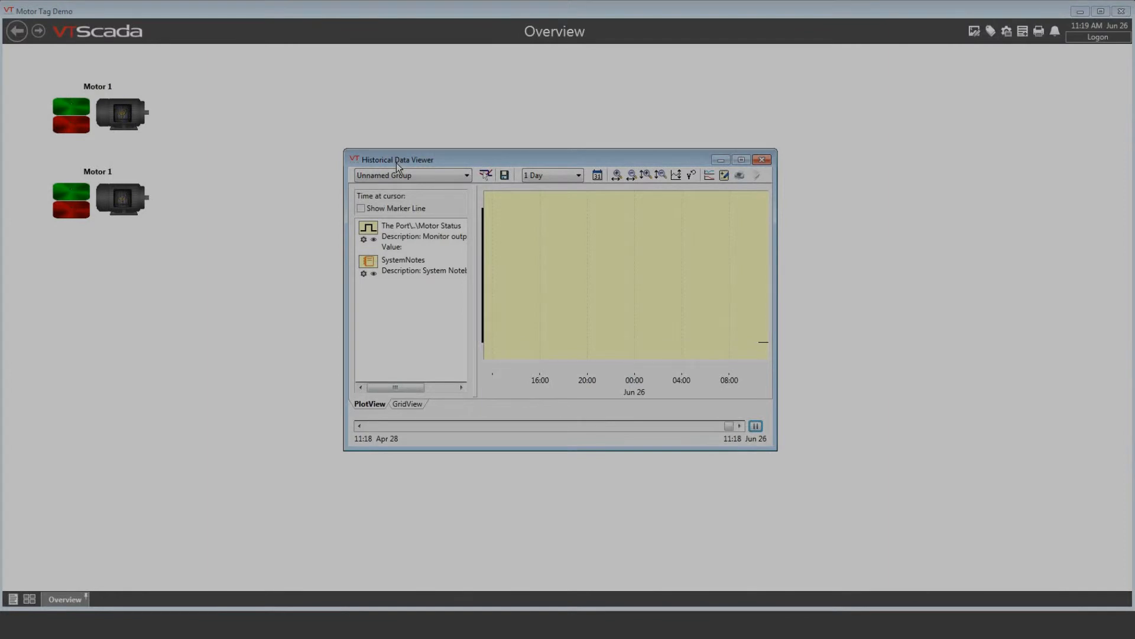
mouse_move(761, 159)
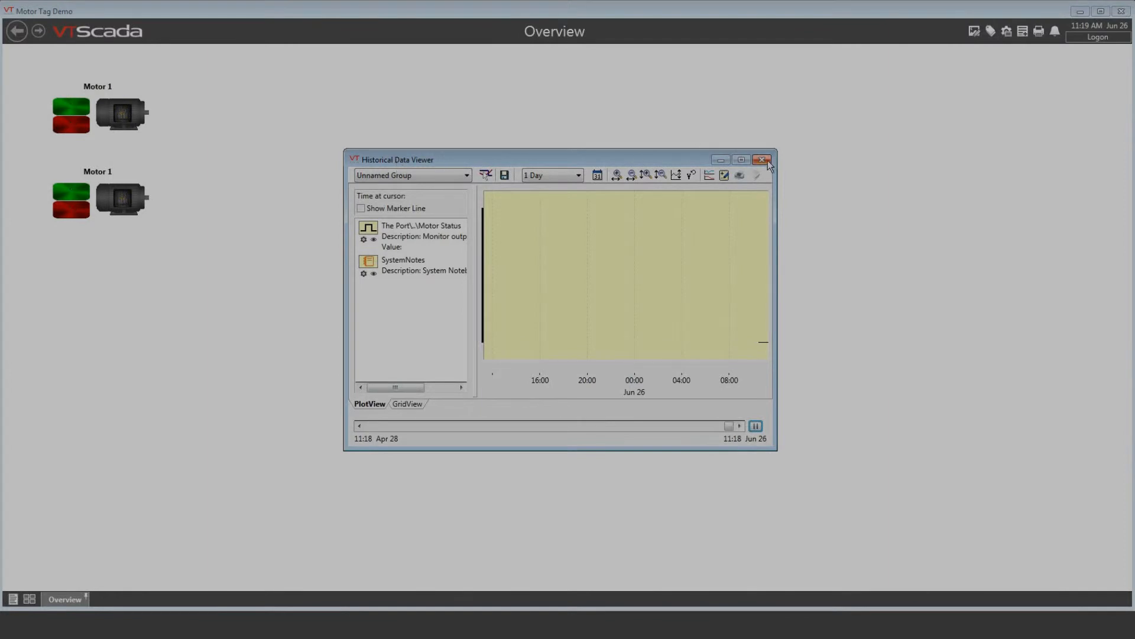
click(761, 160)
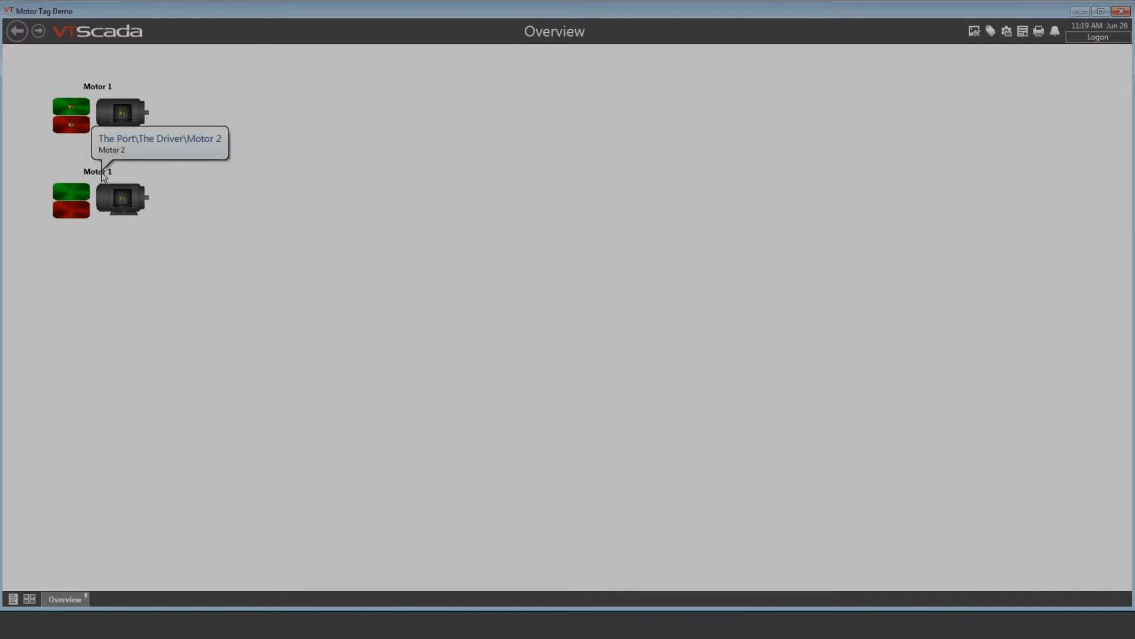
mouse_move(973, 31)
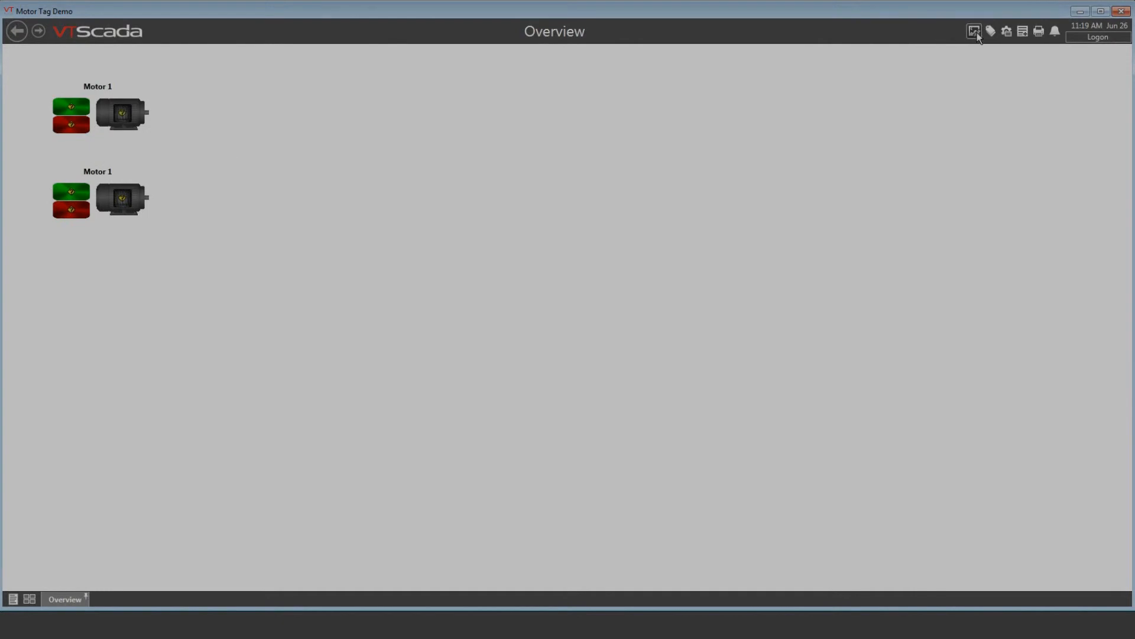
Open Overview in Idea Studio and choose Edit on the upper motor widget to open its design
click(974, 30)
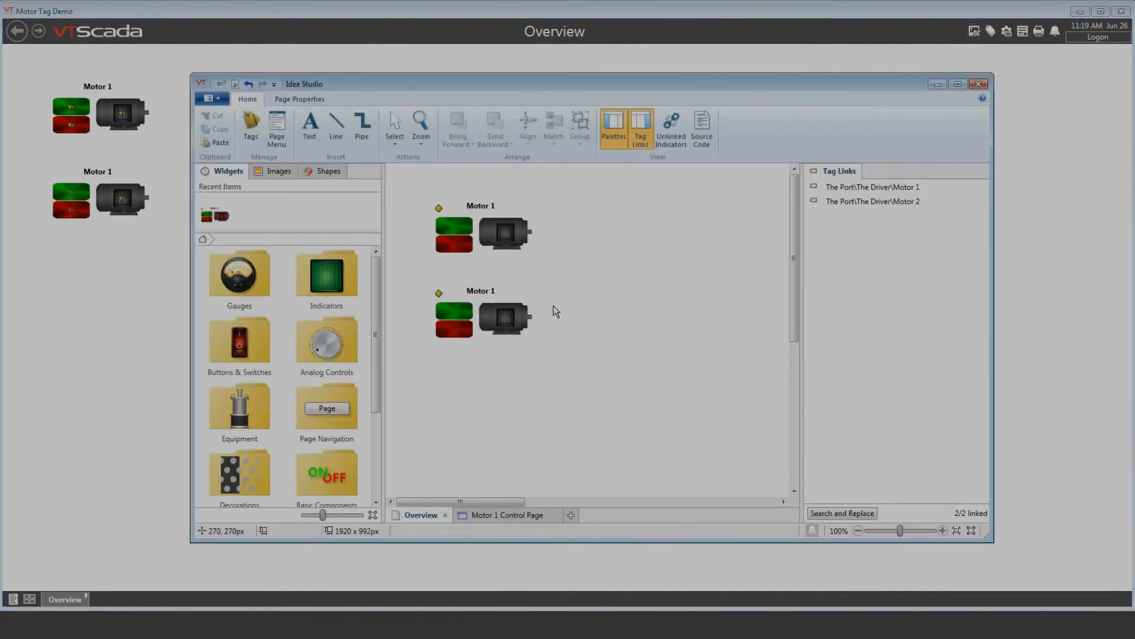
mouse_move(529, 314)
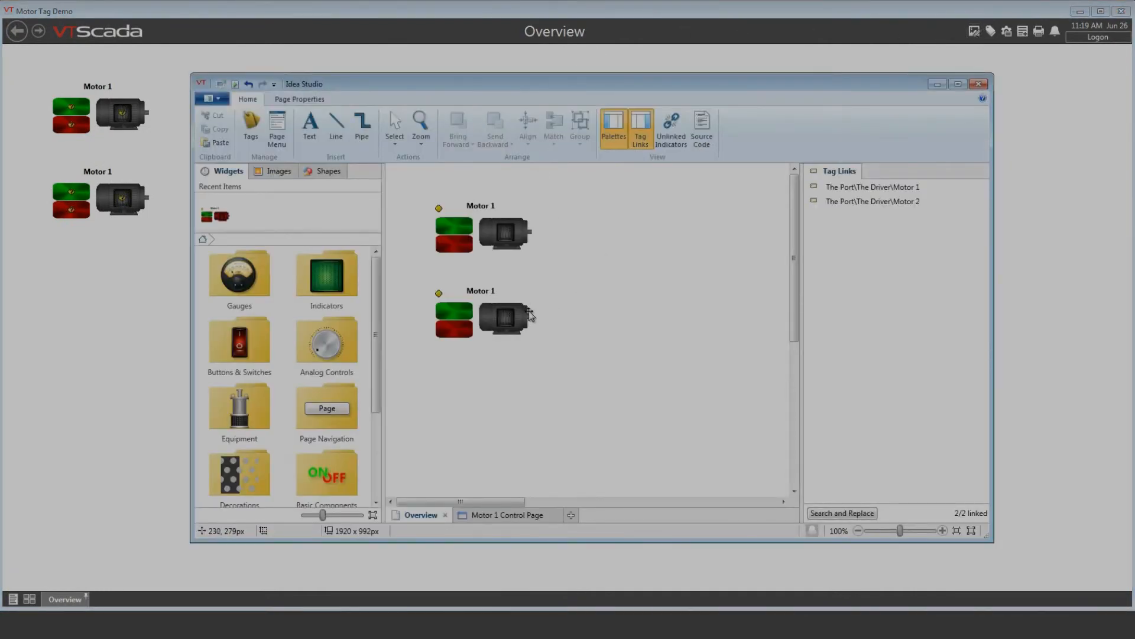
mouse_move(495, 304)
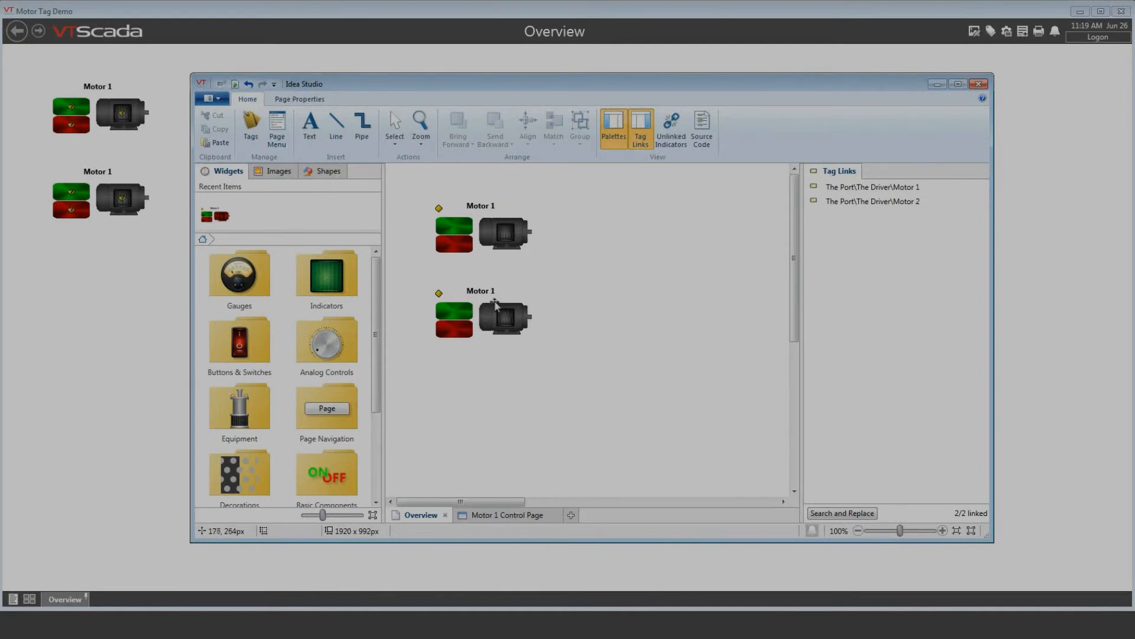
mouse_move(485, 301)
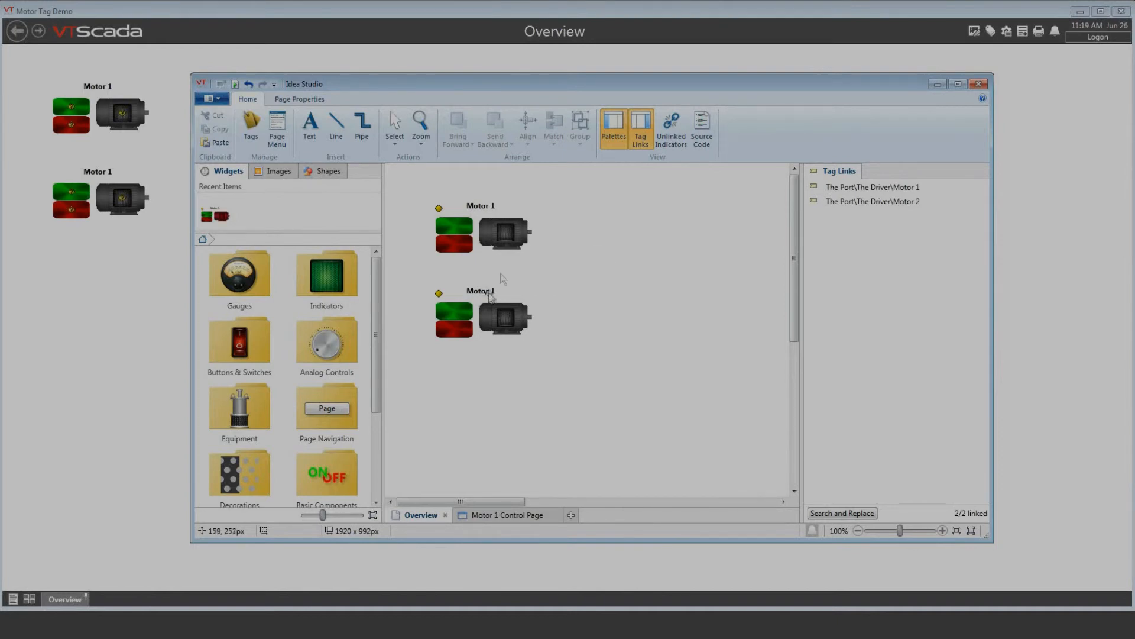
mouse_move(492, 239)
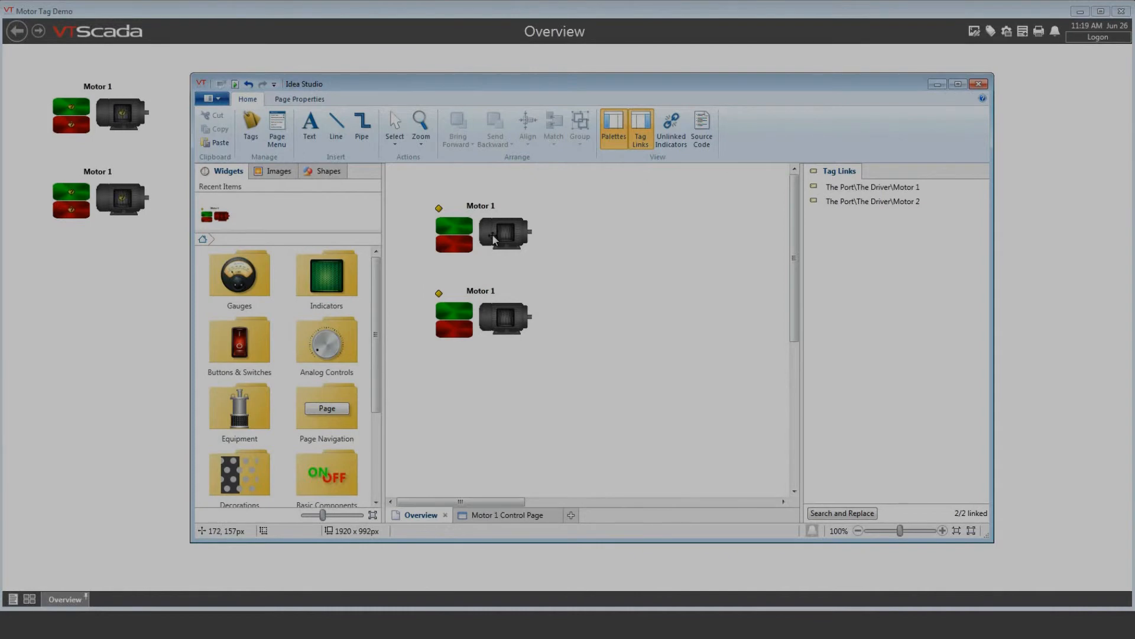
right_click(492, 239)
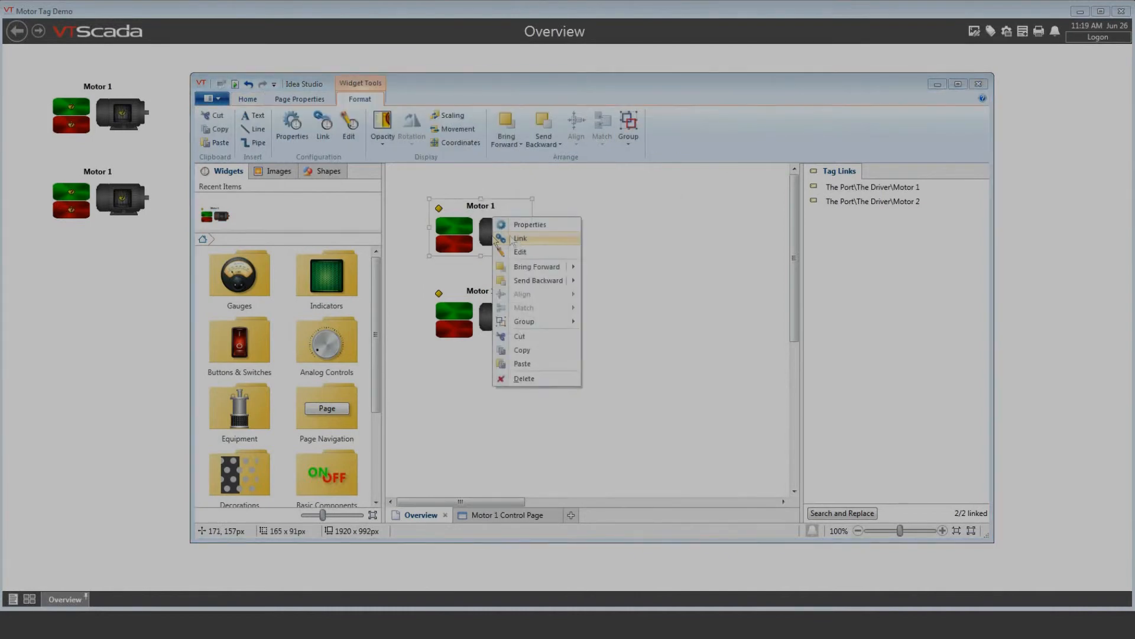
mouse_move(524, 252)
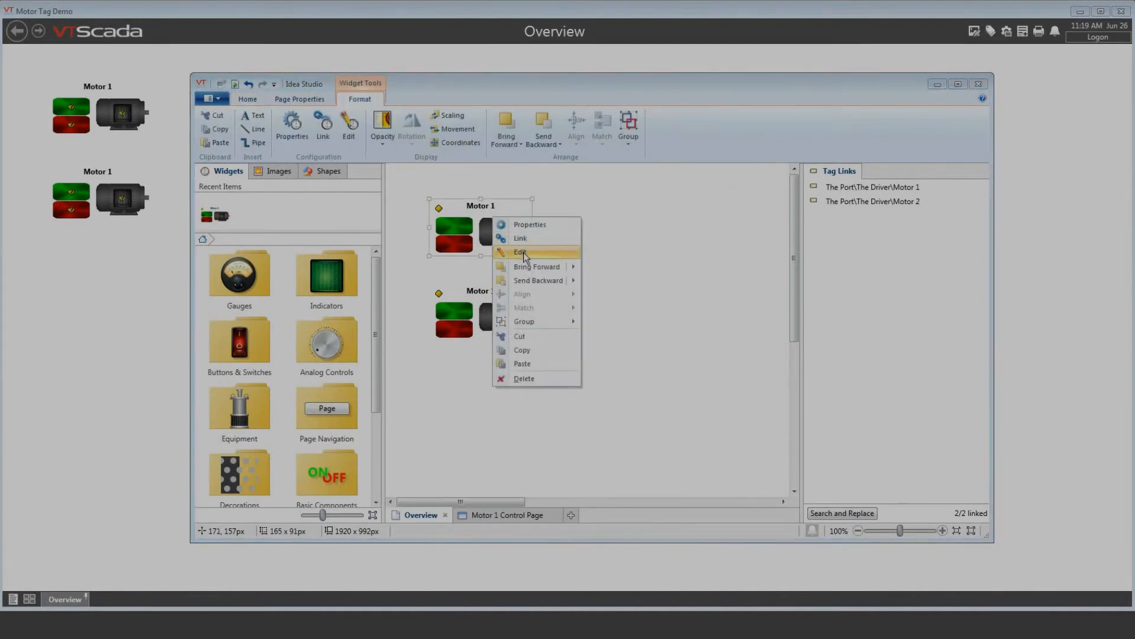
click(520, 252)
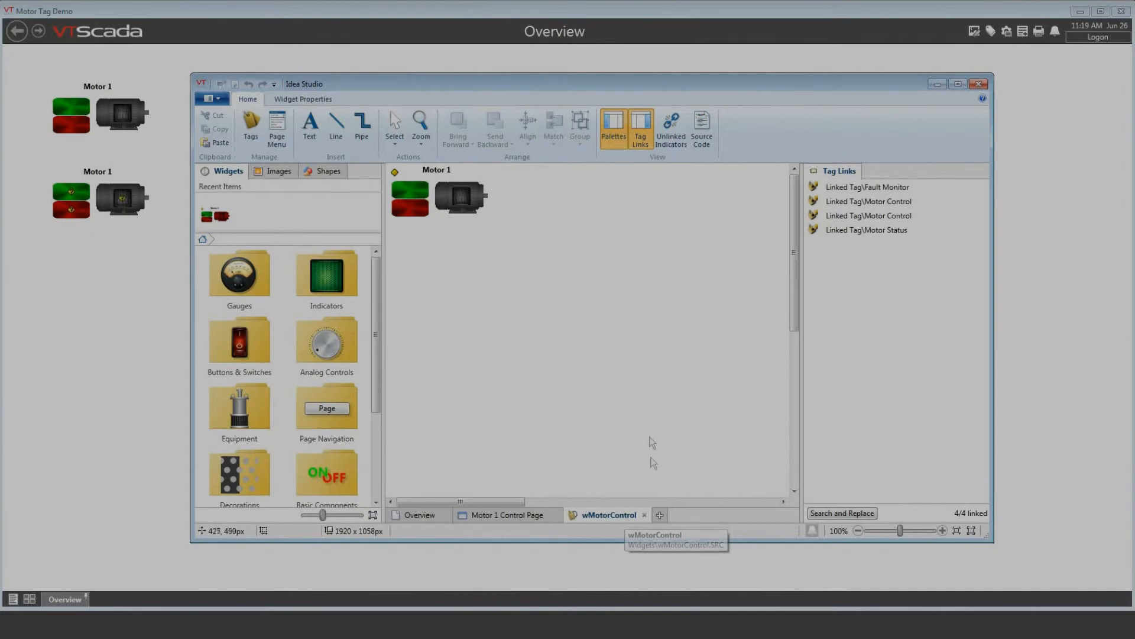
mouse_move(532, 275)
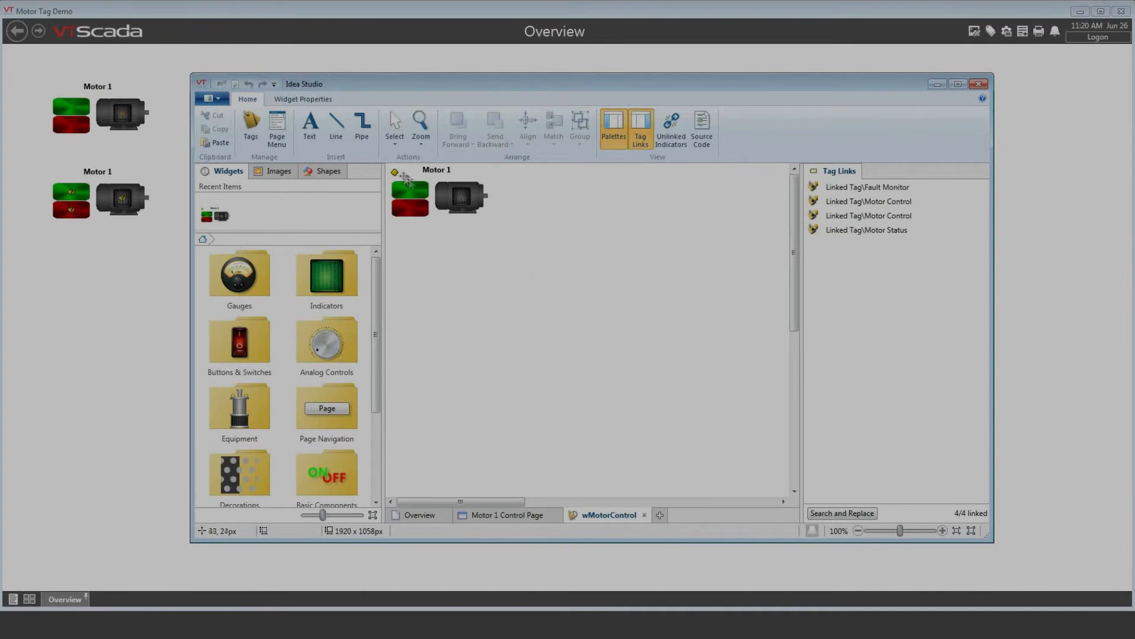
Inspect the opened wMotorControl design with its four Linked Tag slots
click(409, 195)
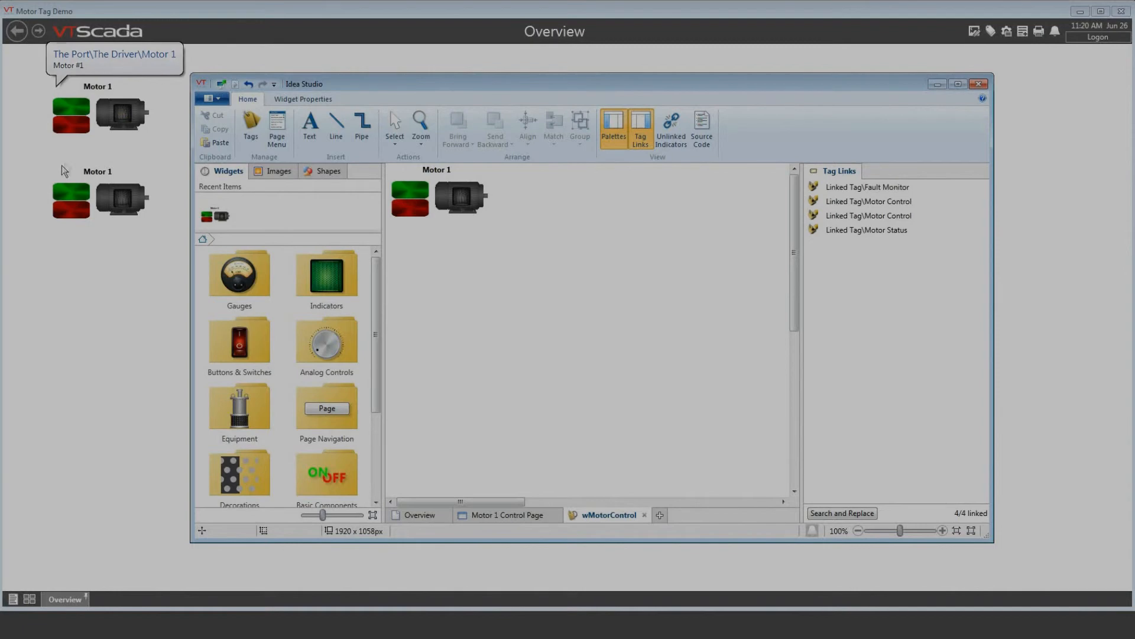
mouse_move(430, 173)
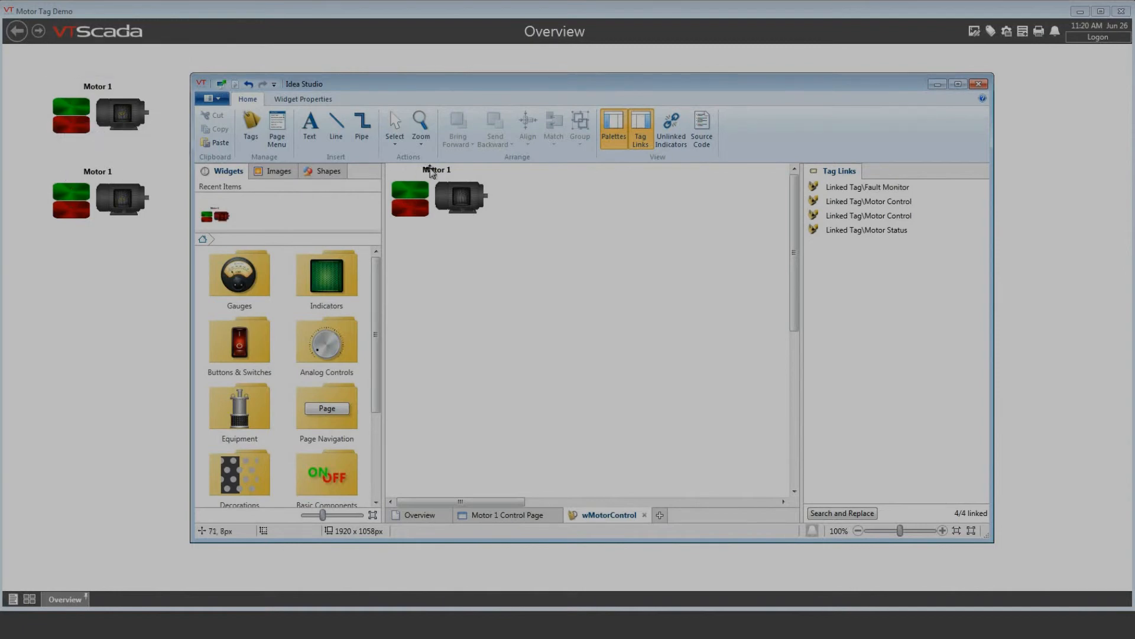
Set the widget title text's source to Linked Tag Property
click(436, 169)
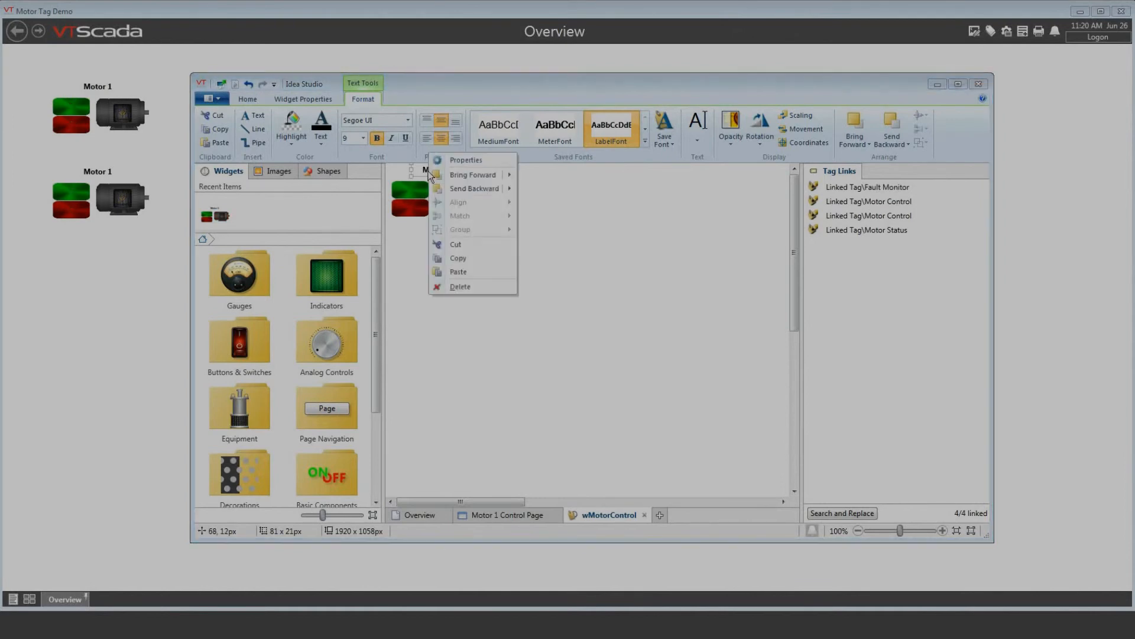
click(466, 159)
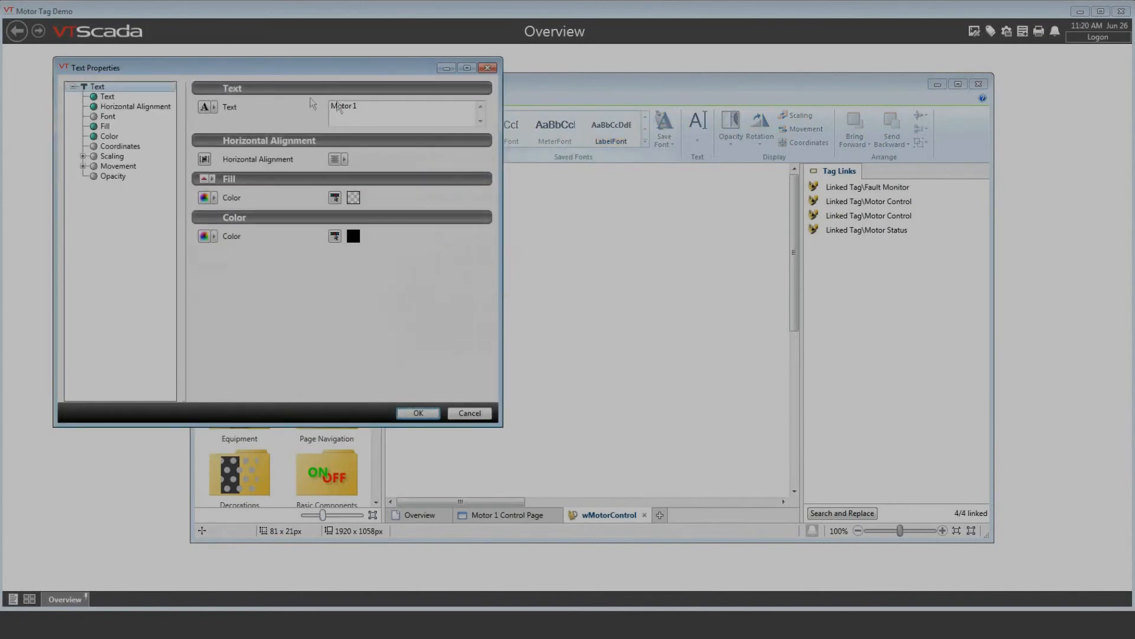
mouse_move(228, 113)
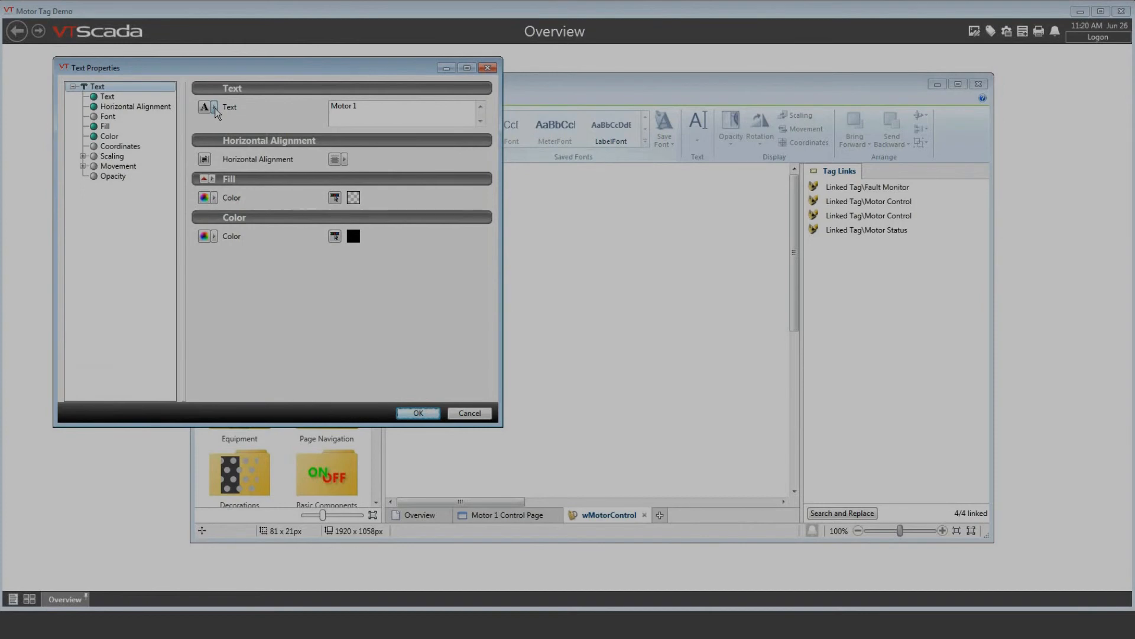
click(204, 107)
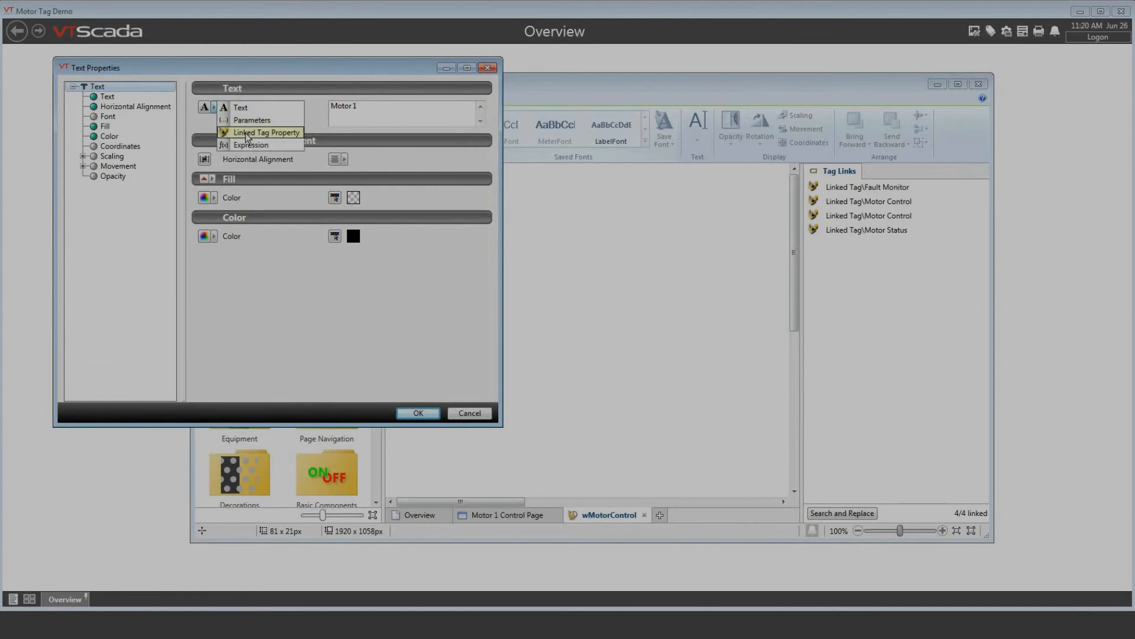
click(267, 133)
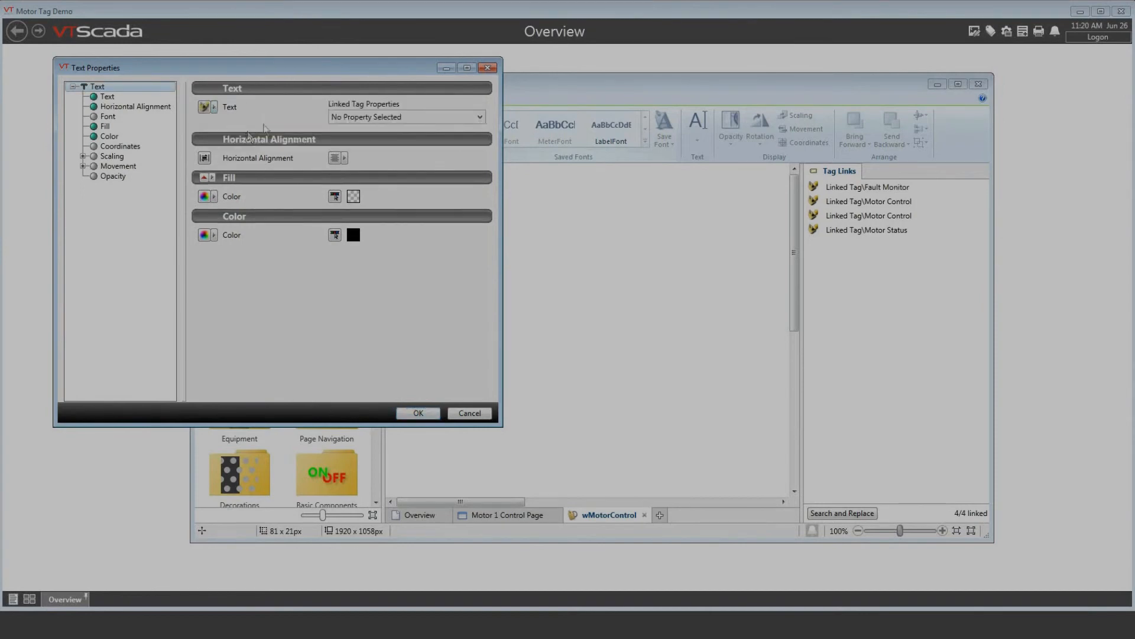
Bind the title to Linked Tag (MotorType) > Parameters > ShortName and confirm
click(478, 117)
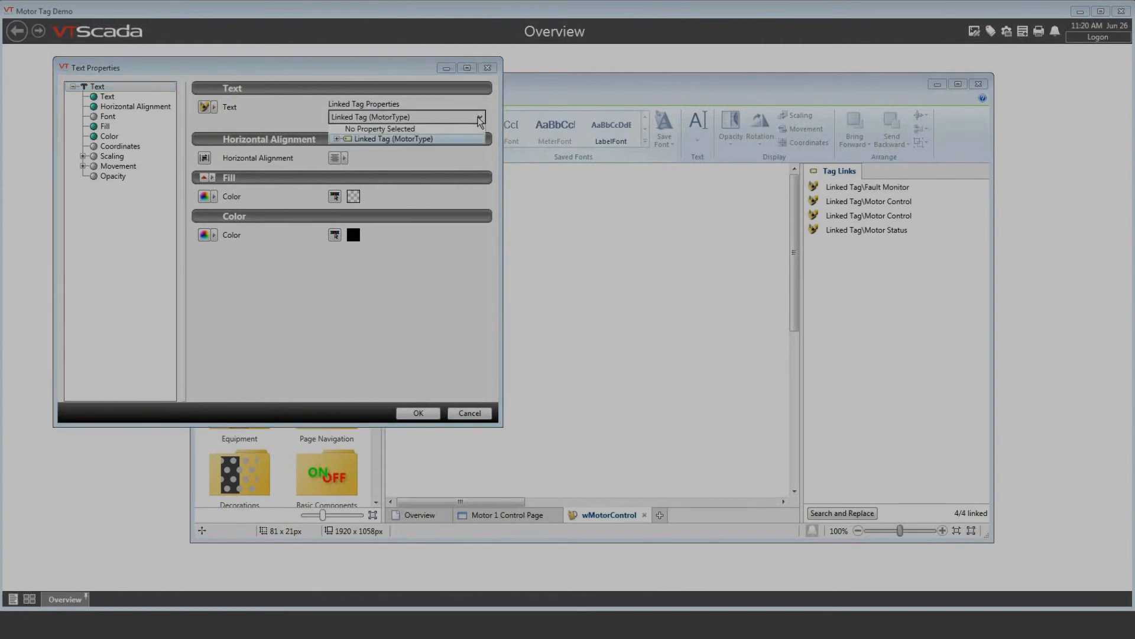
click(337, 138)
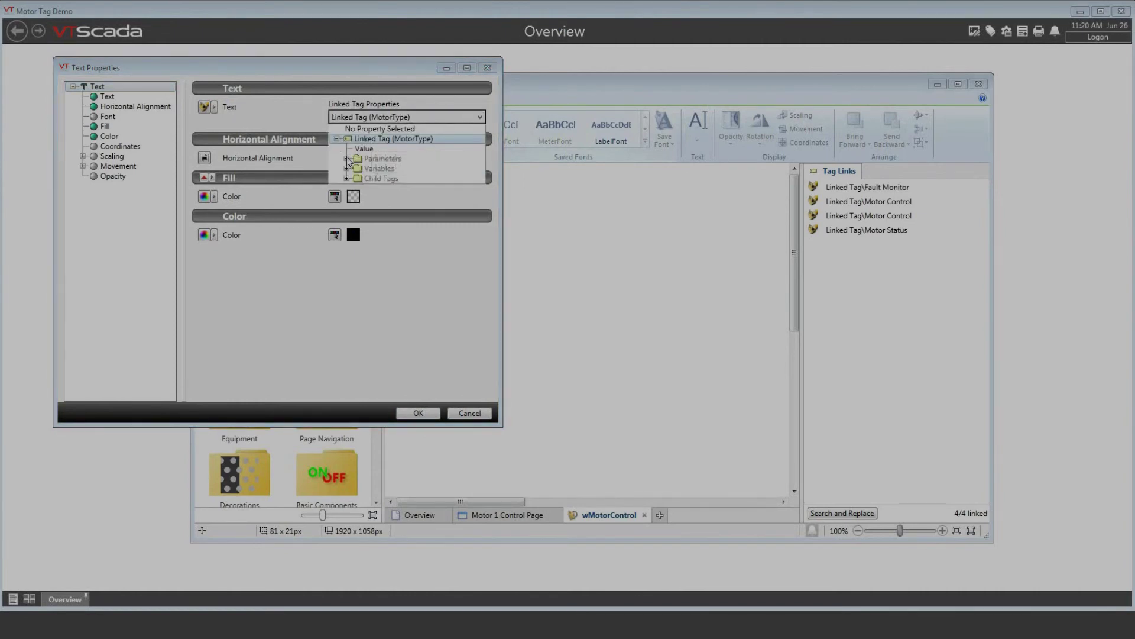
click(347, 158)
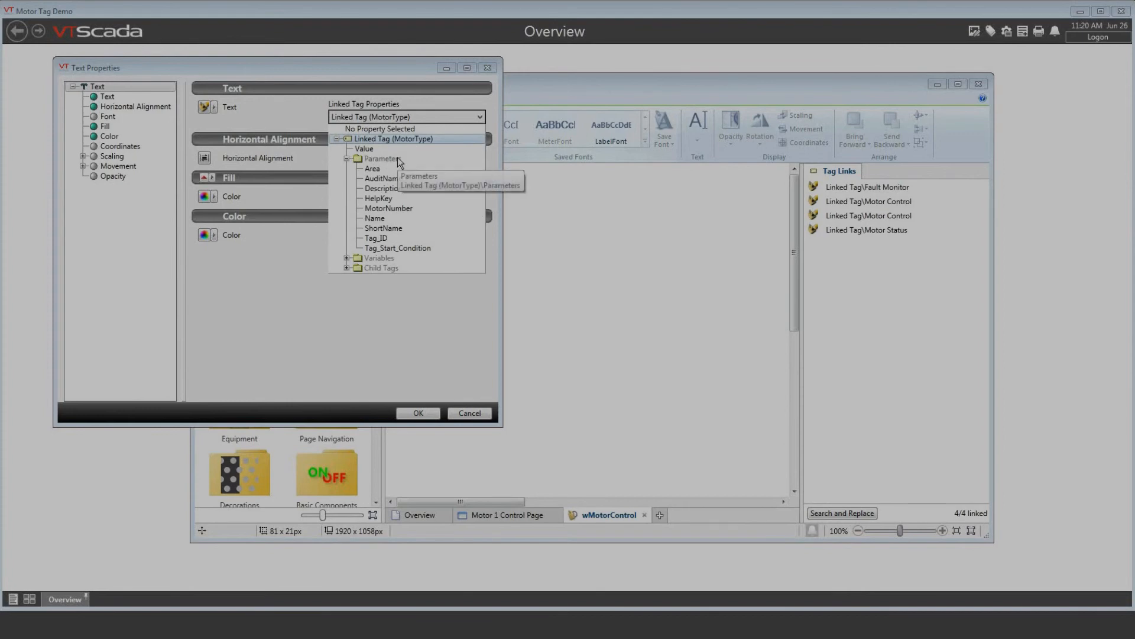
mouse_move(382, 176)
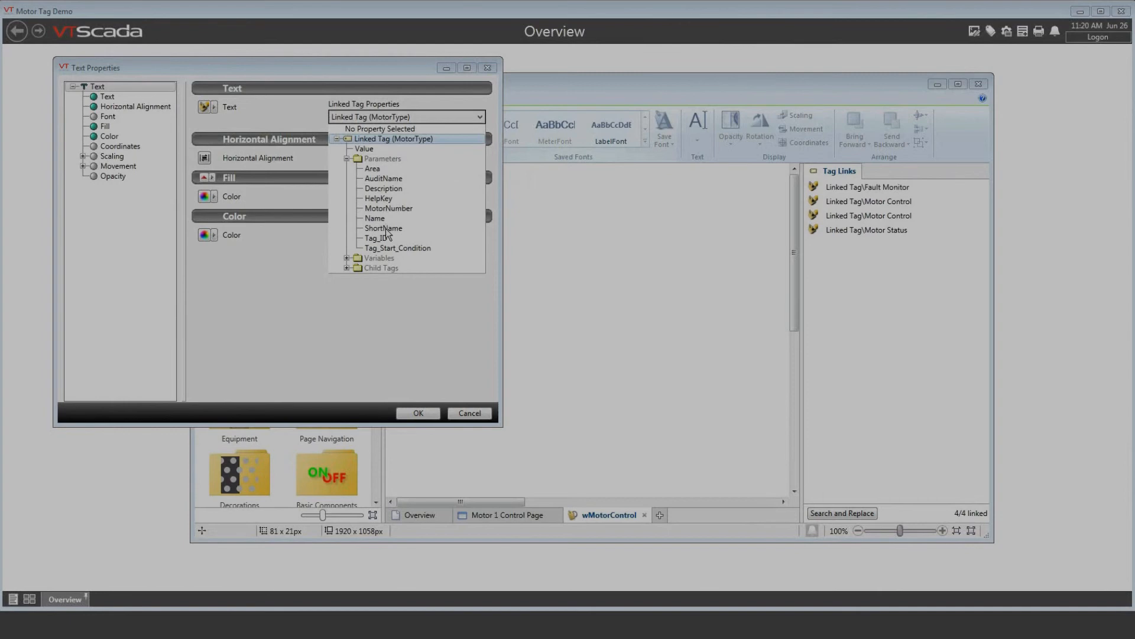
click(383, 228)
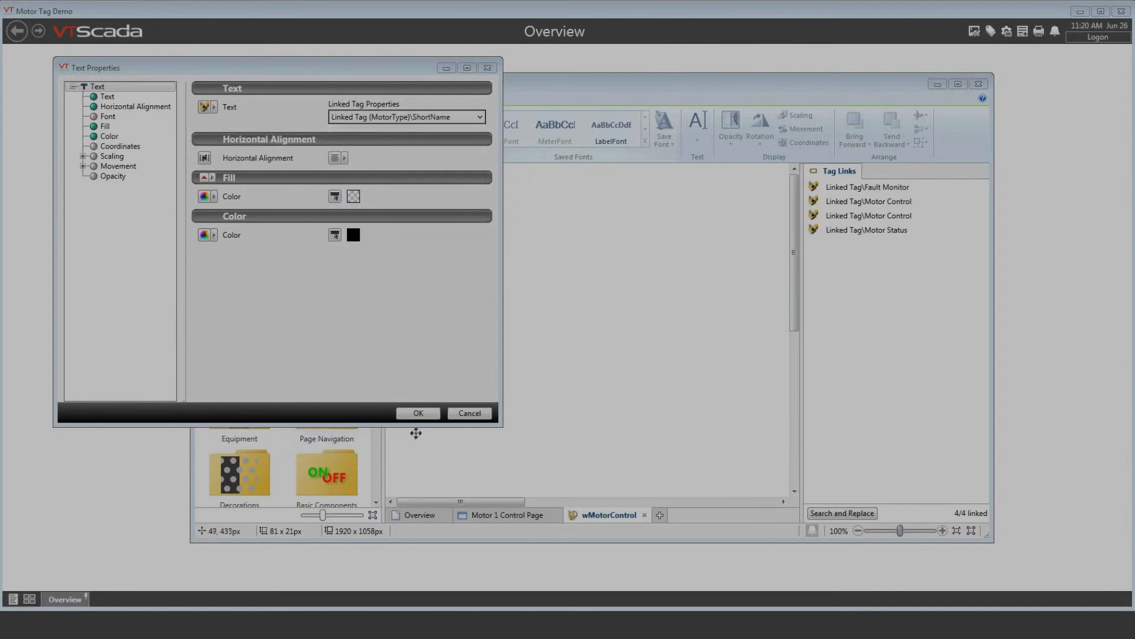
click(417, 413)
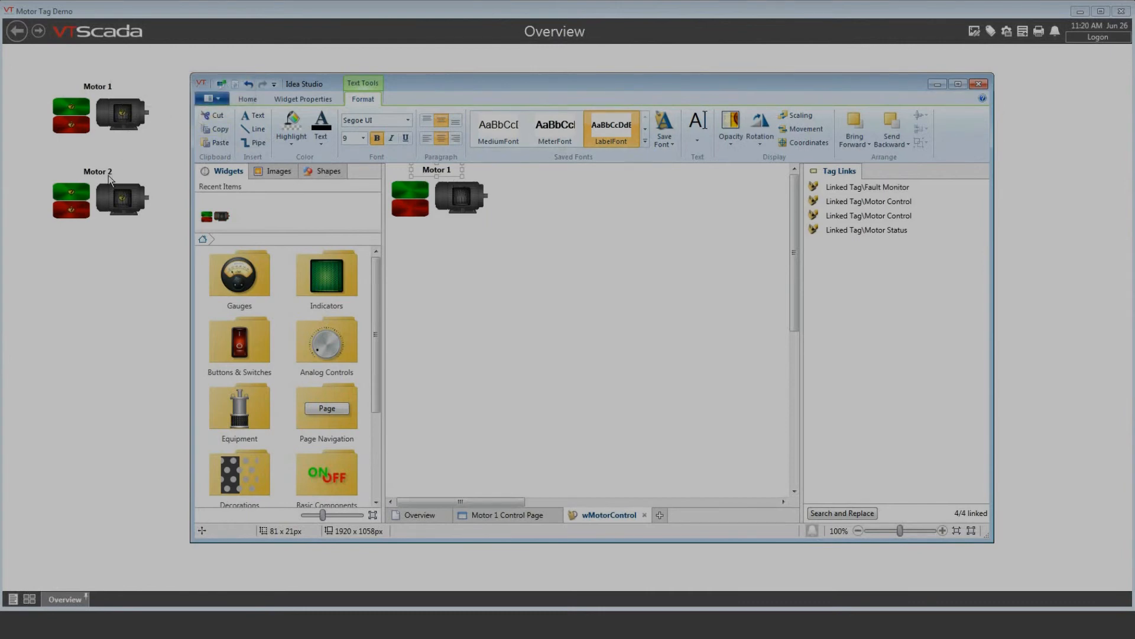
mouse_move(109, 180)
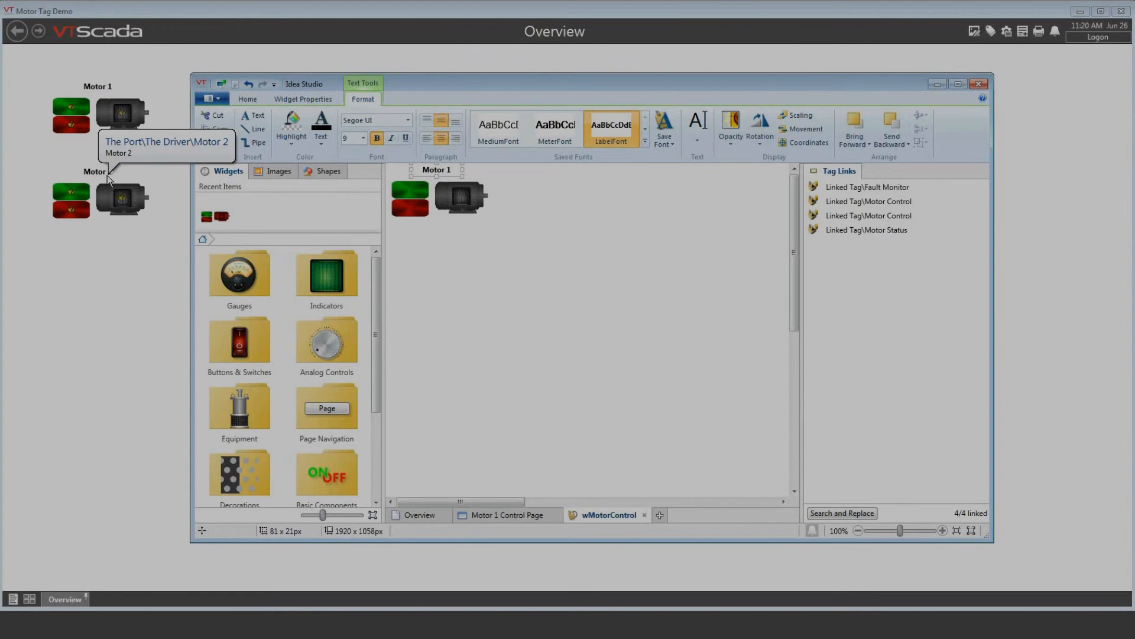
mouse_move(118, 174)
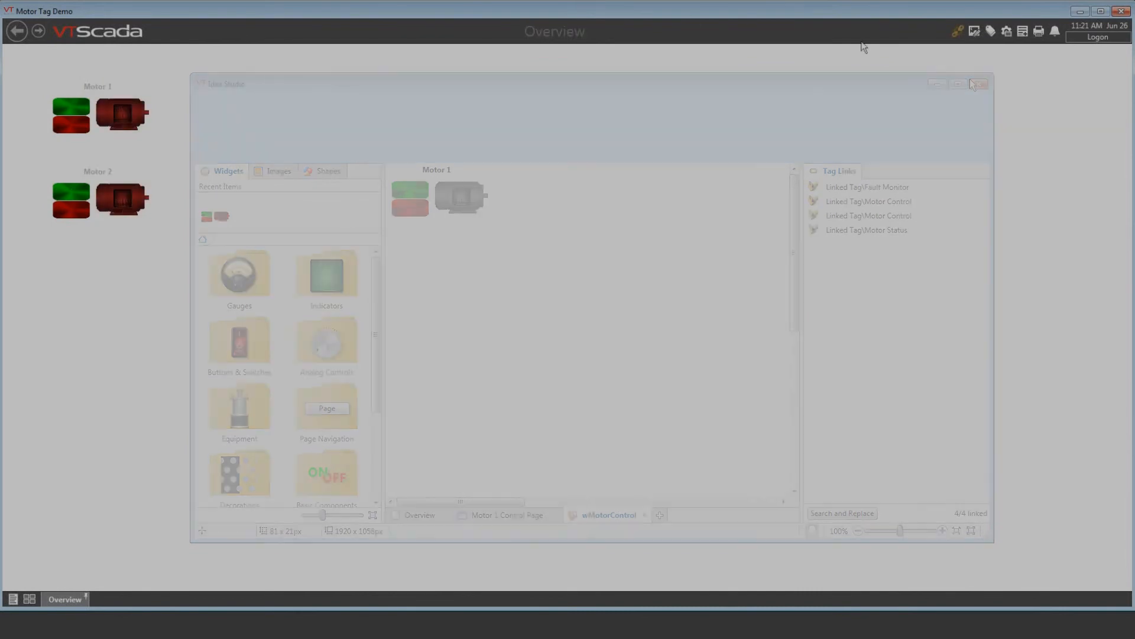
Close Idea Studio, leaving the live Overview showing widgets titled Motor 1 and Motor 2
click(977, 84)
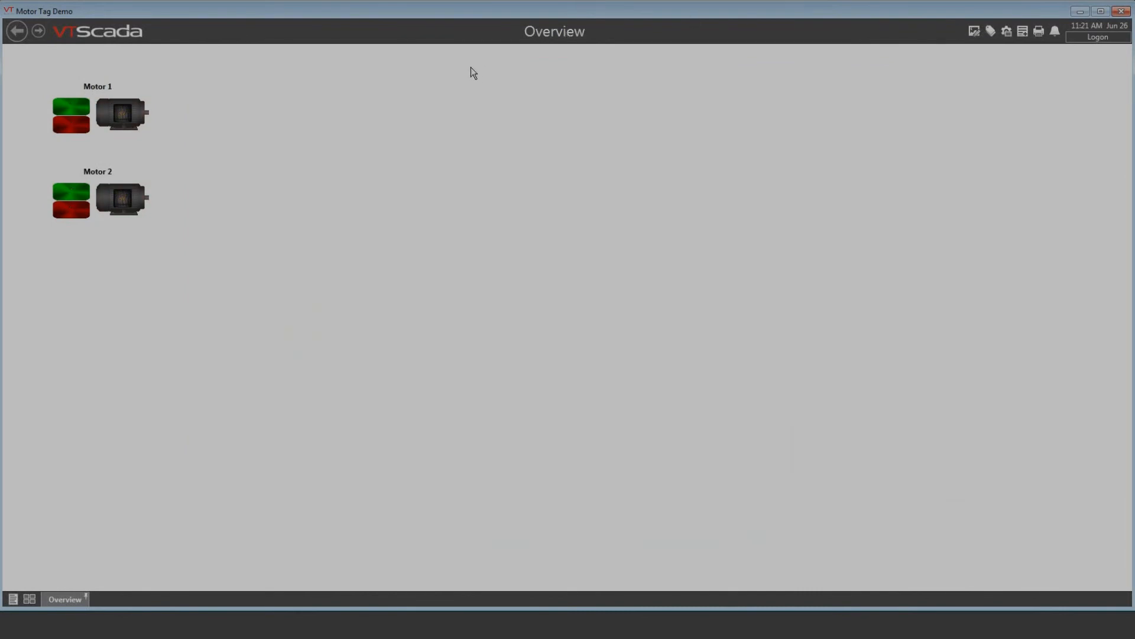